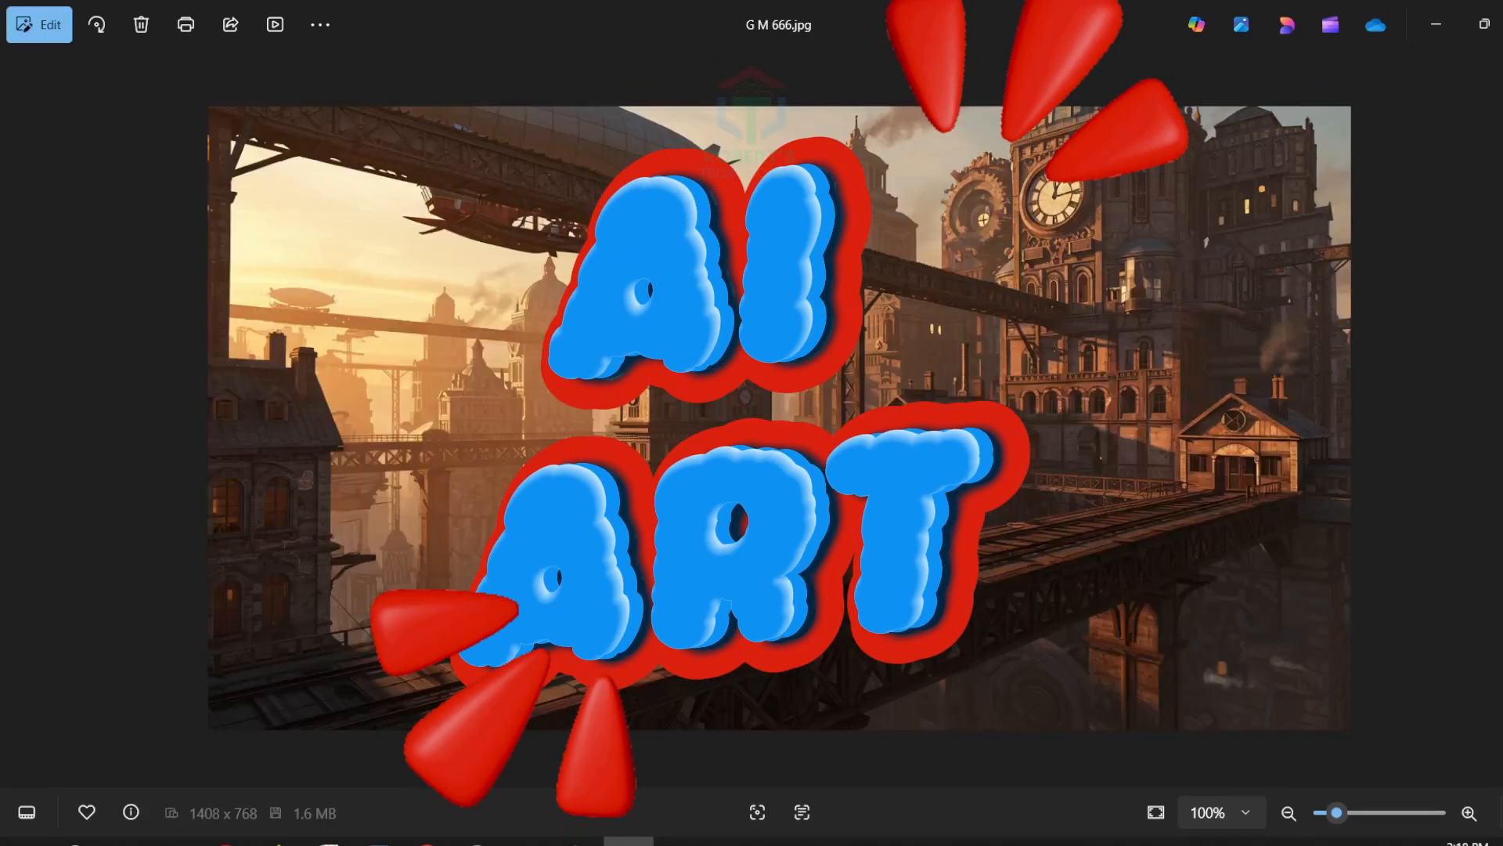
Leave the steampunk city picture in Photos and head to piclumen.com.
click(19, 420)
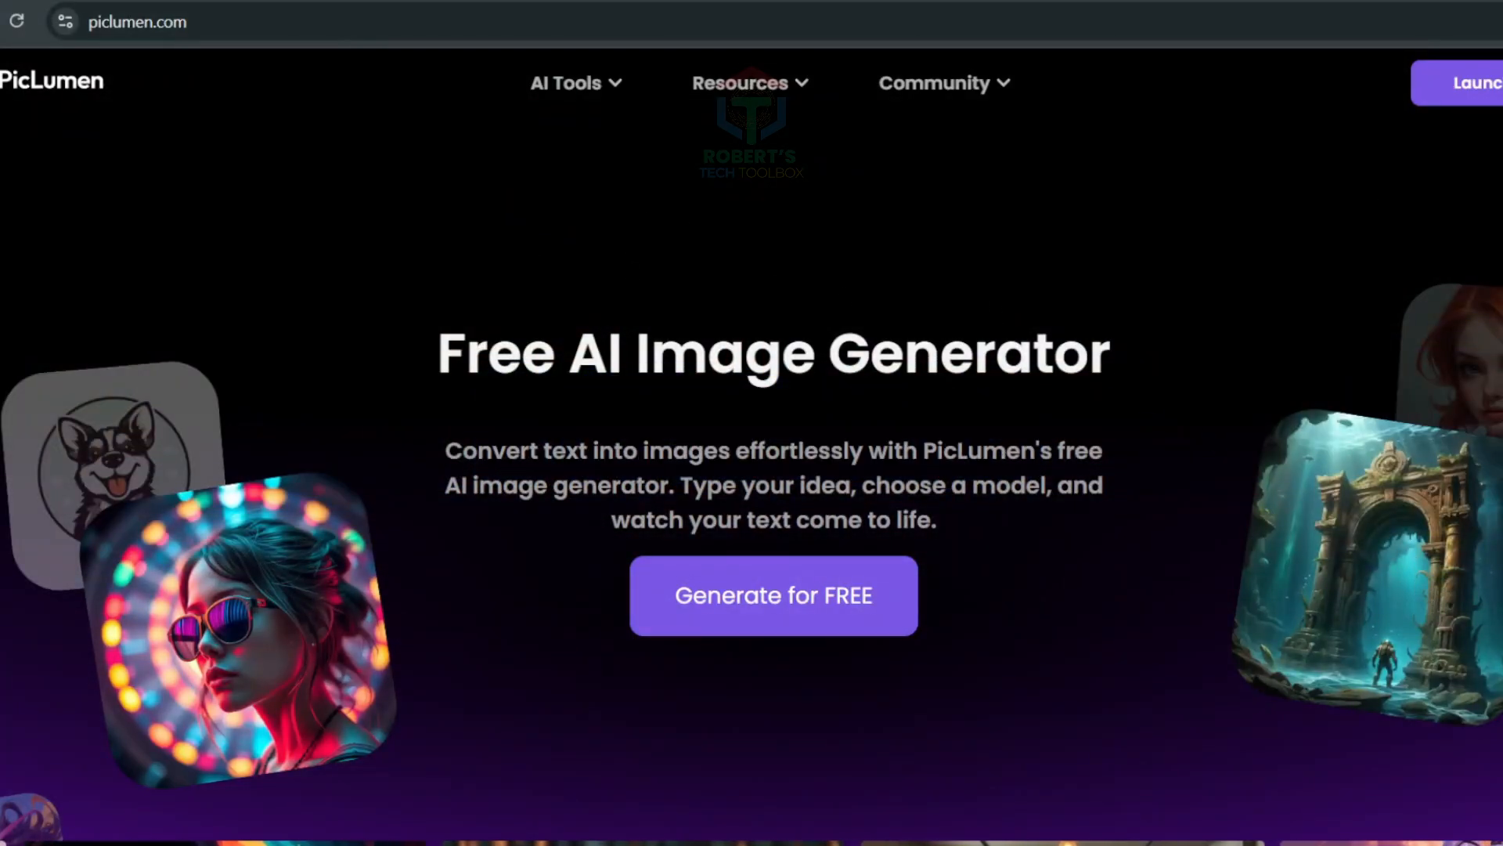
click(772, 595)
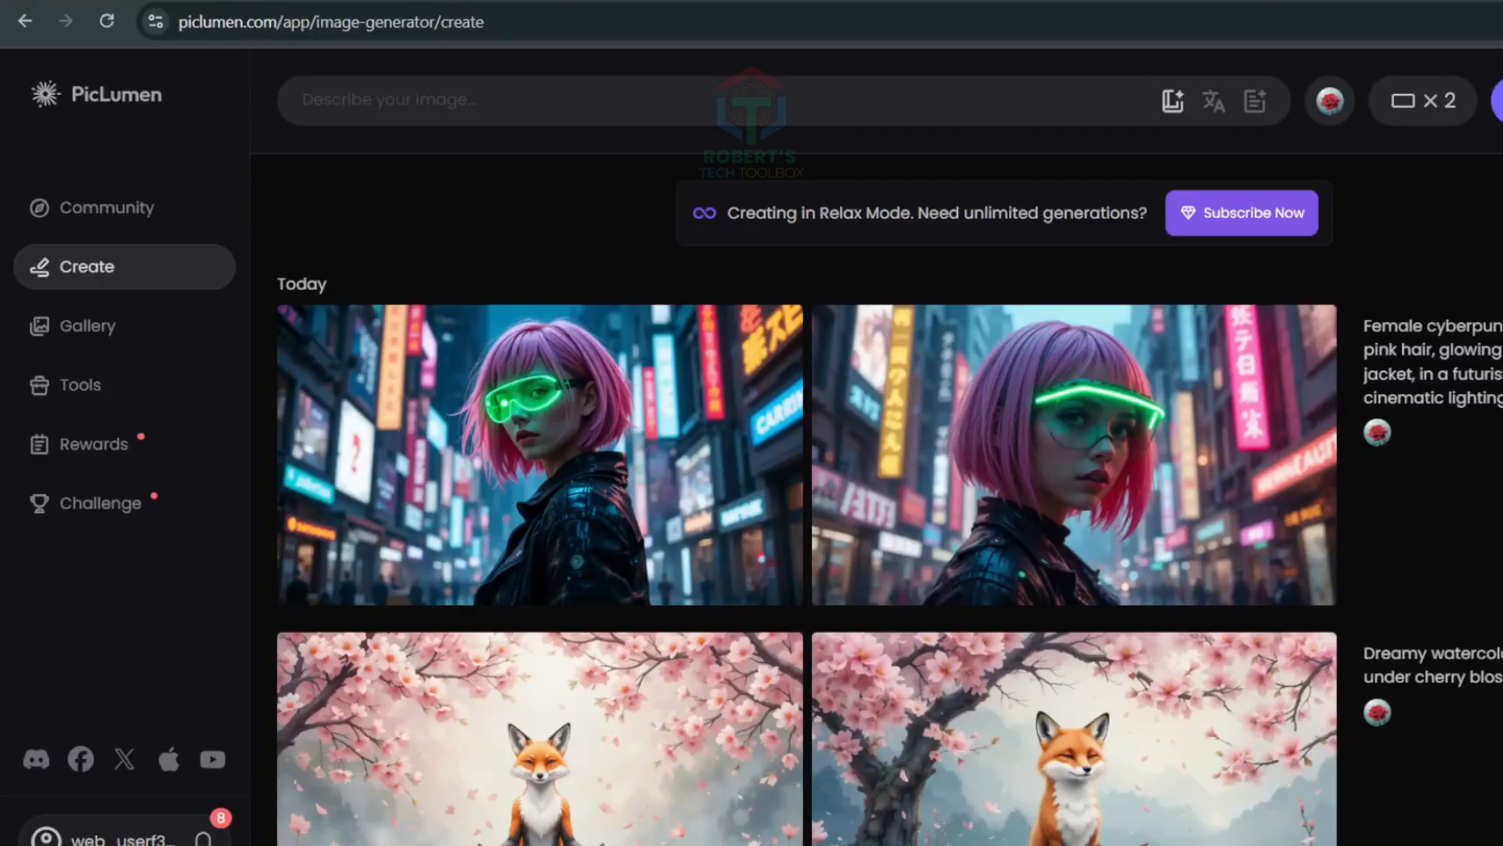
scroll(down, 3)
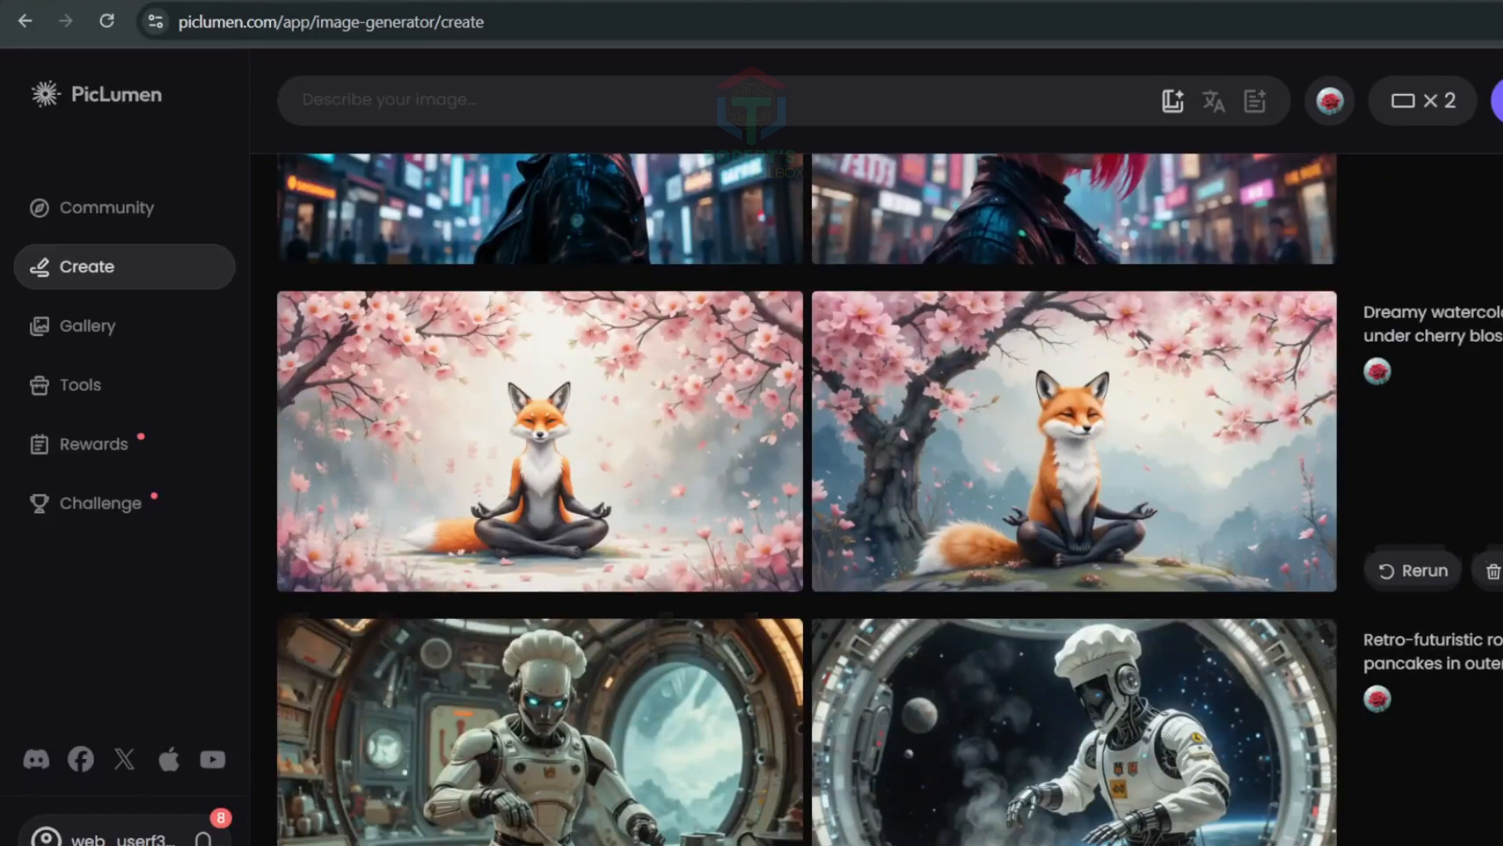
scroll(down, 3)
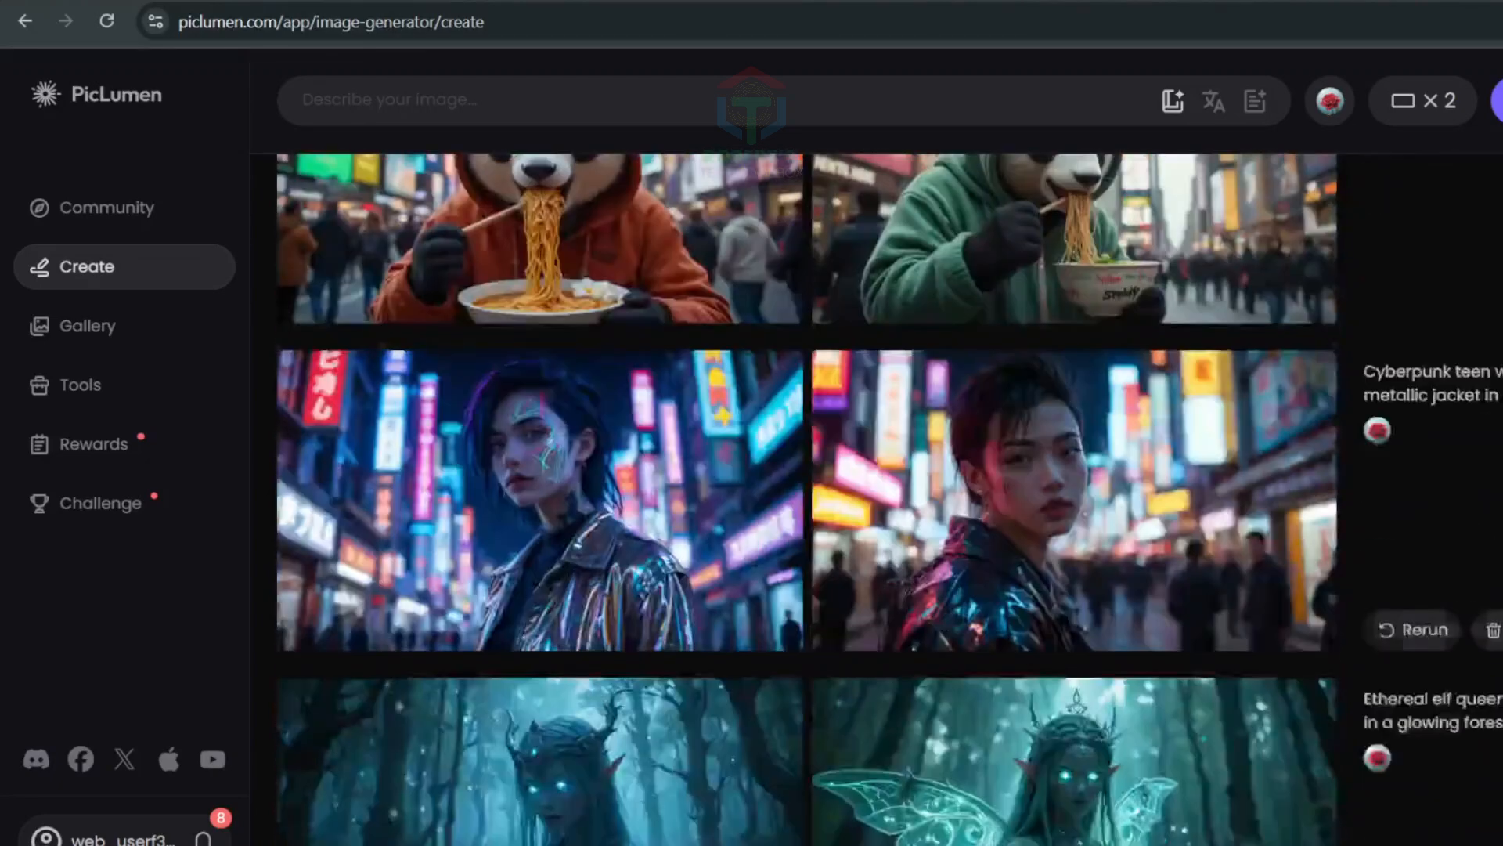
scroll(down, 3)
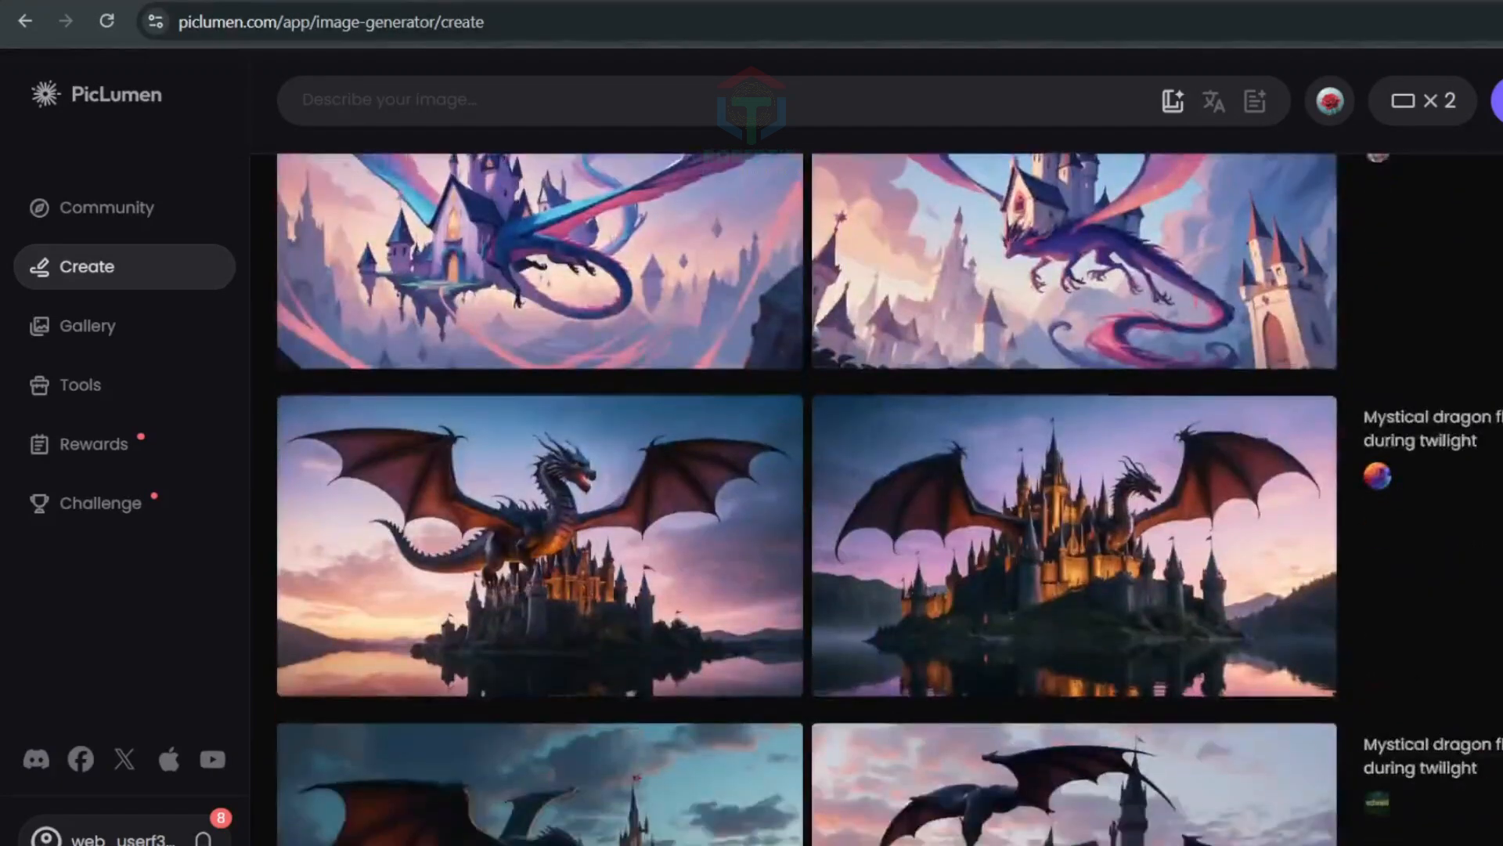
scroll(down, 3)
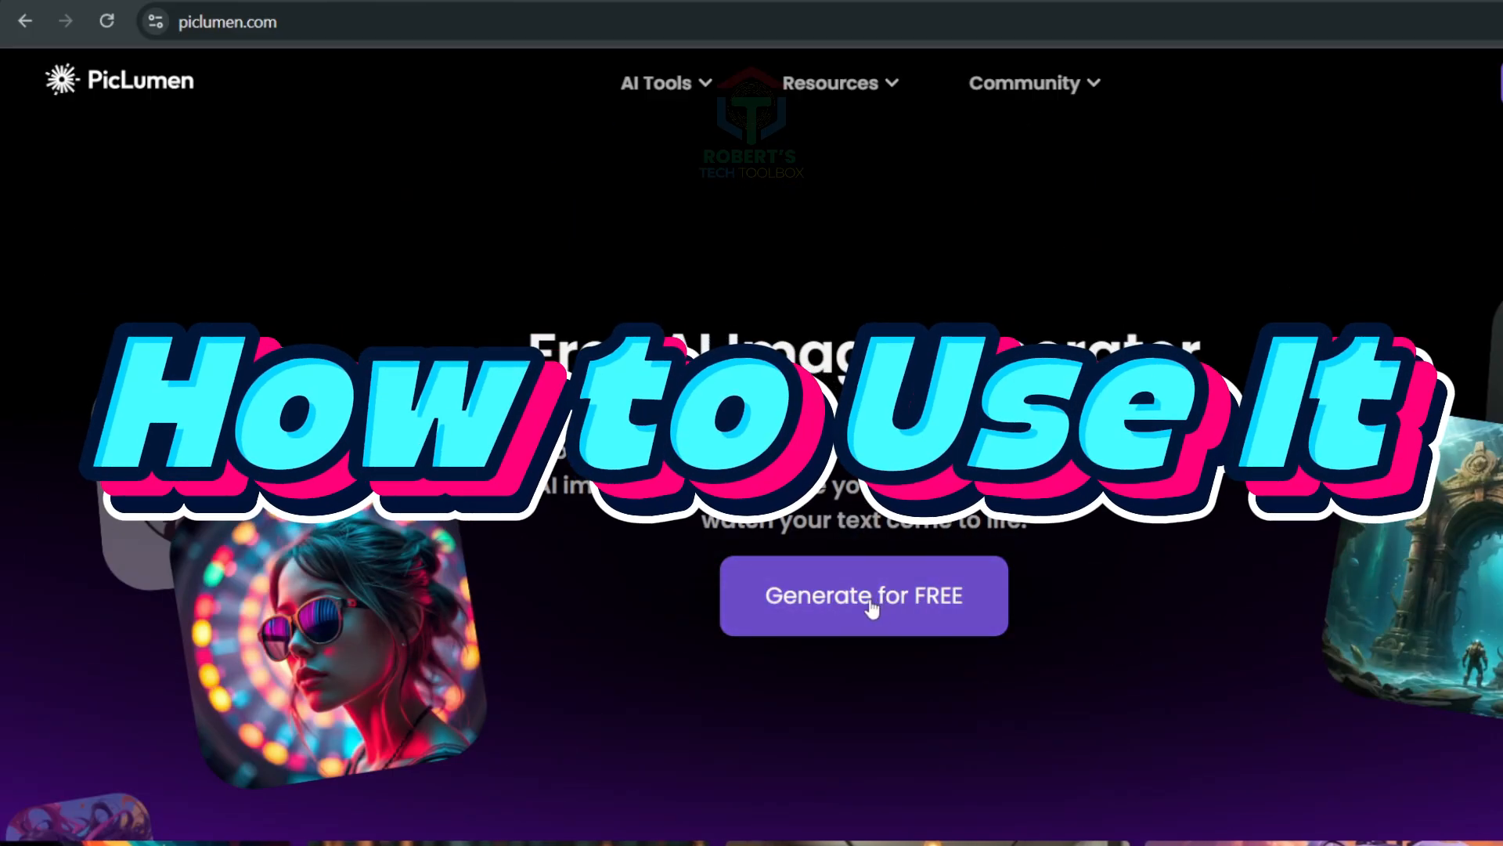
Start free generation, sign up and confirm the PicLumen account with the emailed code.
click(861, 595)
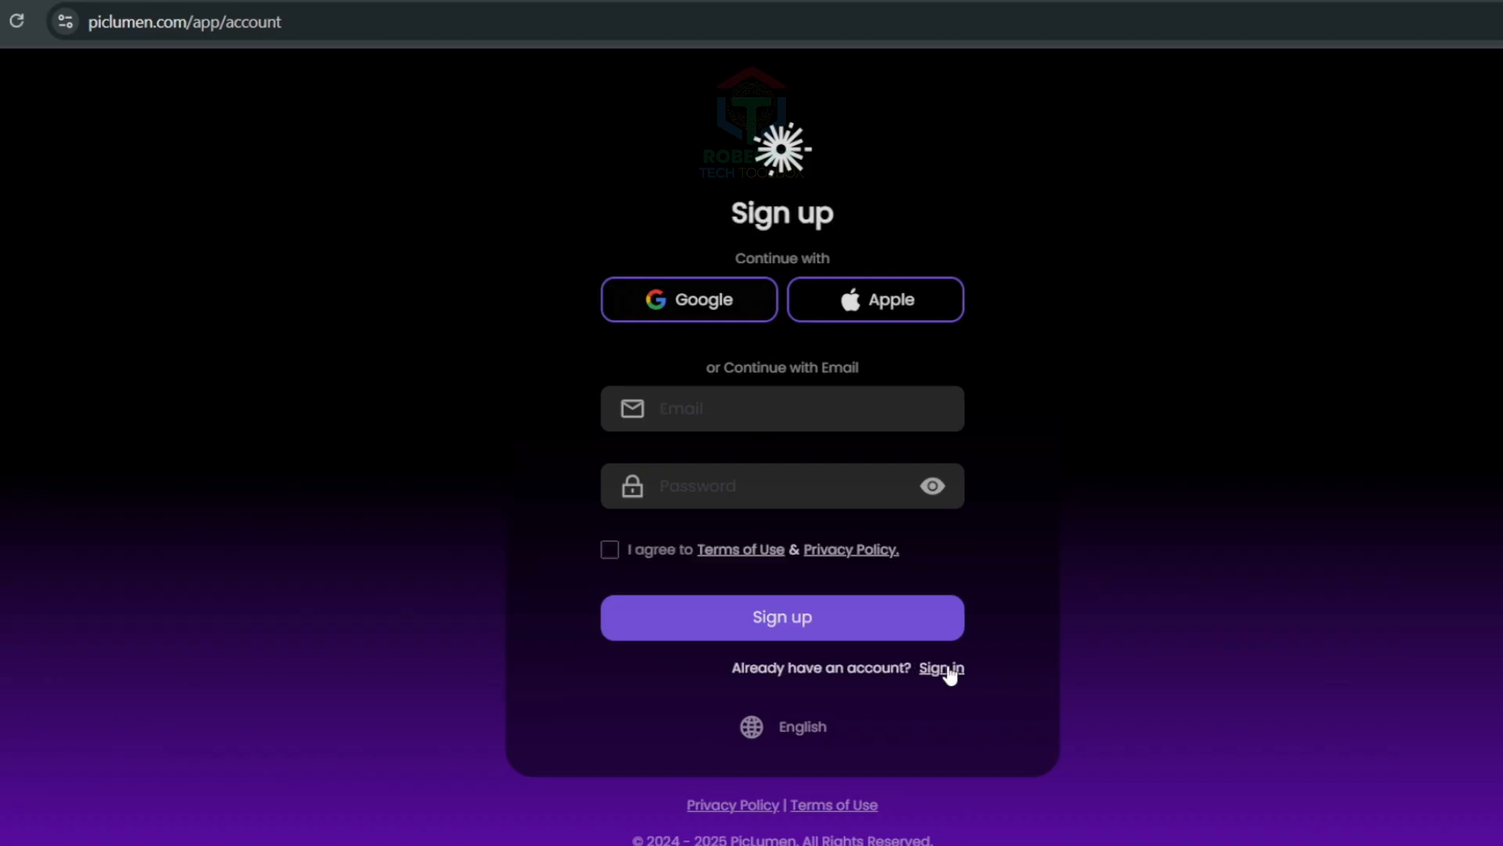
click(780, 617)
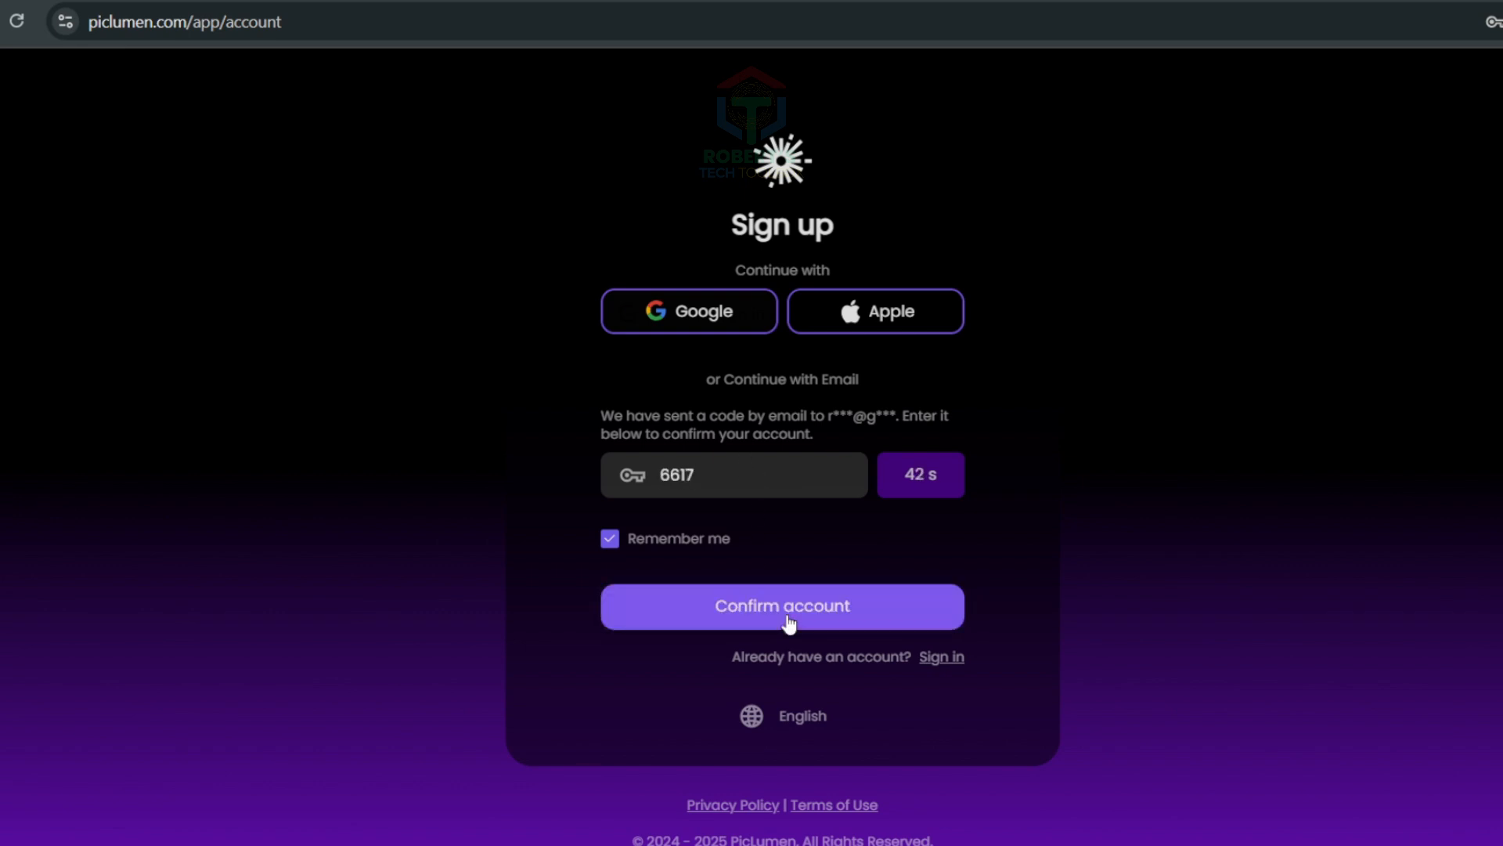
click(781, 606)
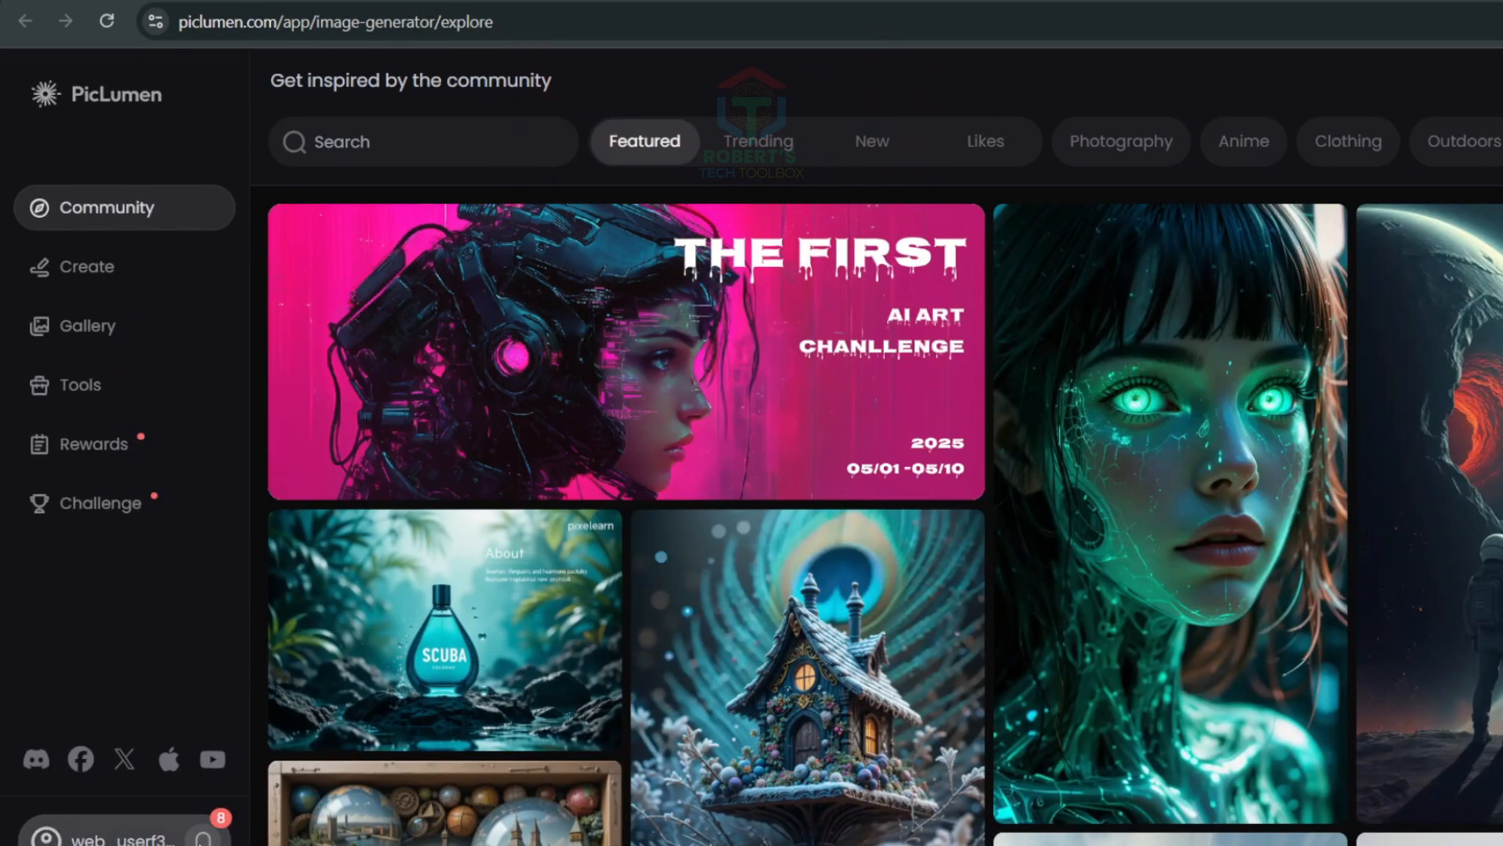
mouse_move(88, 266)
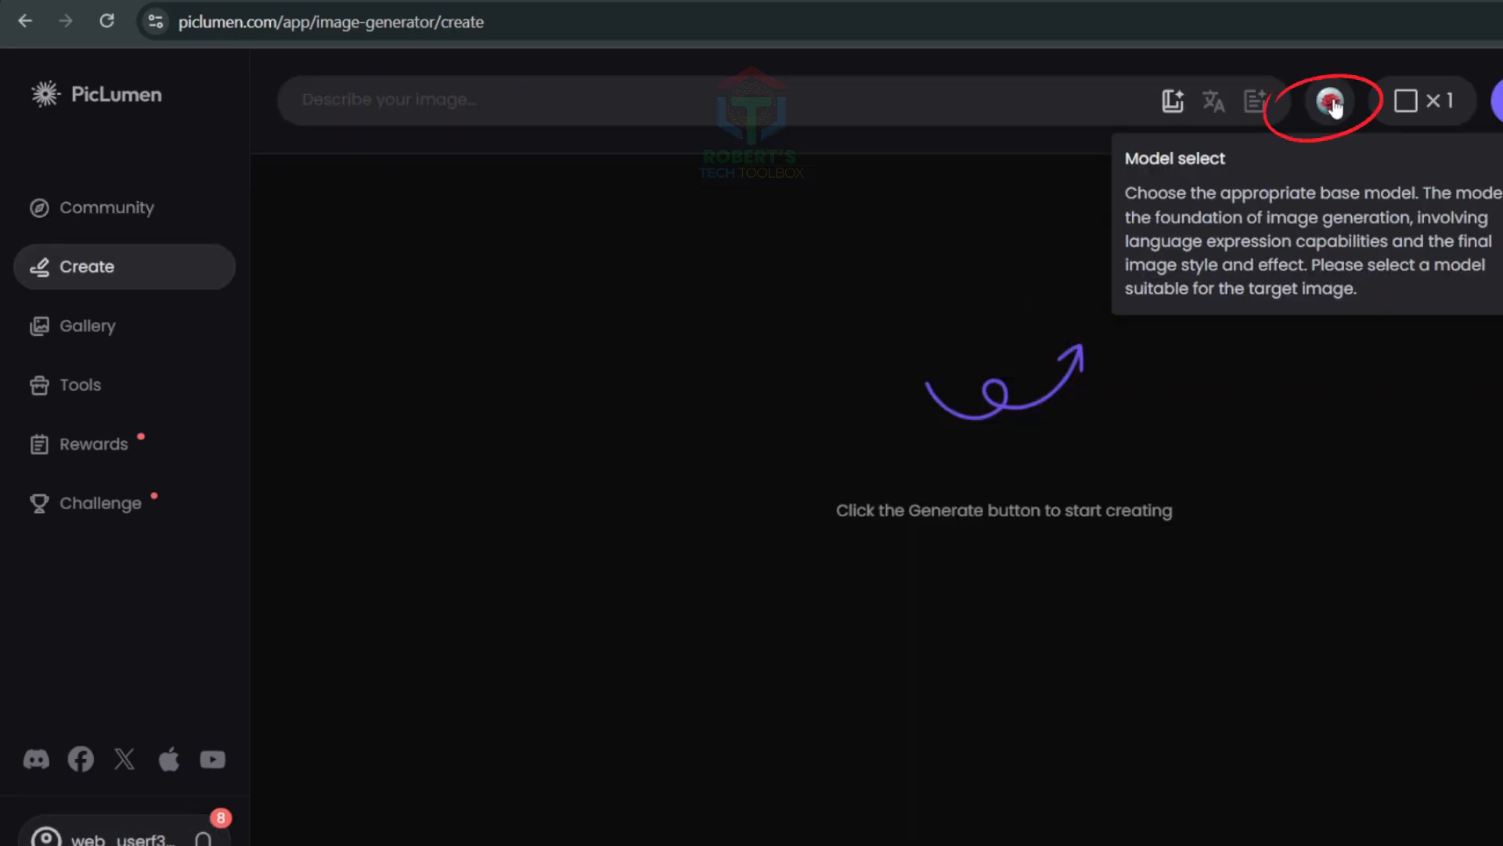
Review the model list, then choose a 16:9 ratio with 2 images per batch.
click(1330, 100)
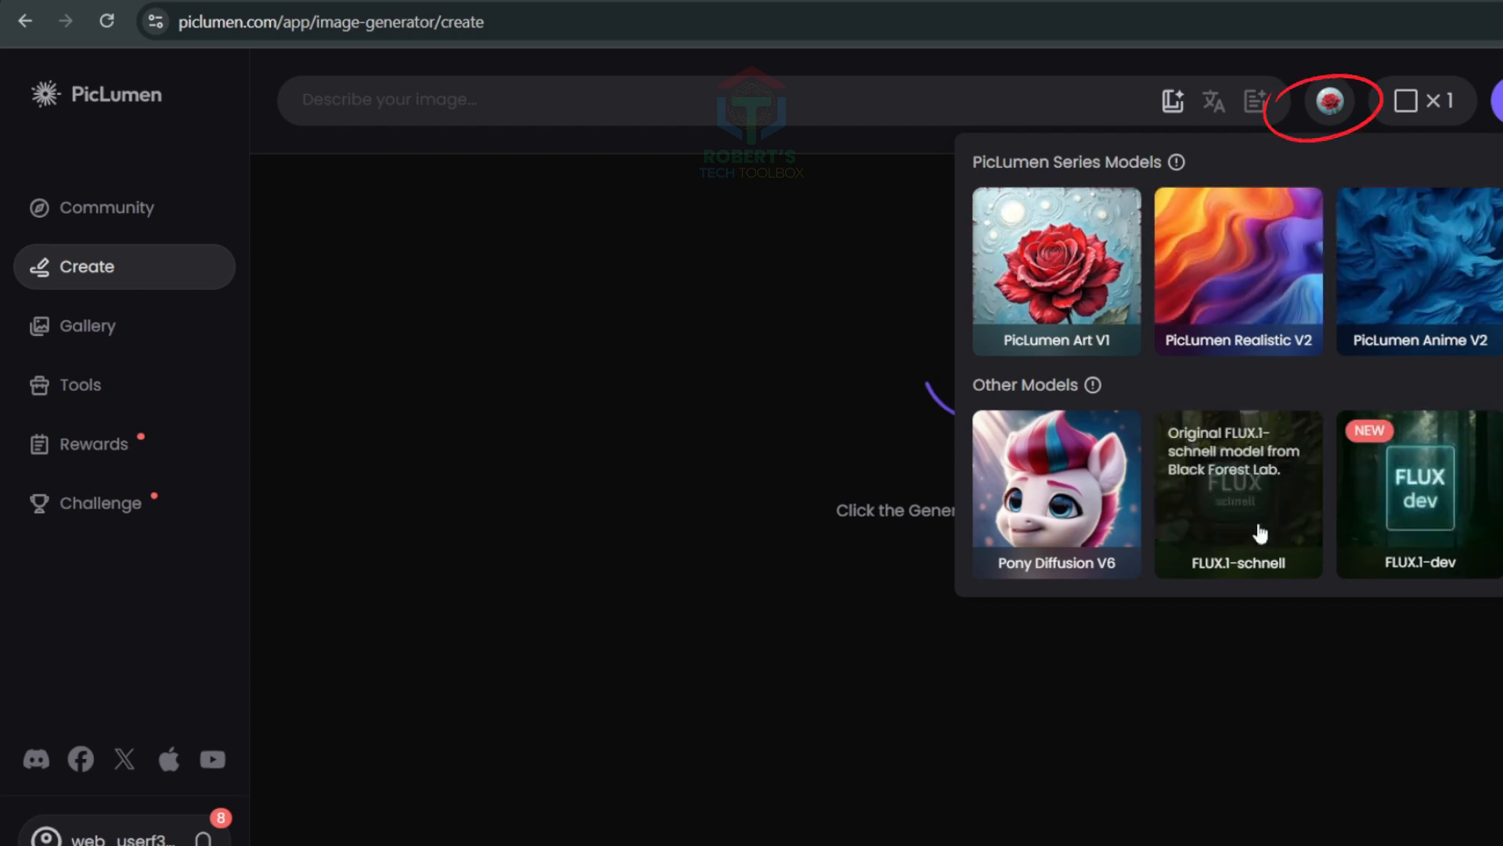
click(1330, 100)
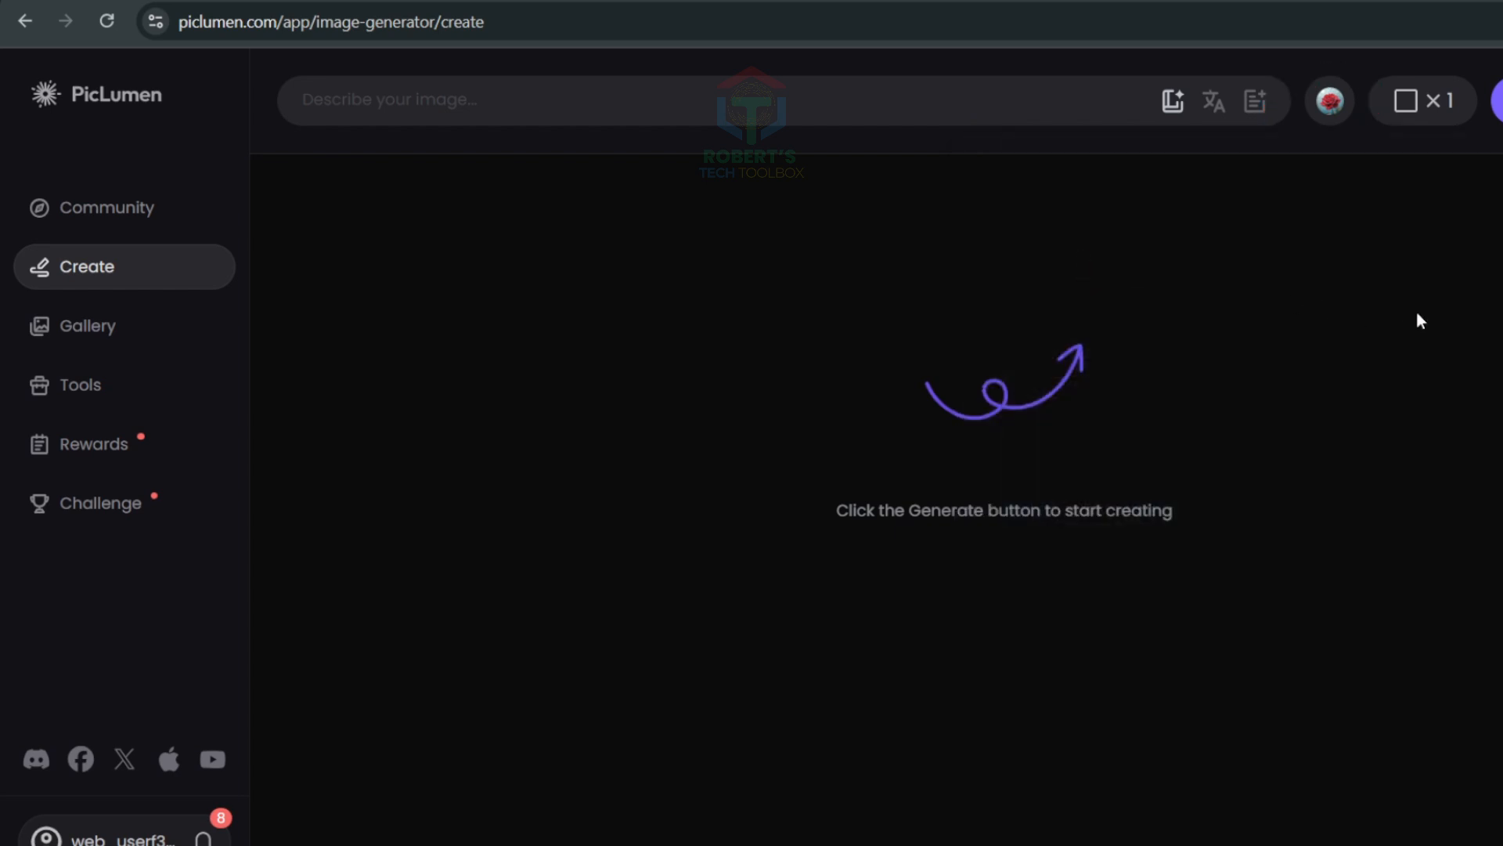
click(1420, 101)
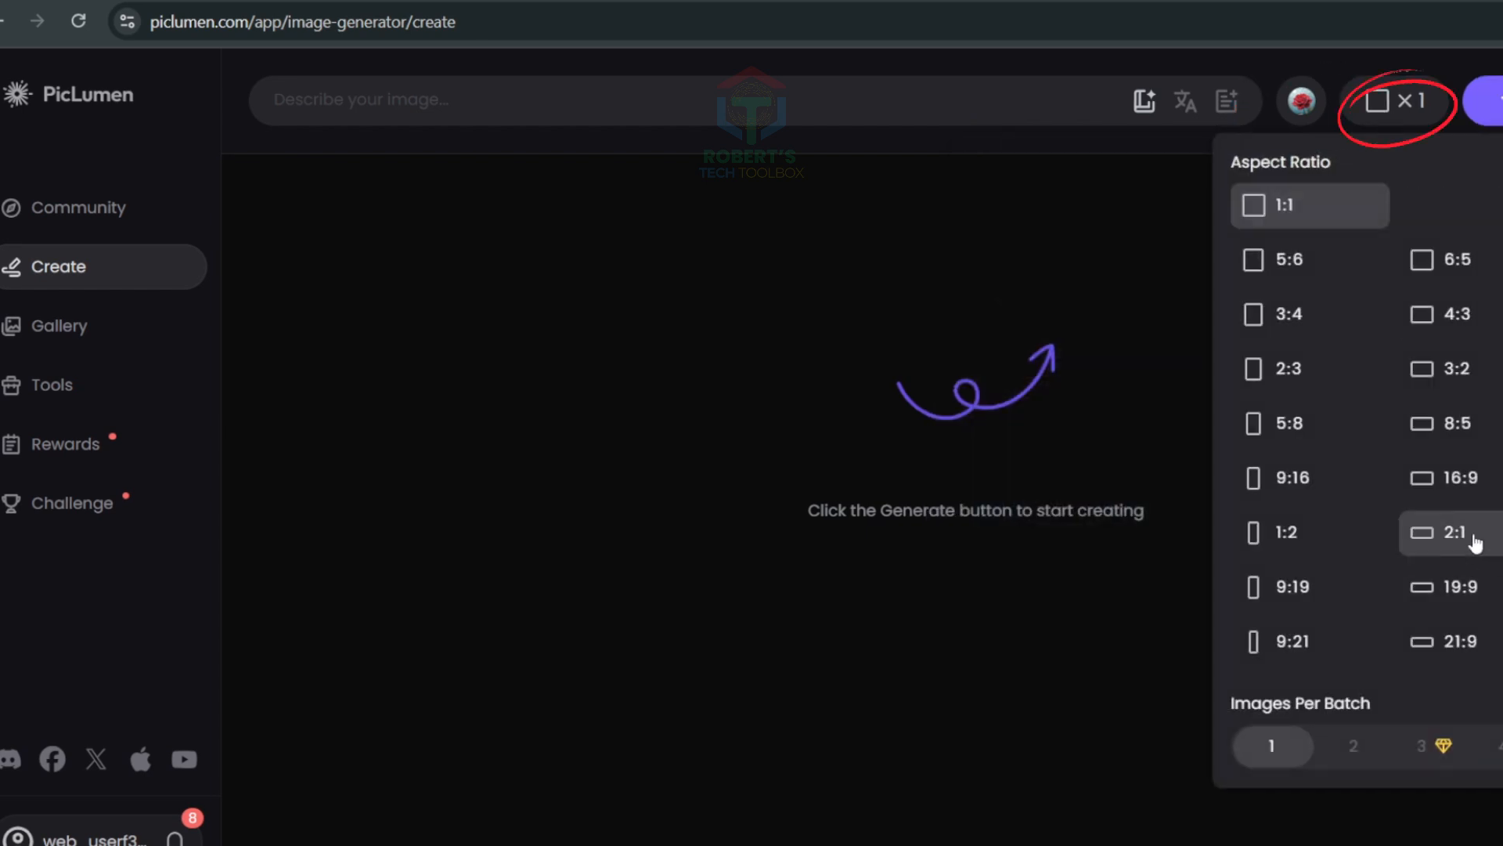
click(1442, 478)
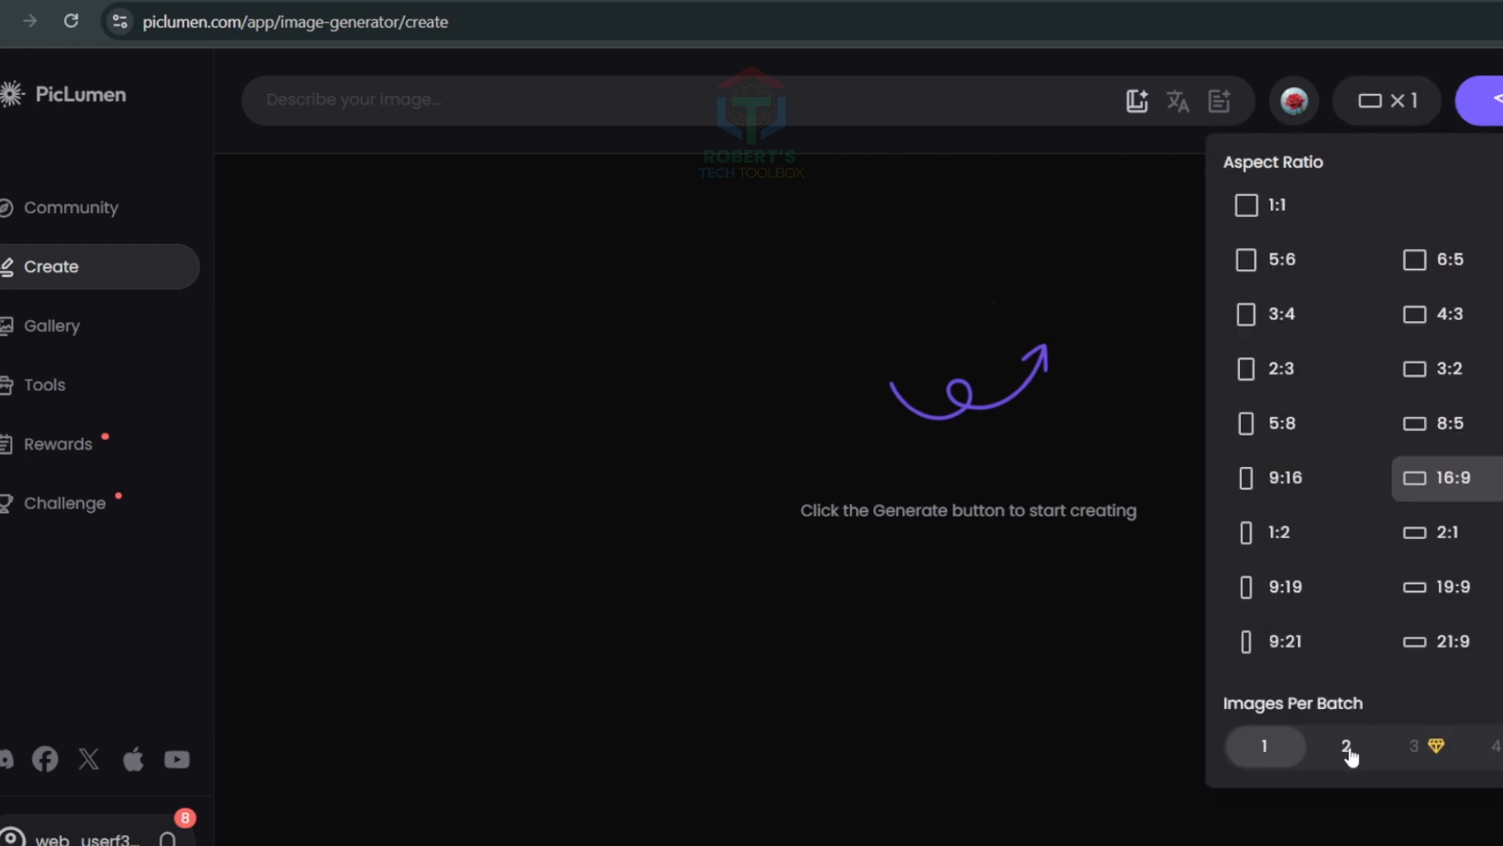
click(1346, 745)
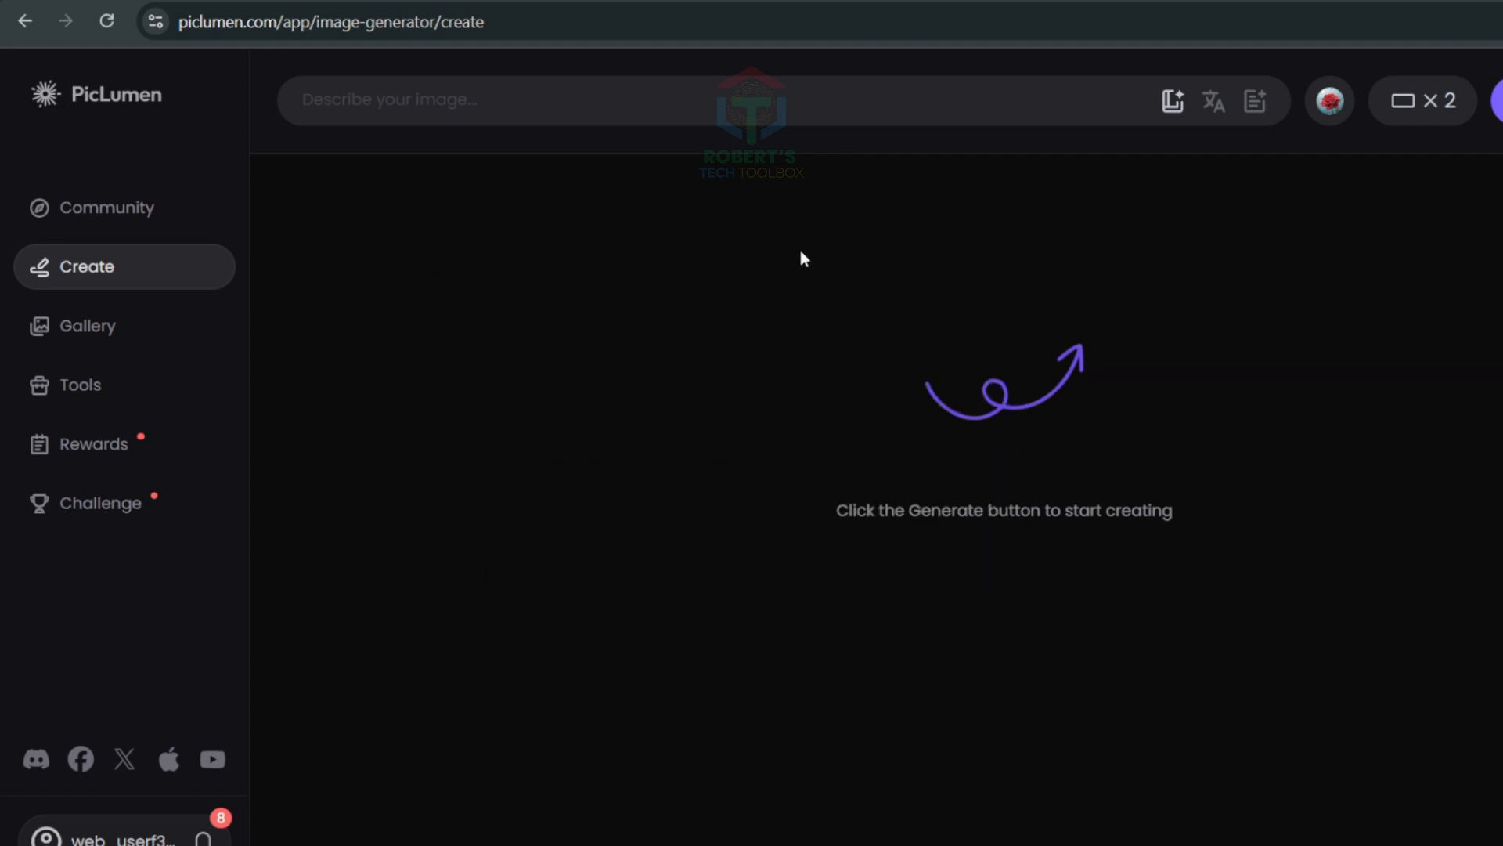
Enter the prompt 'Mystical dragon flying over a floating castle during twilight' and generate.
text(Mystical dragon flying over a floating castle during twilight)
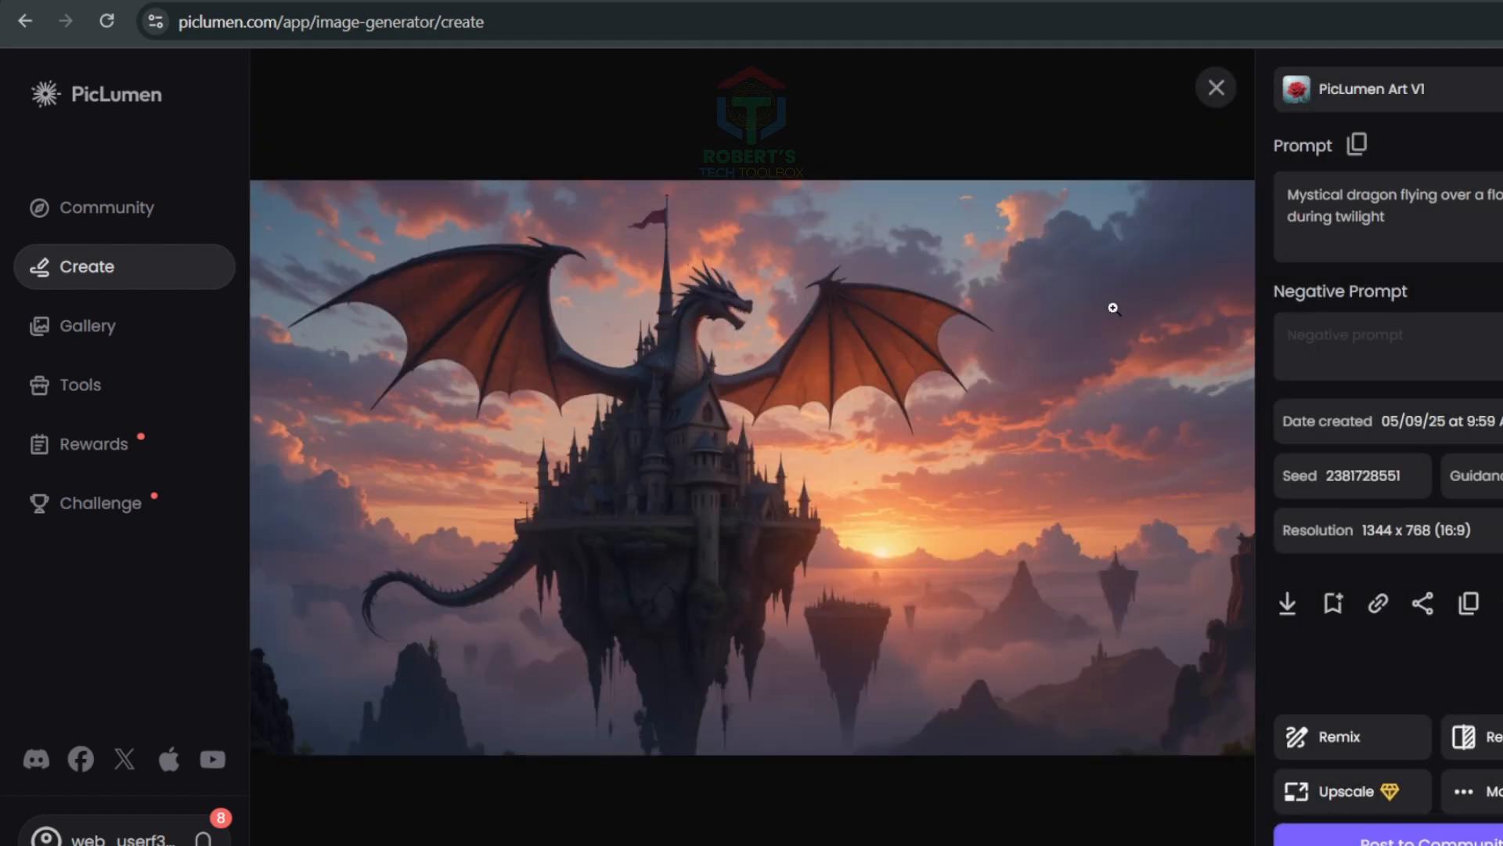
mouse_move(1143, 312)
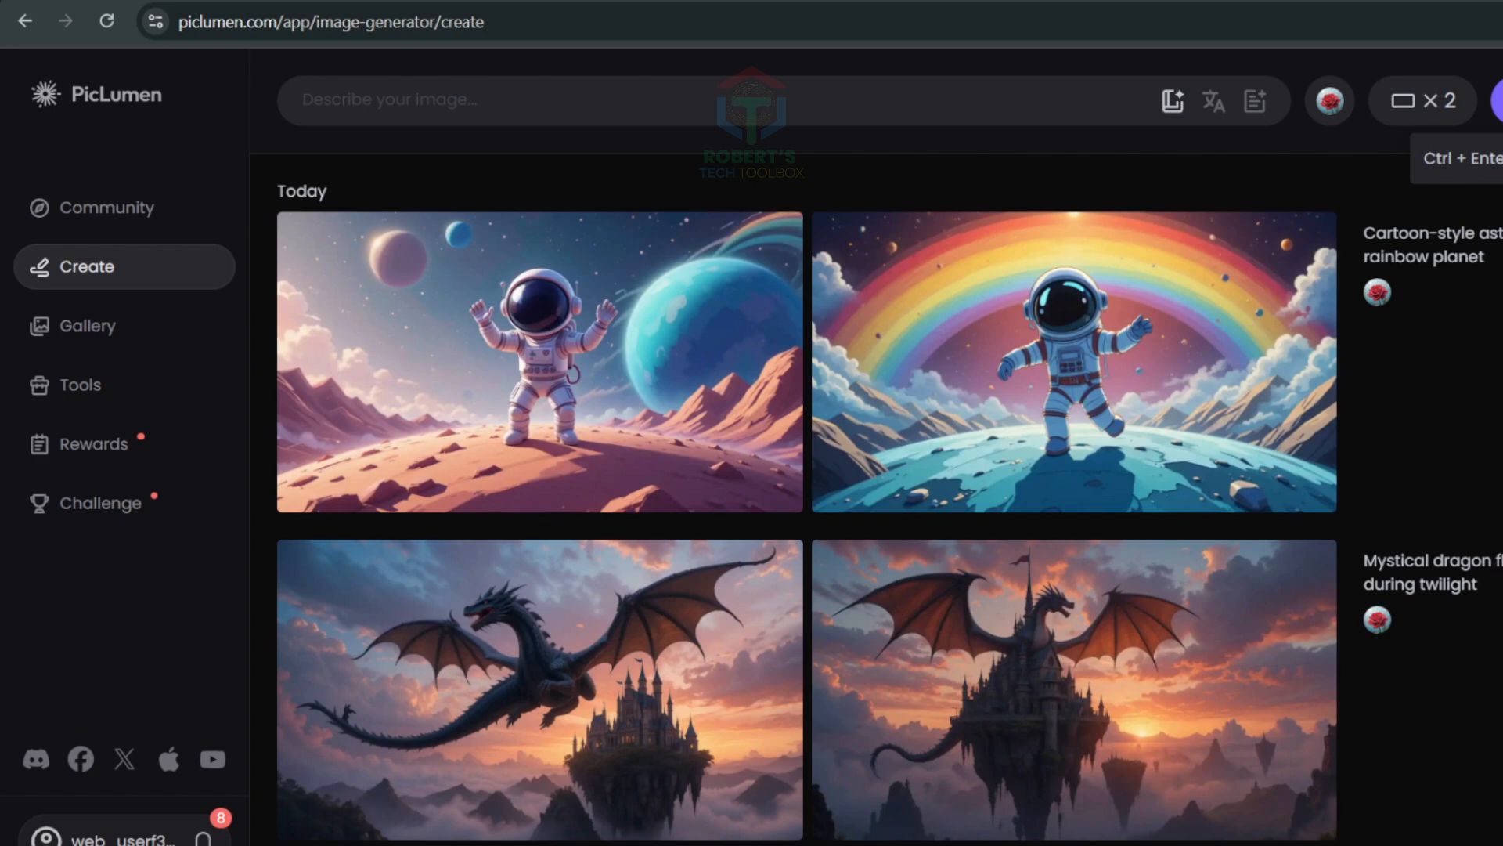
Rerun the dragon-and-castle prompt with another model and scroll through the compared results.
text(Mystical dragon flying over a floating castle during twilight)
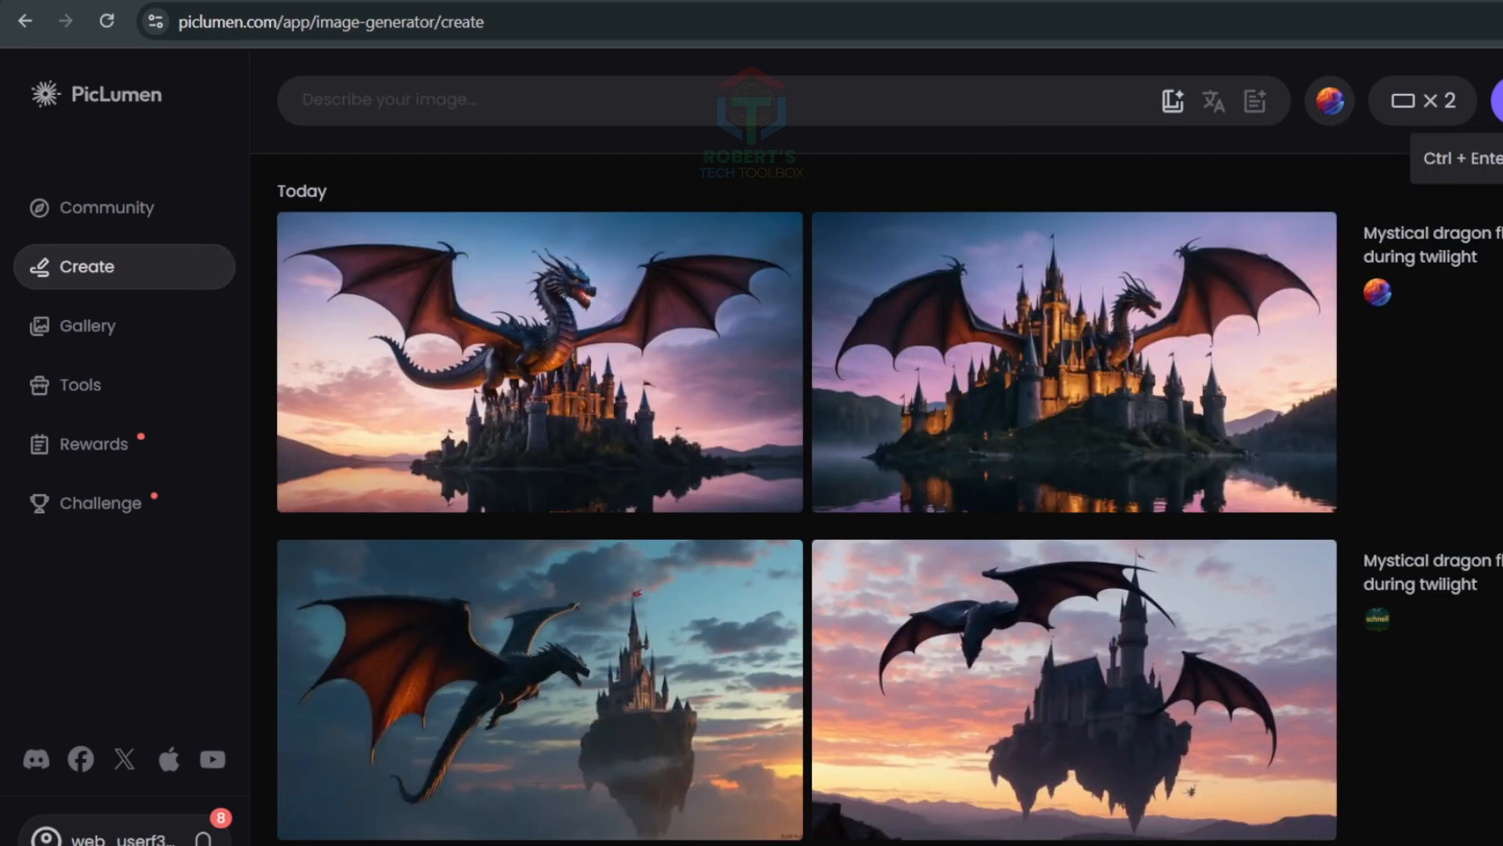
click(1329, 100)
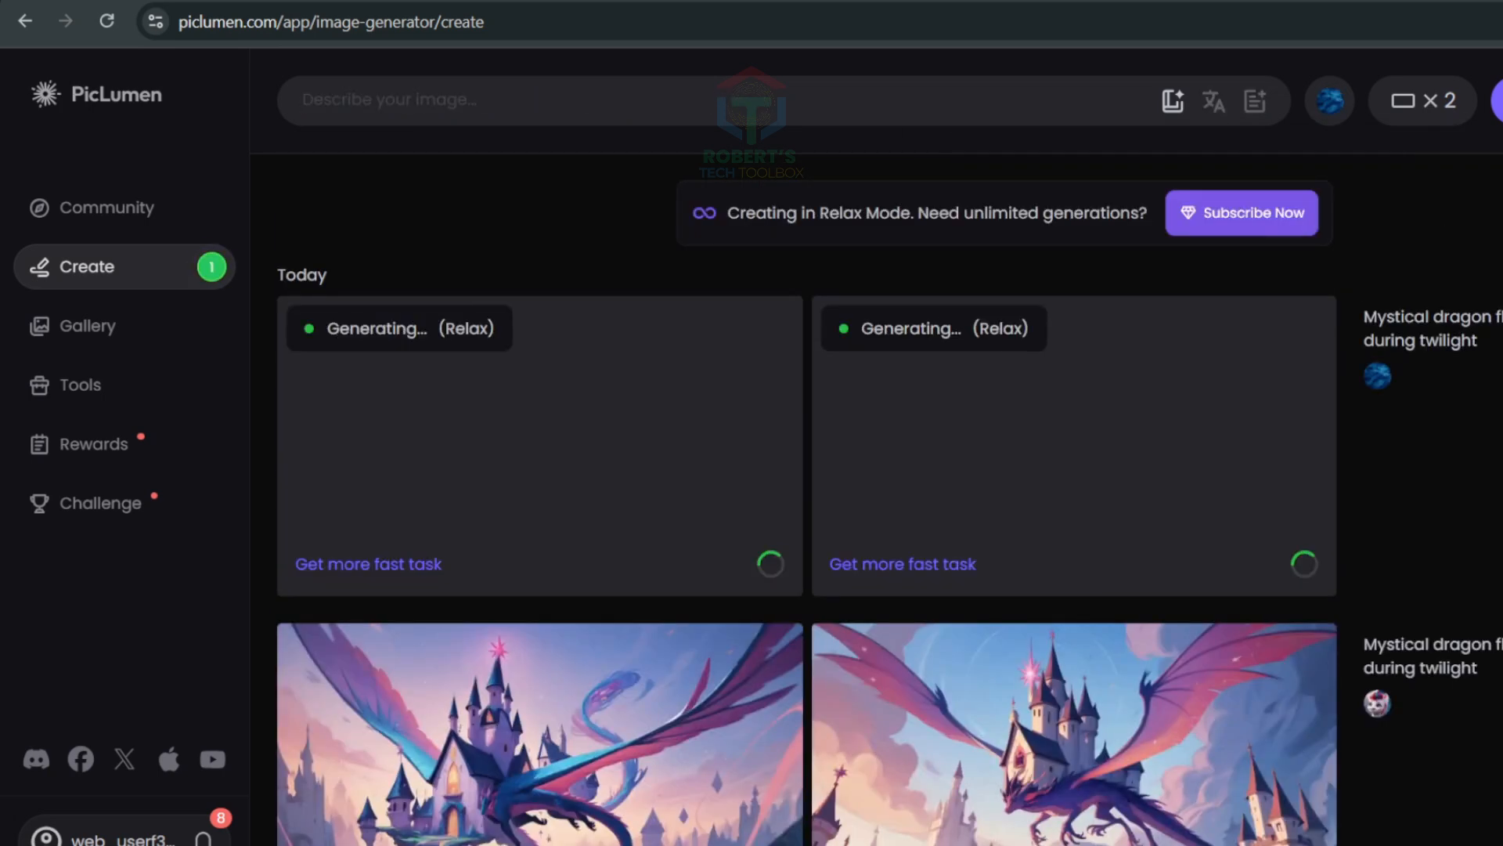
scroll(down, 3)
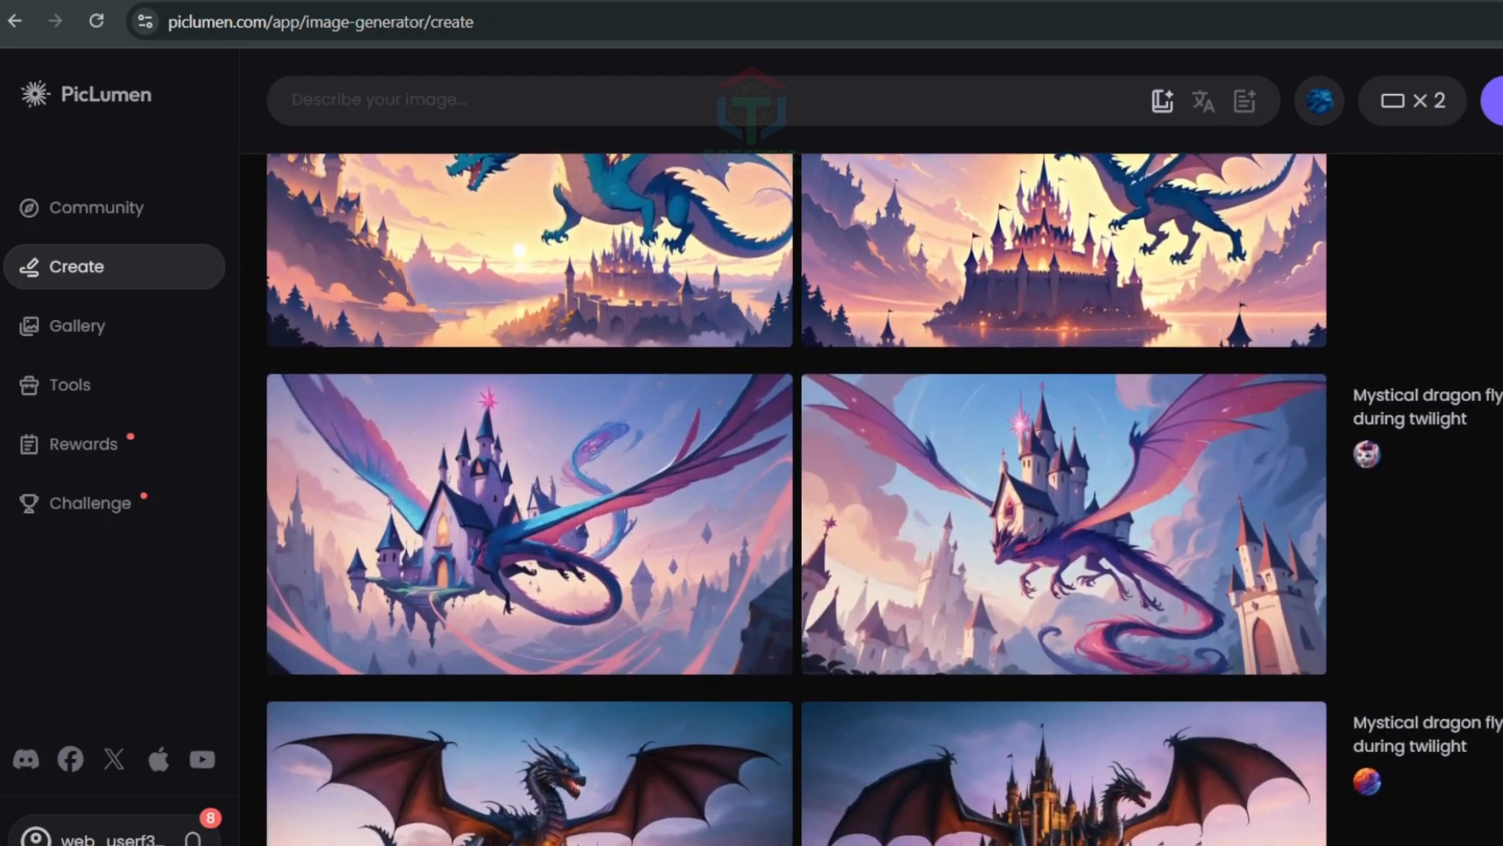
scroll(down, 3)
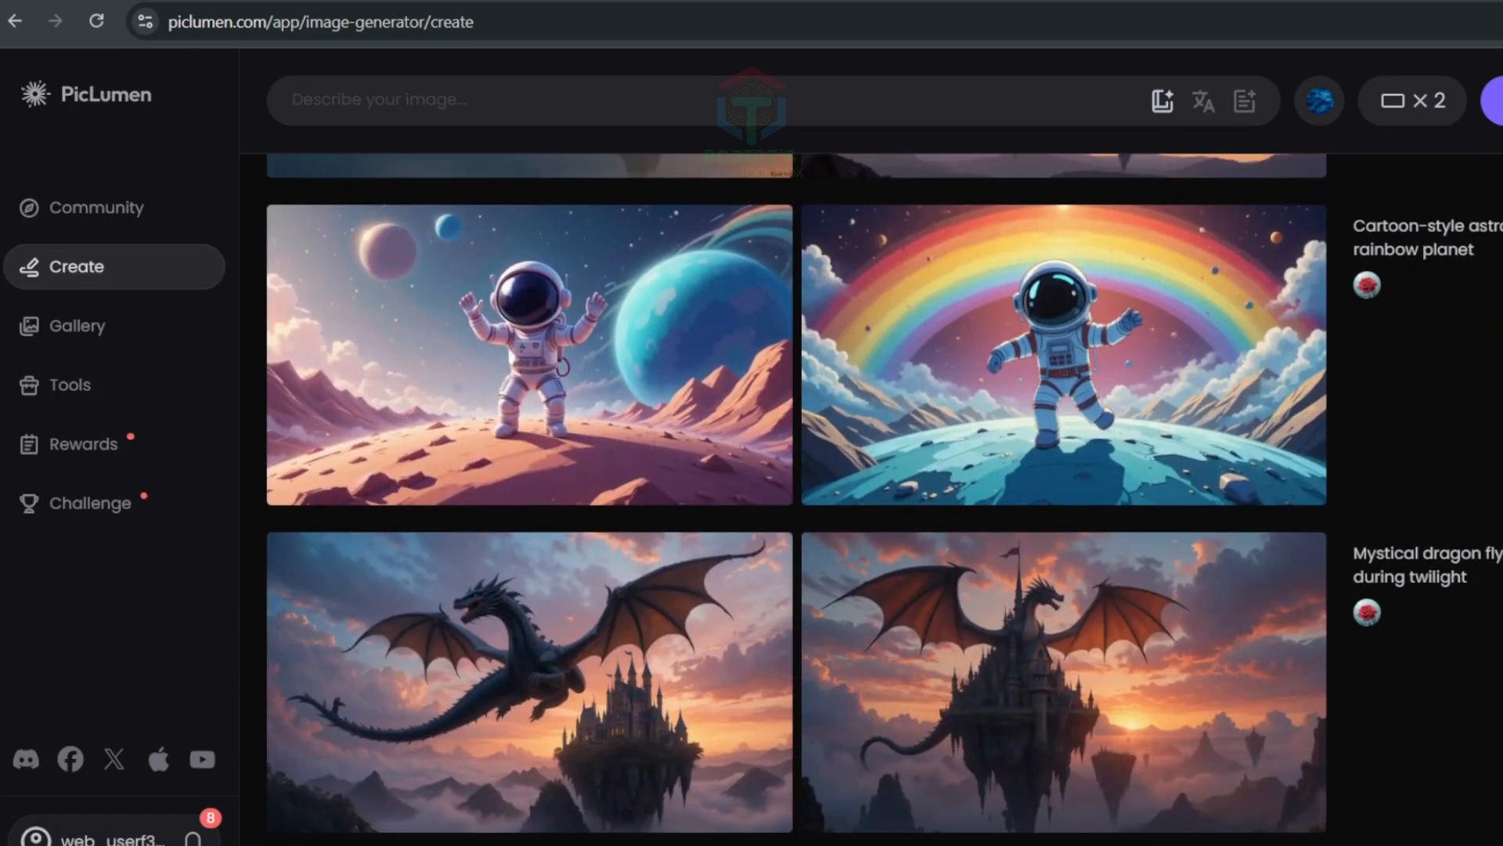
scroll(down, 3)
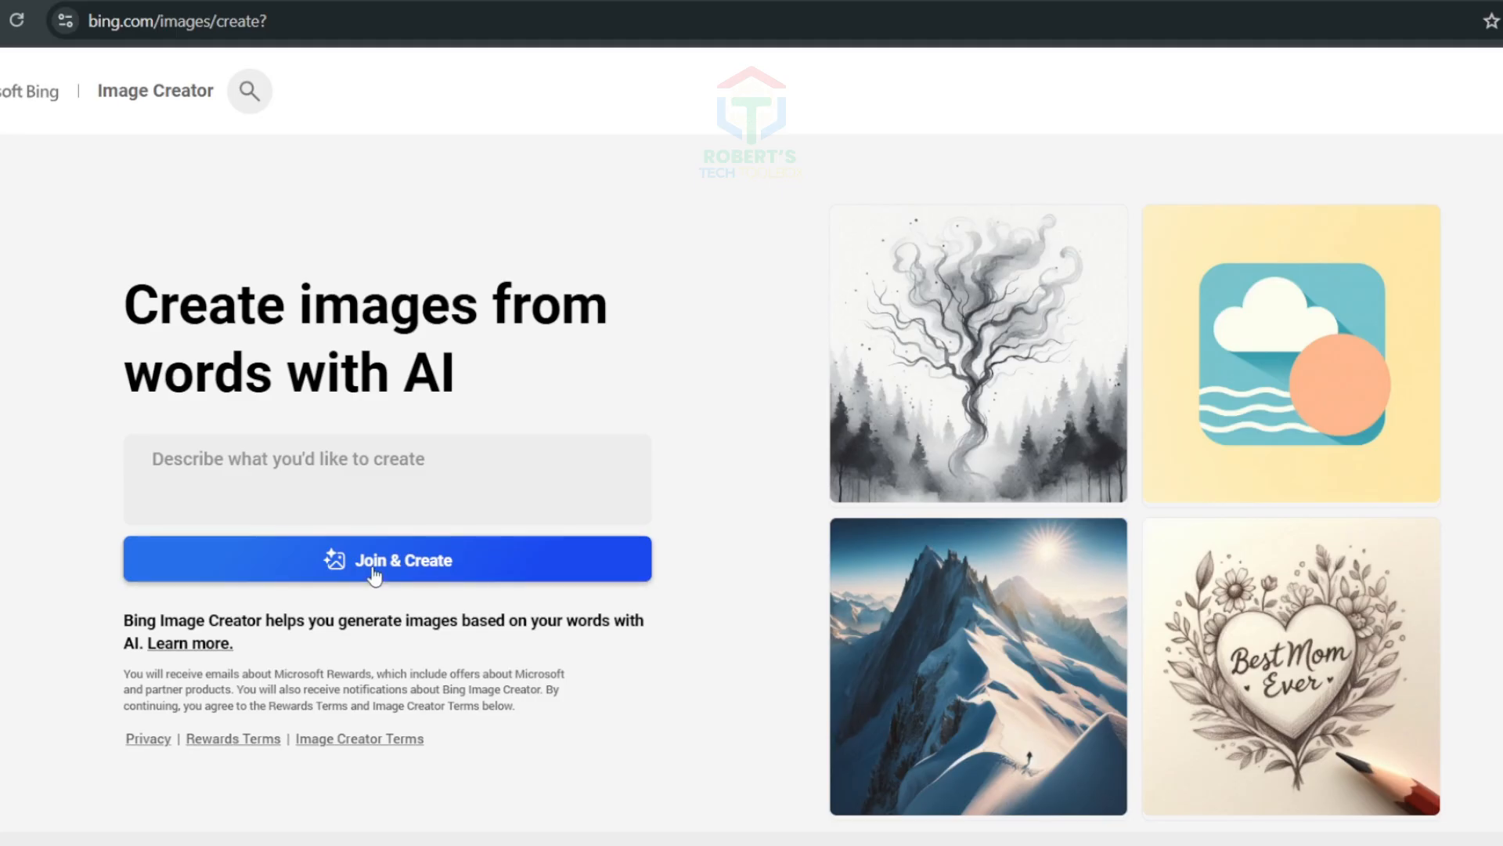
Create a Microsoft account with birth date and name, then browse the Image Creator prompt page.
click(387, 559)
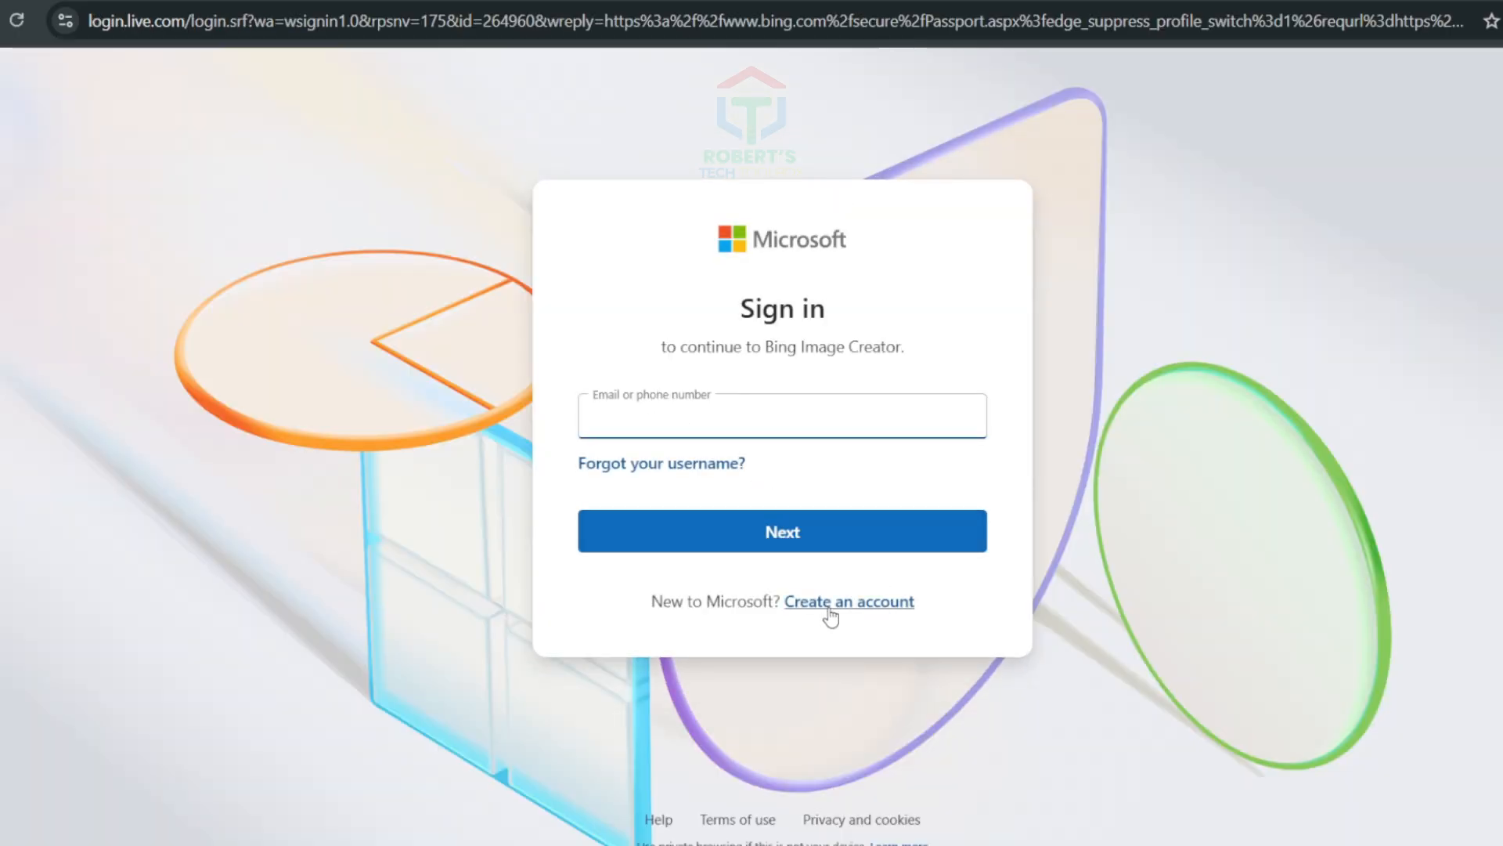
click(847, 601)
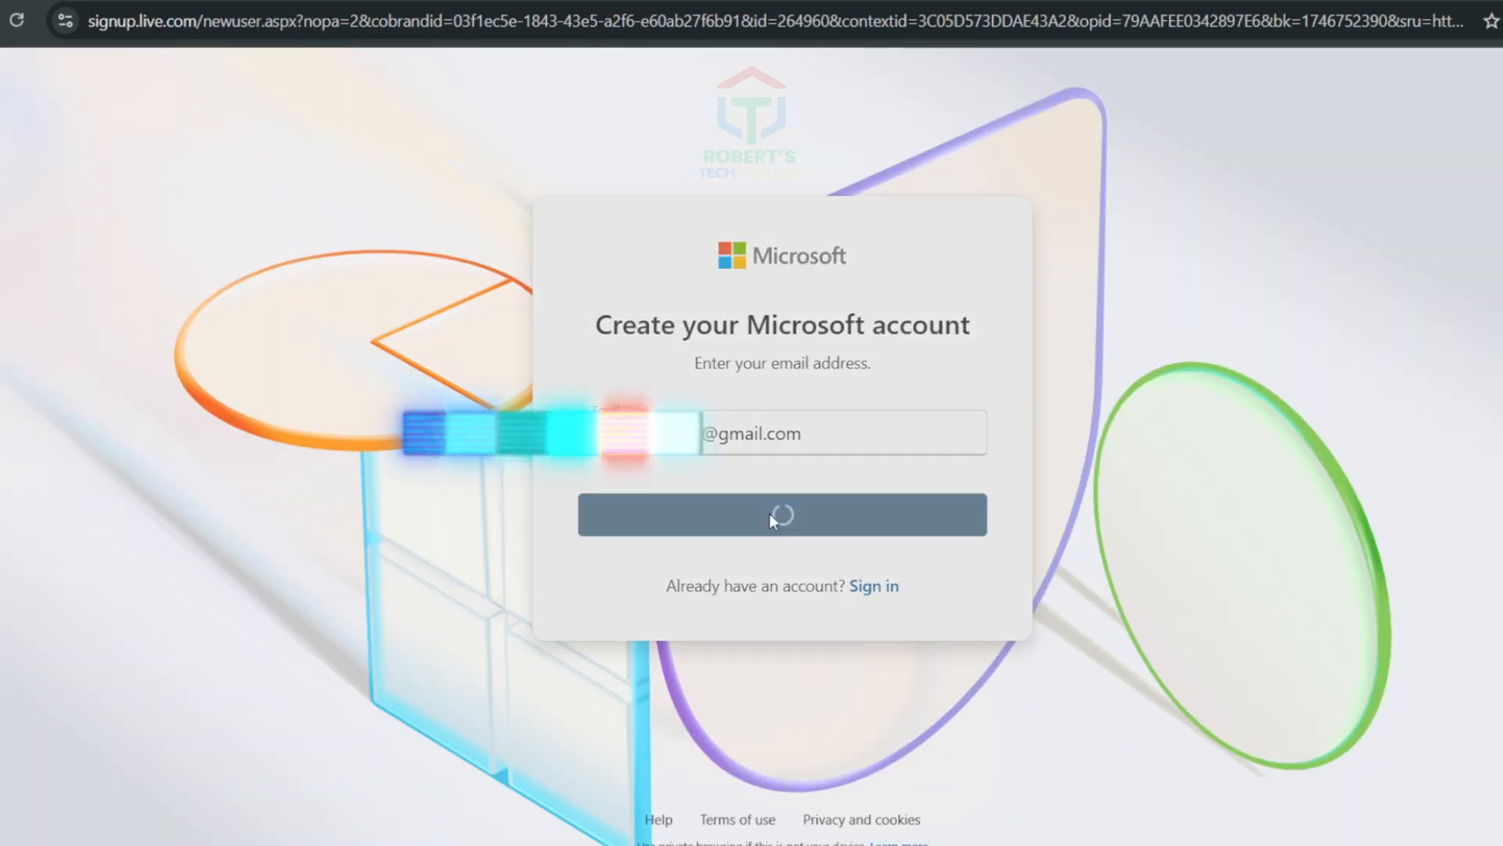
click(779, 514)
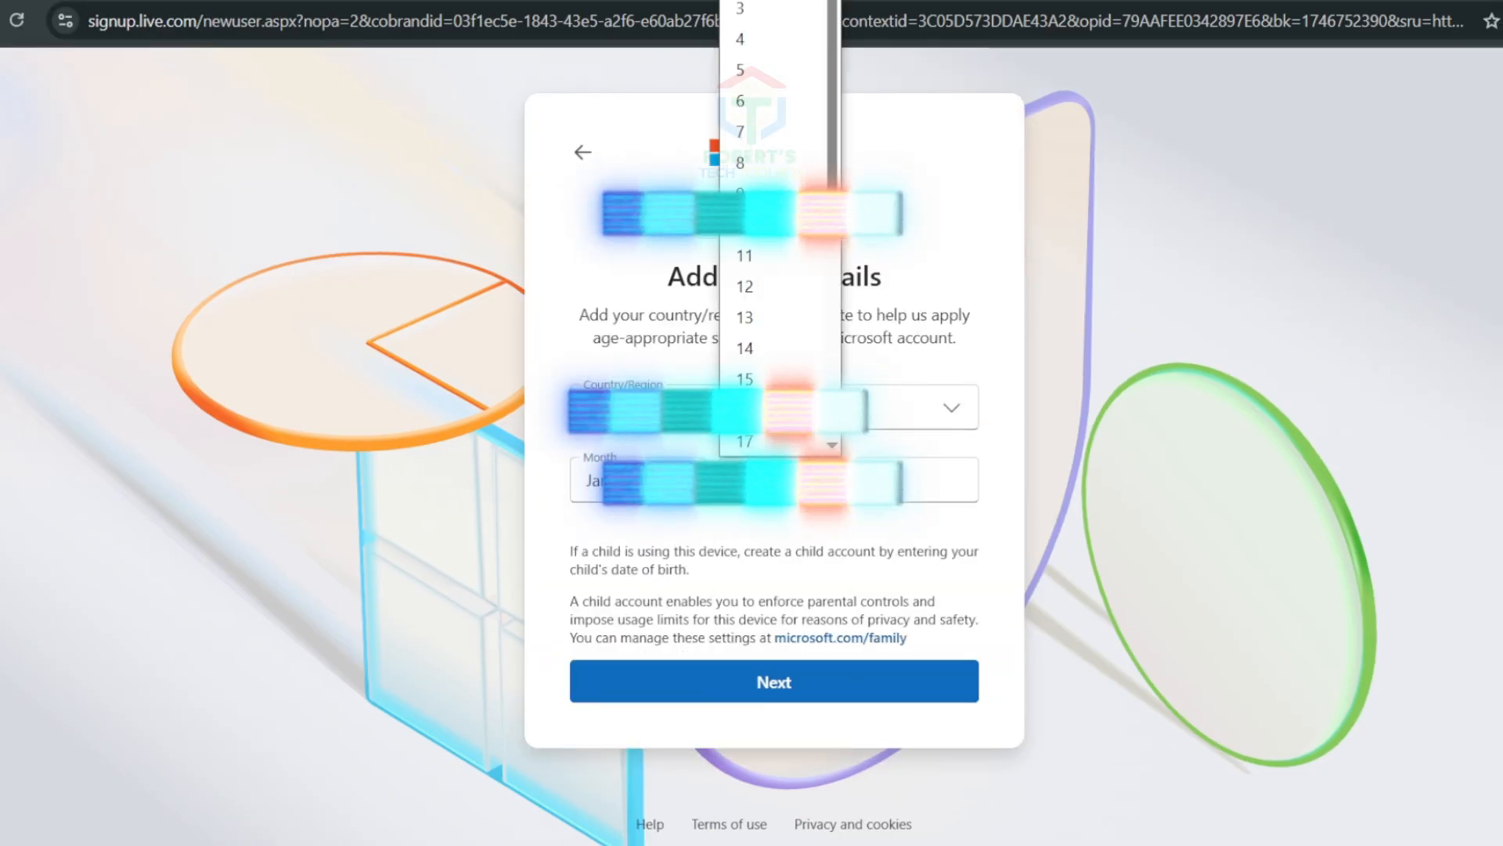
click(772, 681)
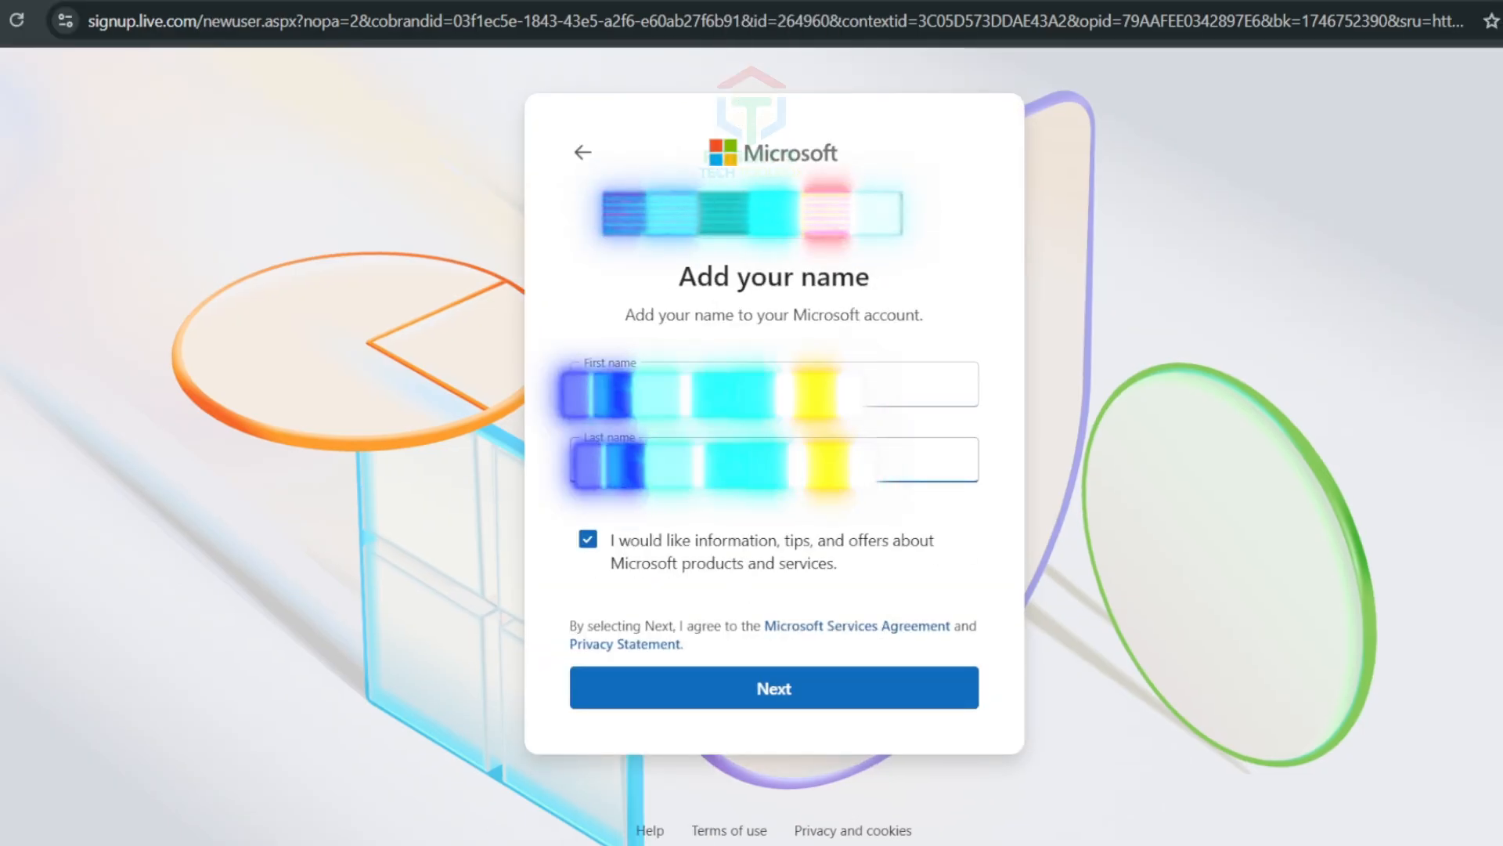
click(772, 688)
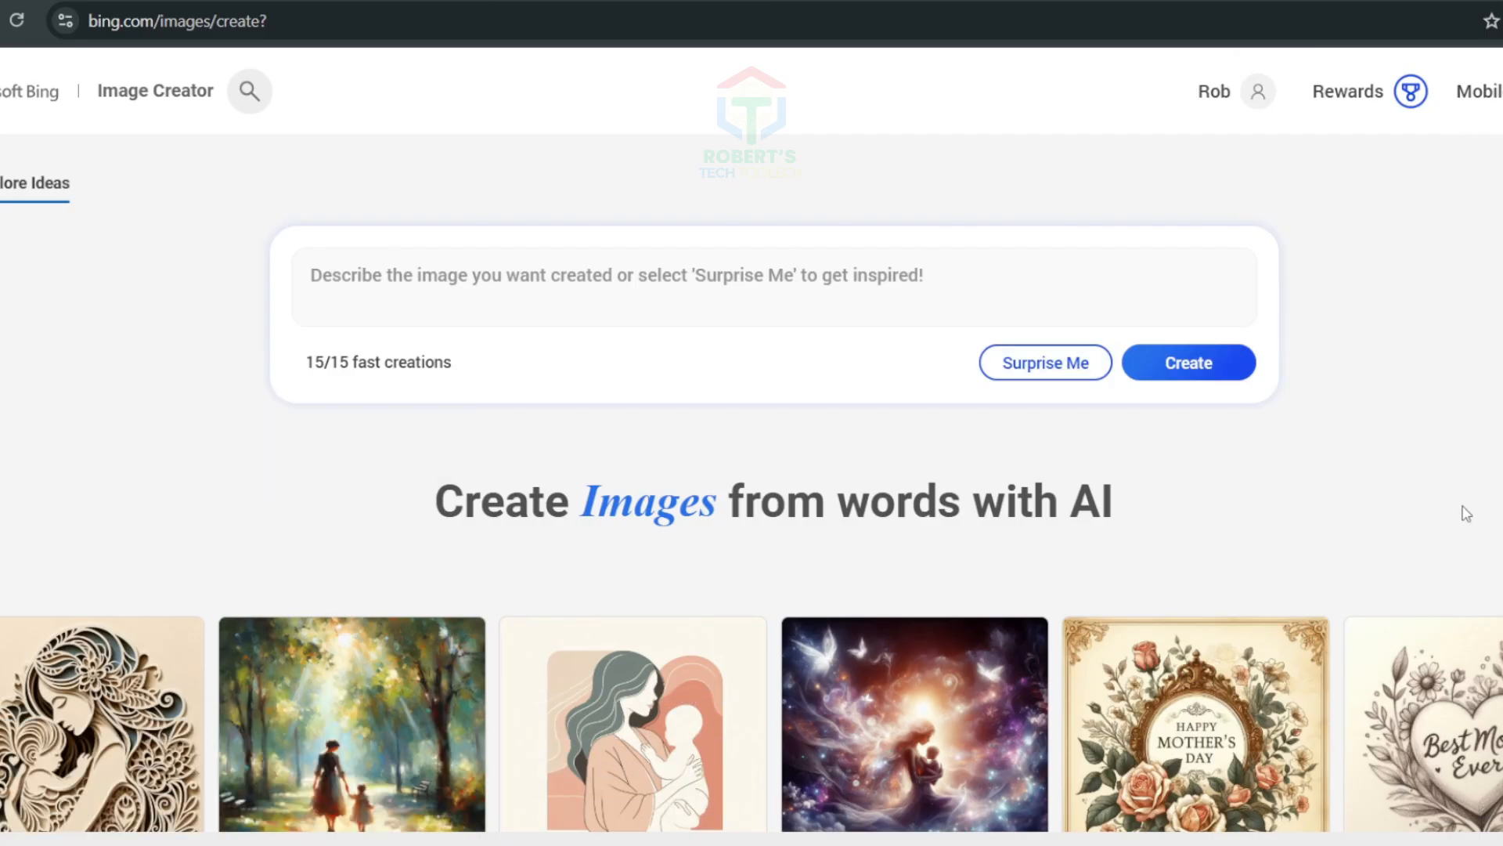
scroll(down, 3)
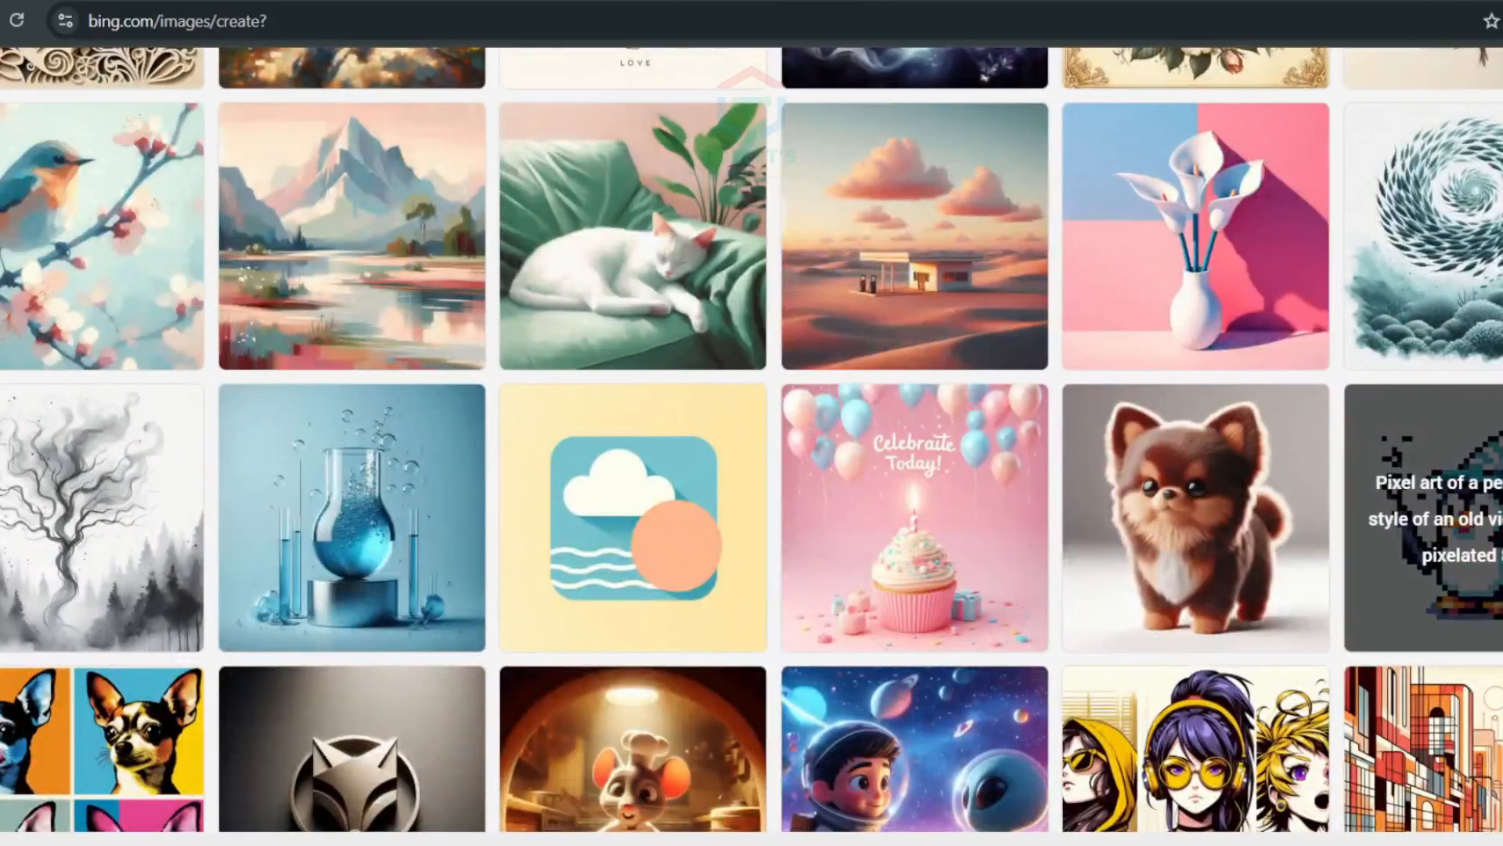
scroll(up, 3)
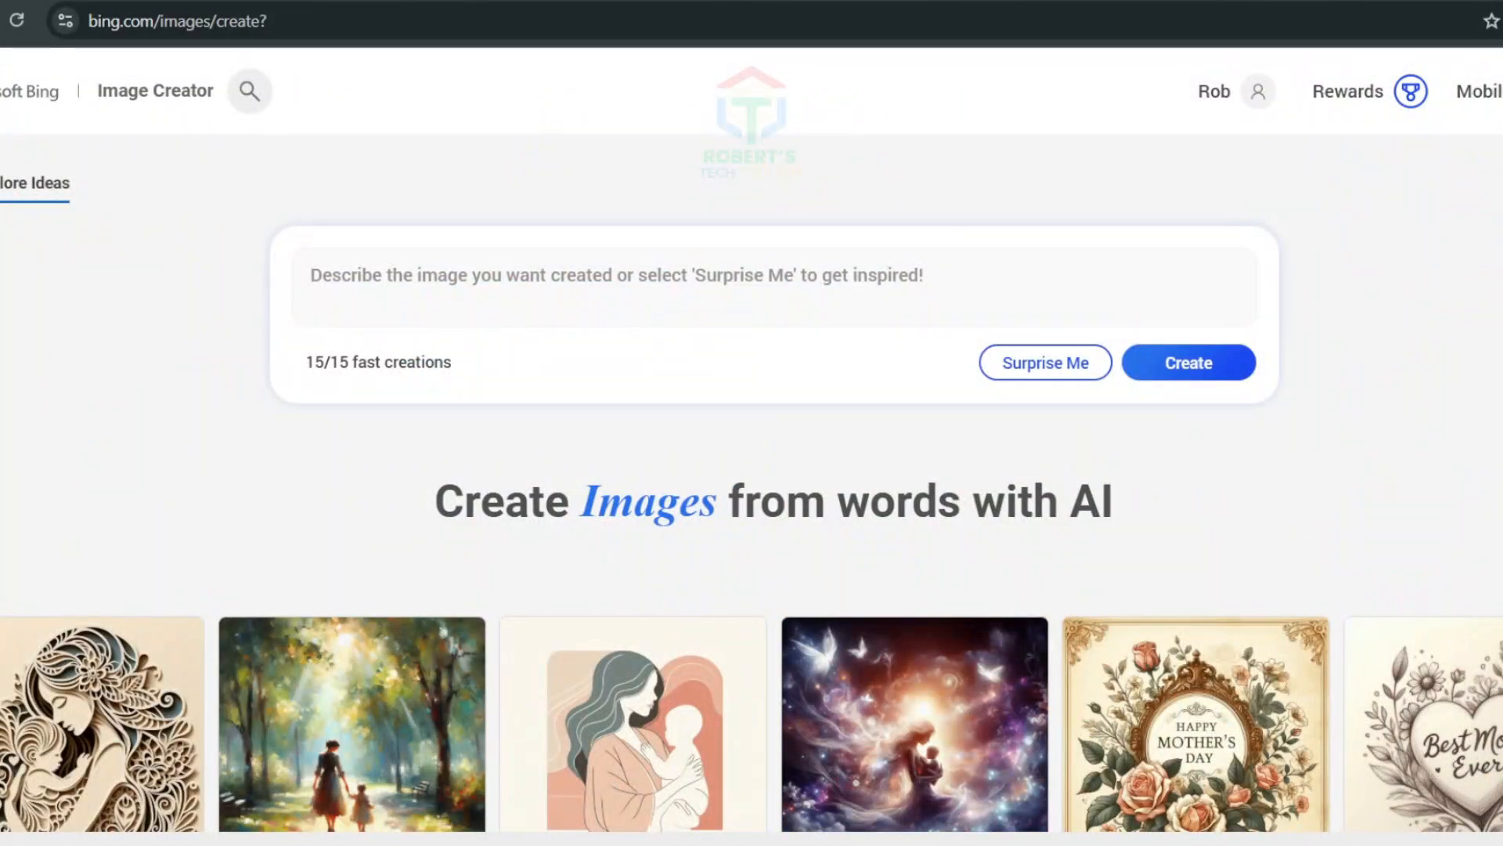
Generate 'A panda wearing a hoodie eating ramen in Times Square, 8K realism' and view one result.
text(A panda wearing a hoodie eating ramen in Times Square, 8K realism)
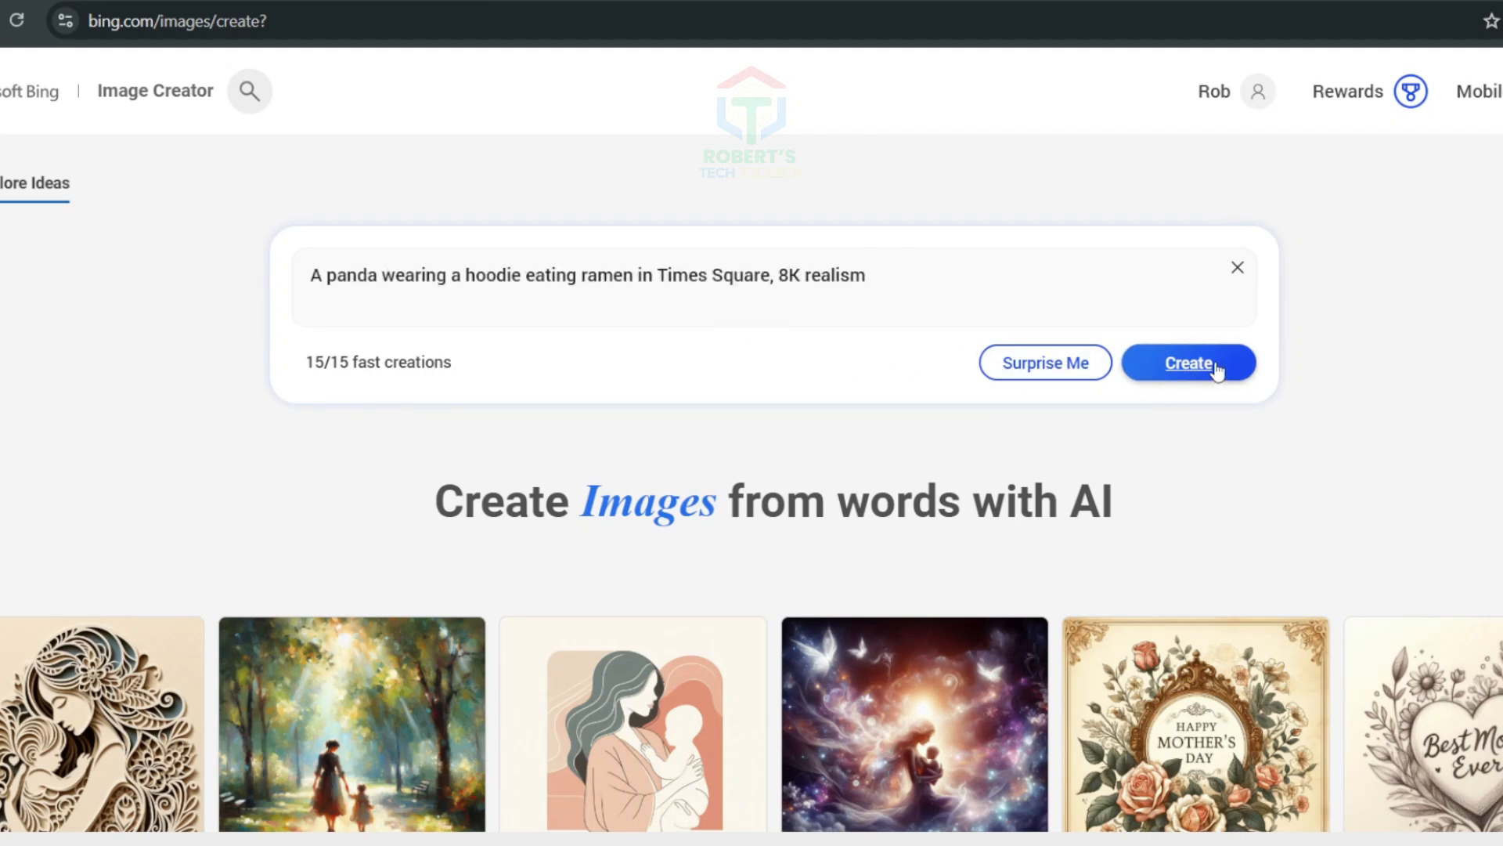
click(1188, 362)
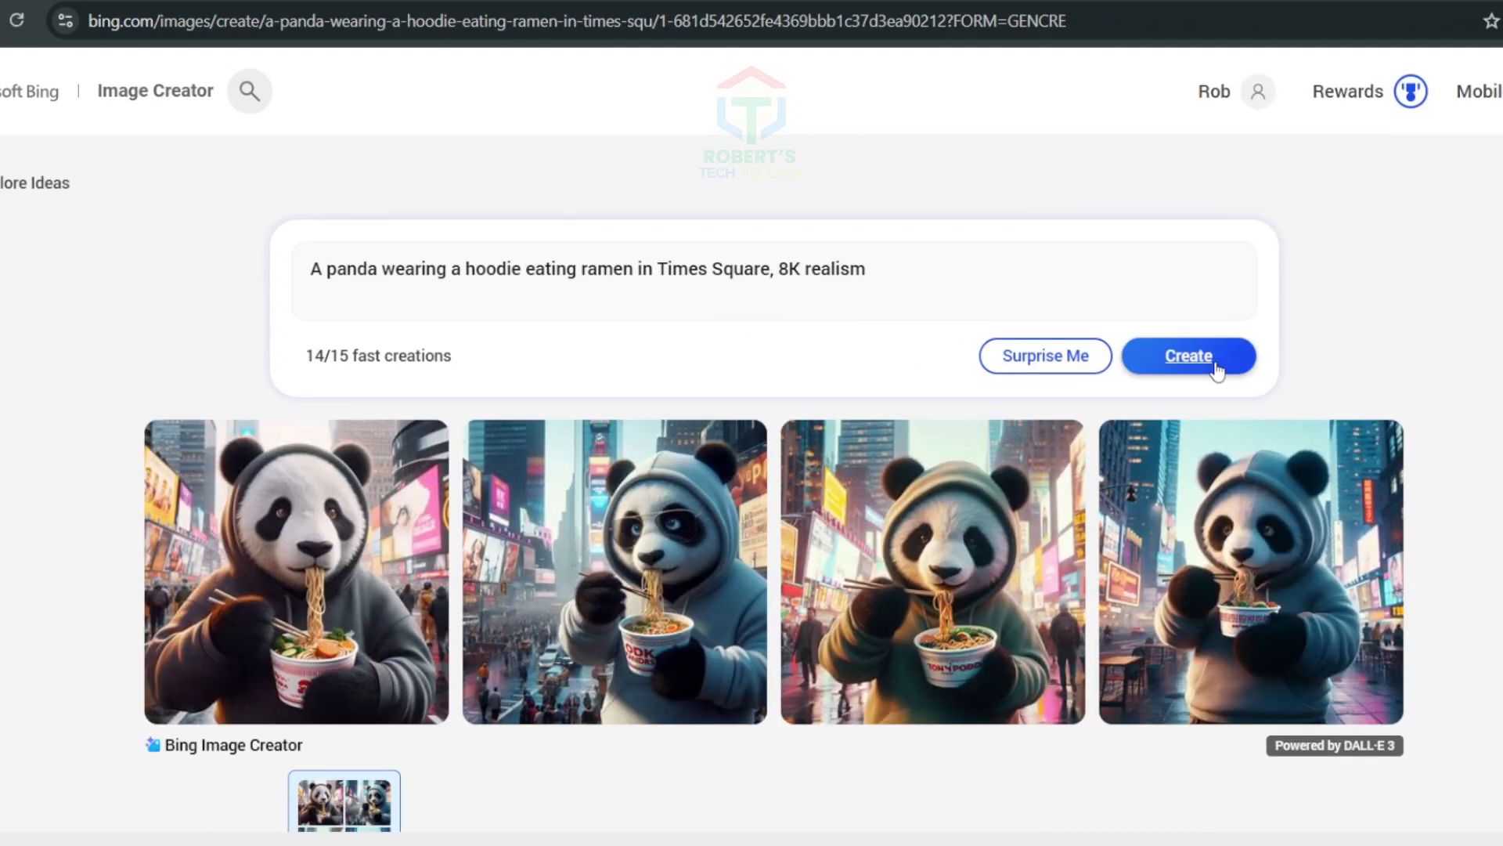
mouse_move(1452, 518)
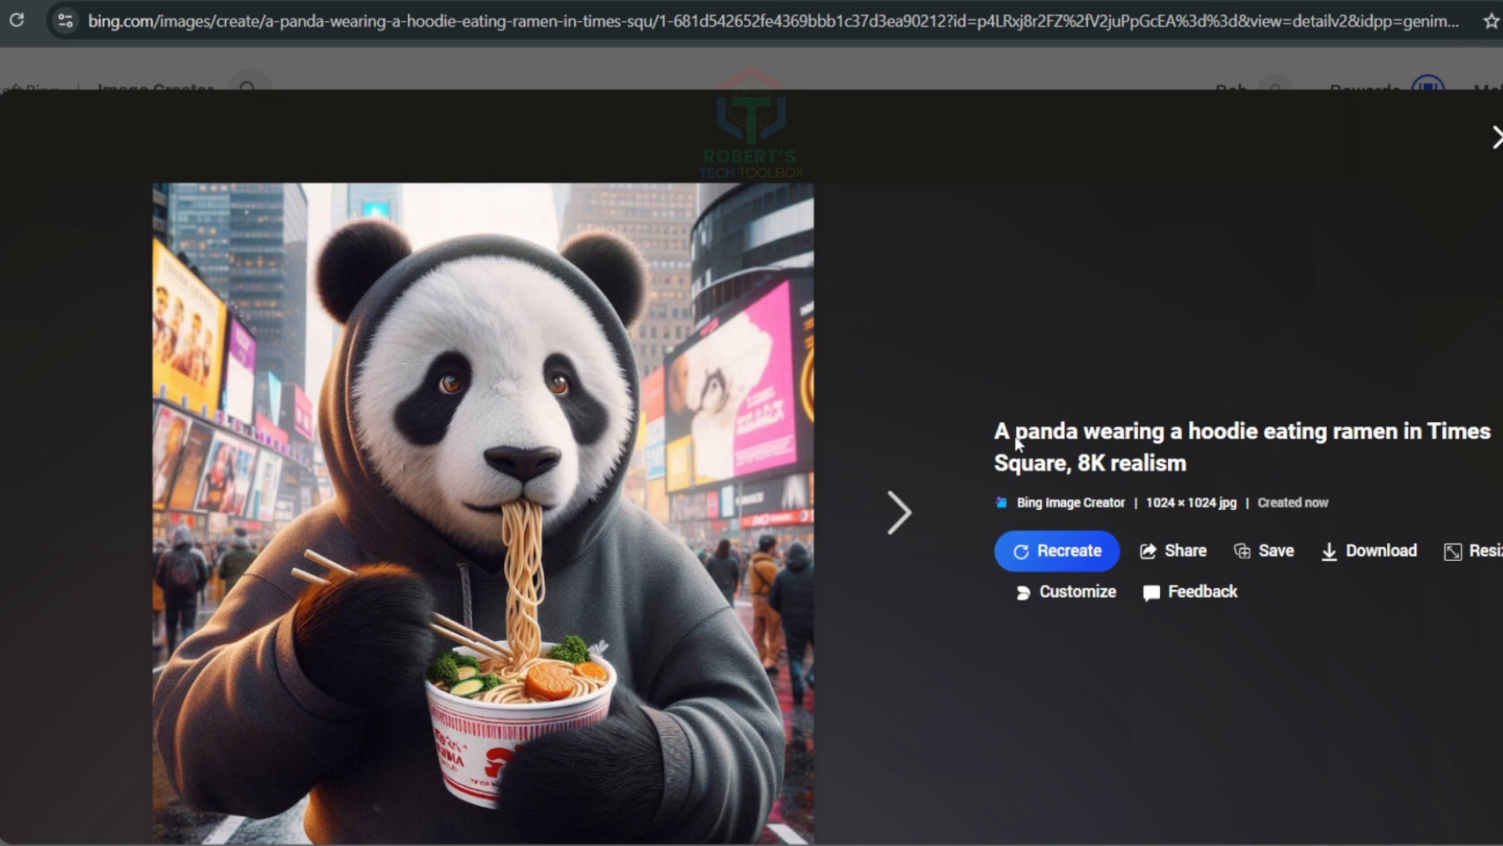
click(896, 510)
text(Steampunk city skyline at sunset, cinematic lighting, ultra-detailed)
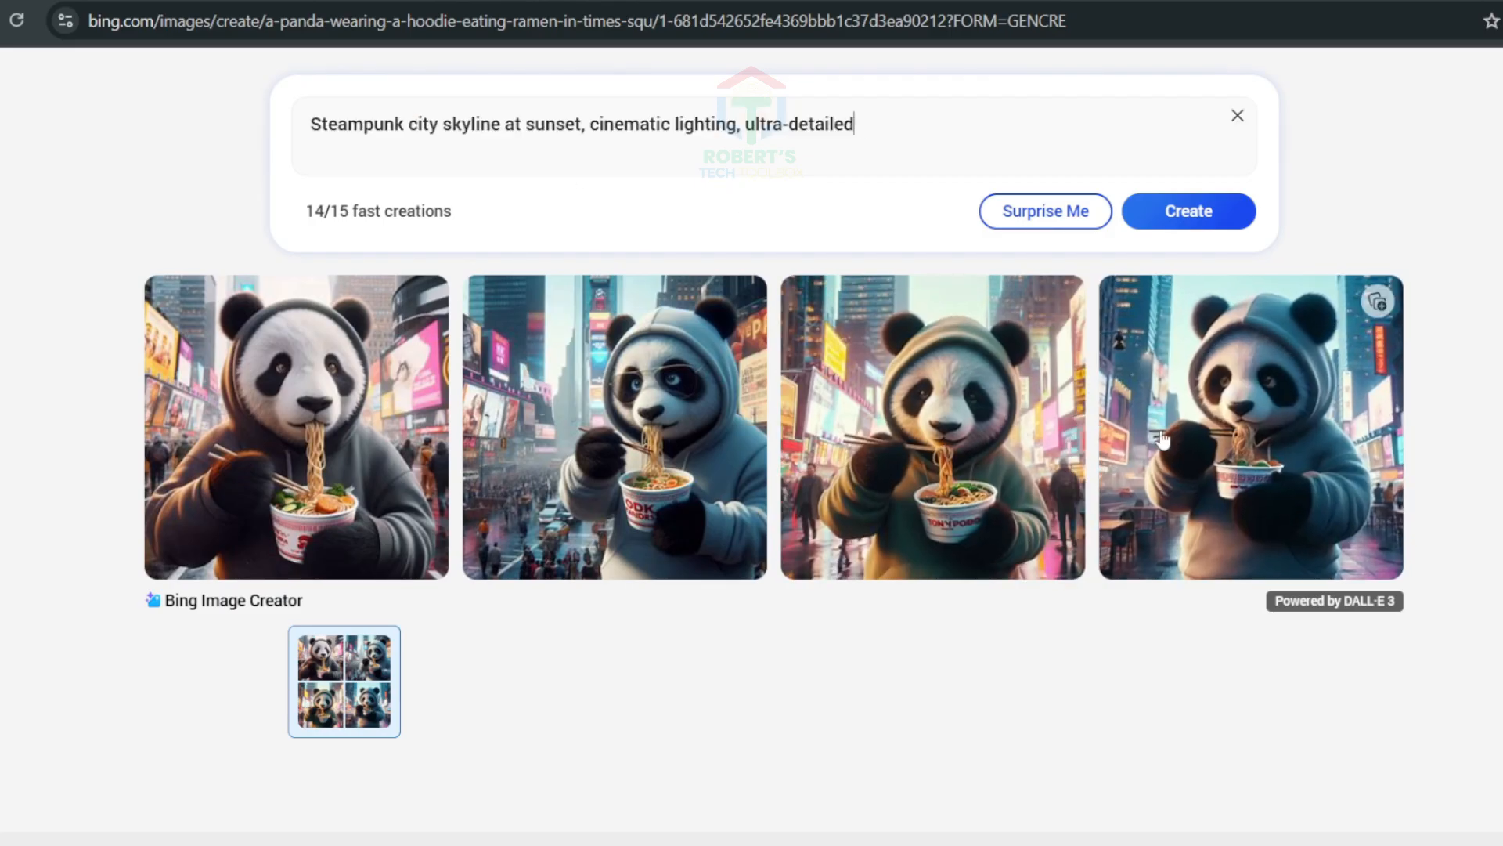
Create the steampunk skyline at sunset images and download one from its enlarged view.
click(1189, 211)
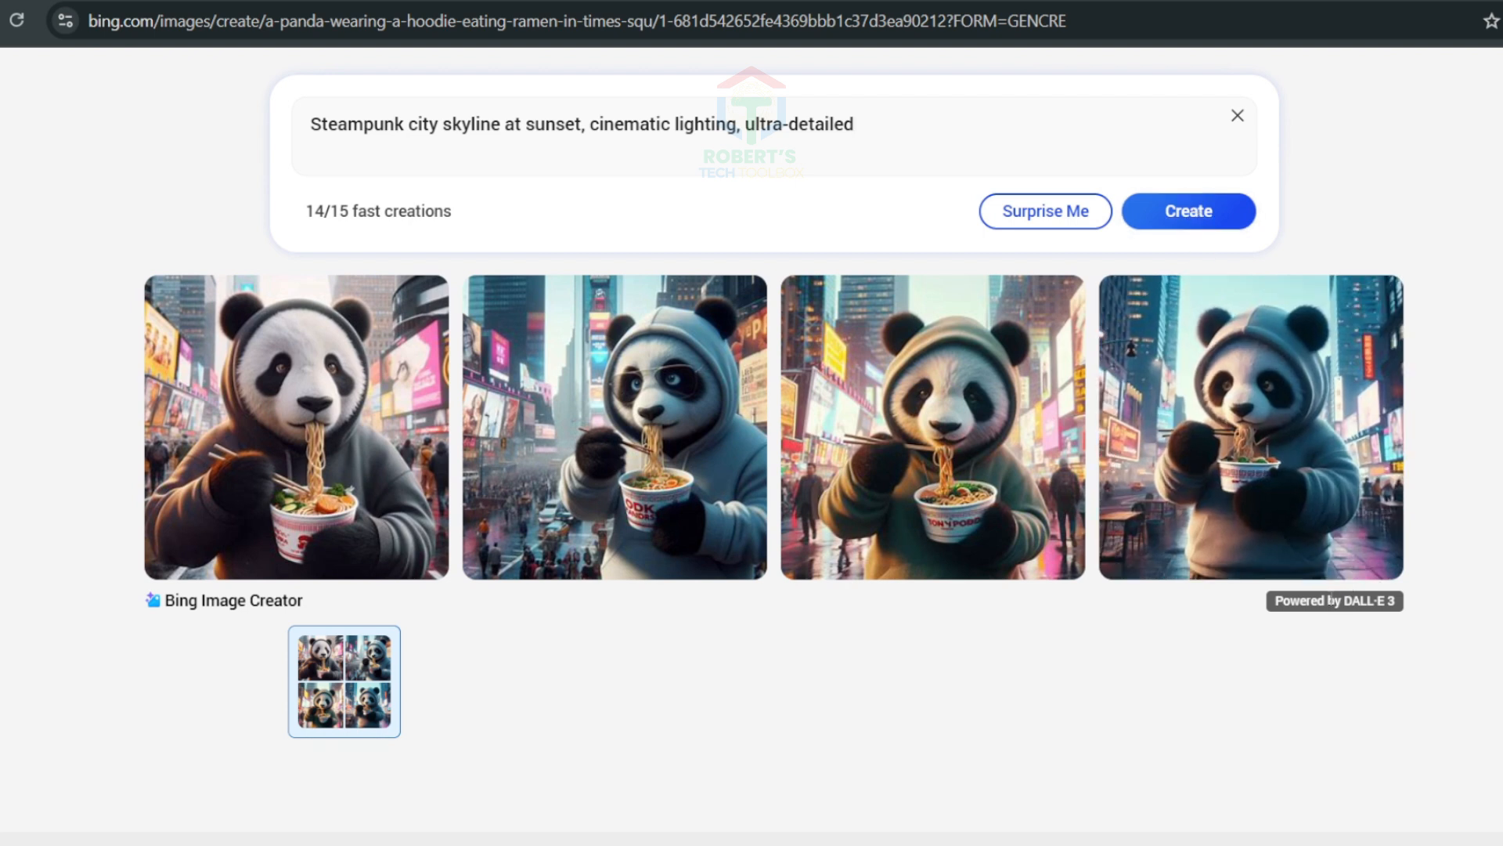
click(1189, 212)
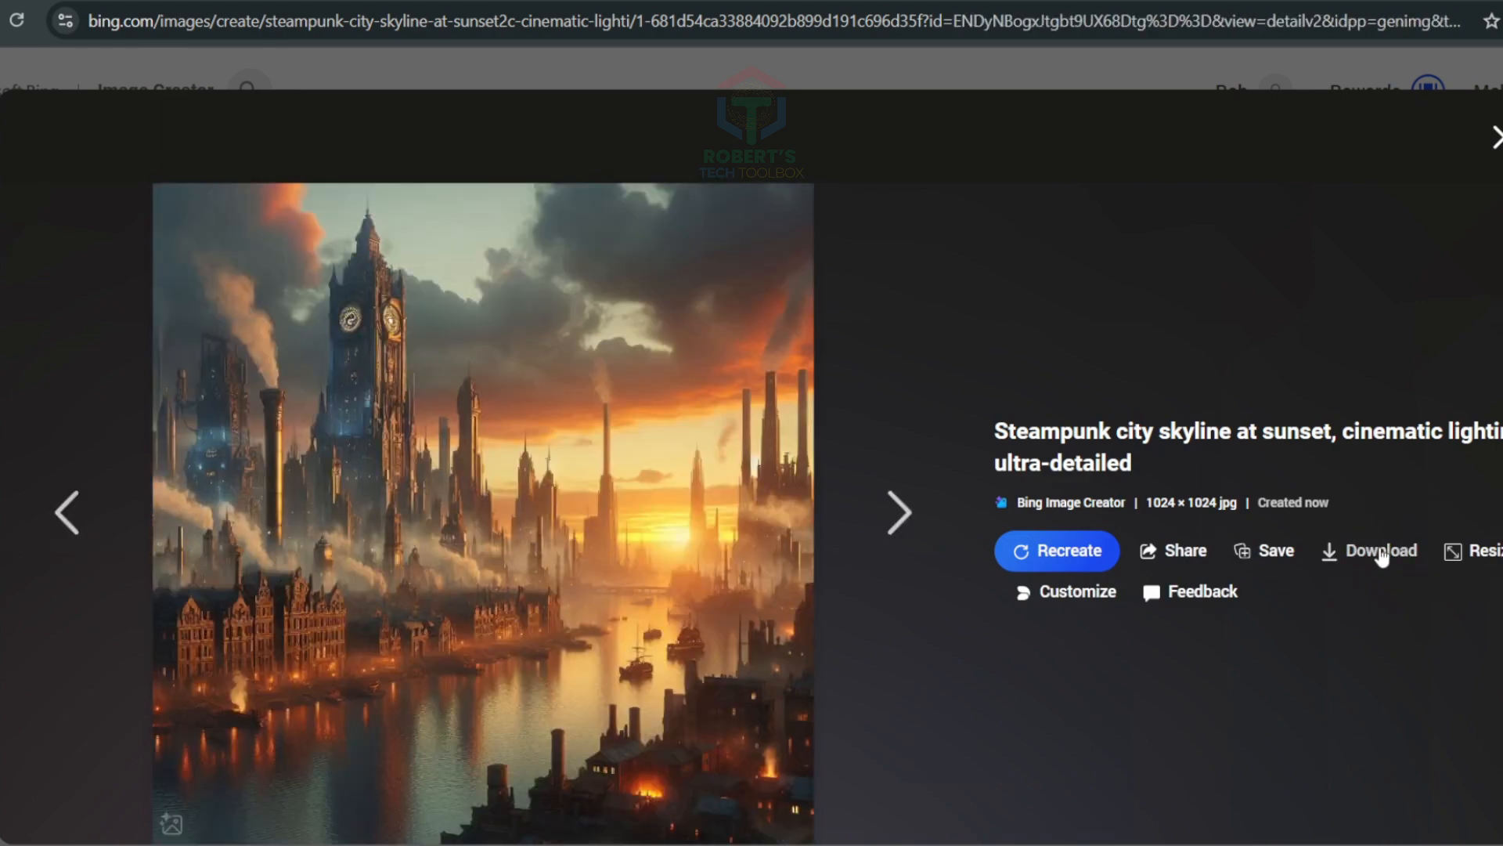
click(1492, 136)
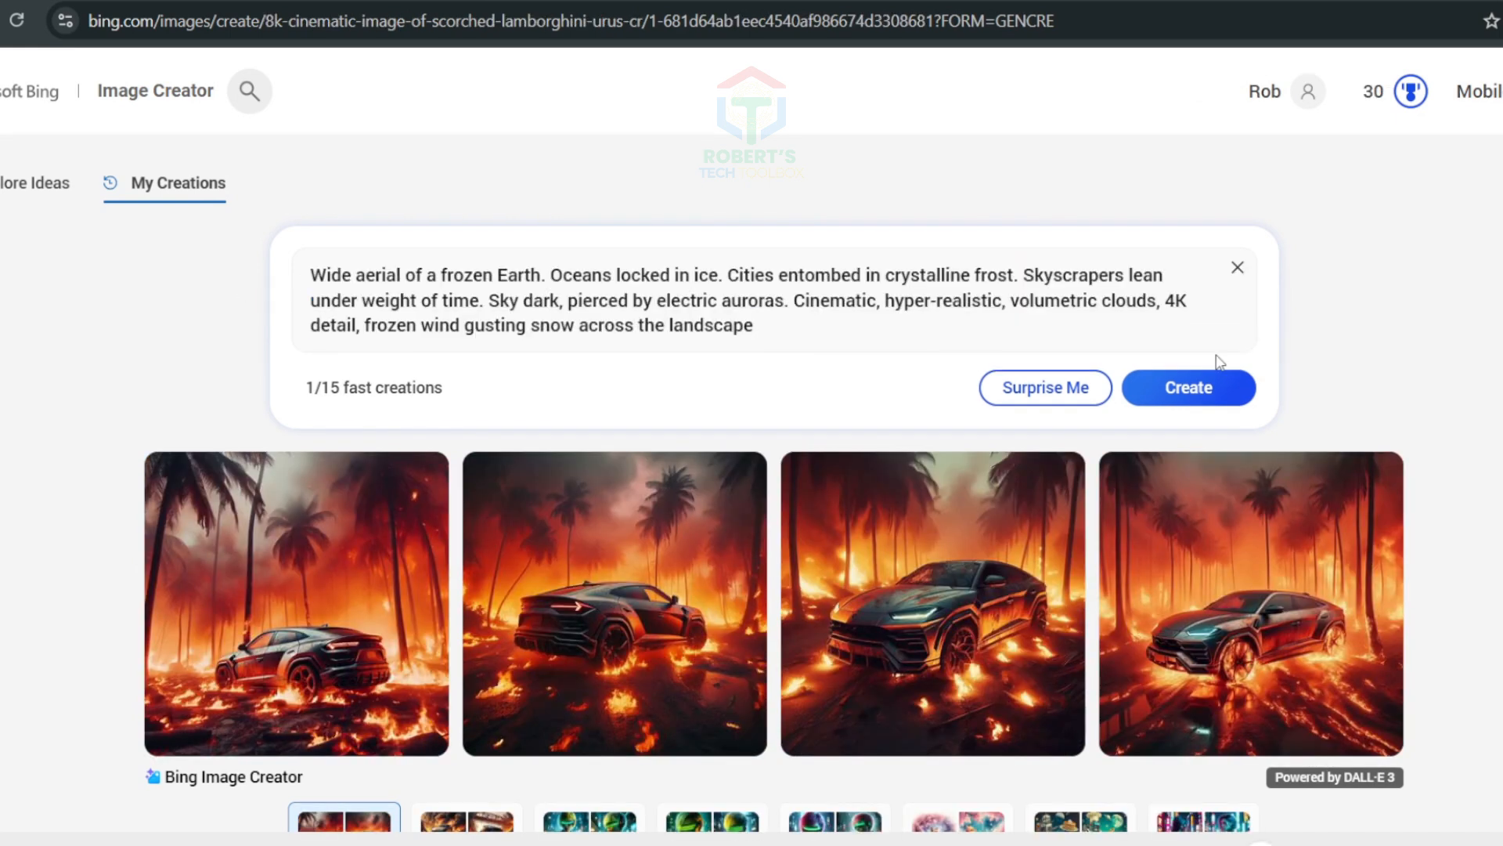
Bring up the burning Lamborghini creations with the frozen-Earth prompt entered.
click(1187, 386)
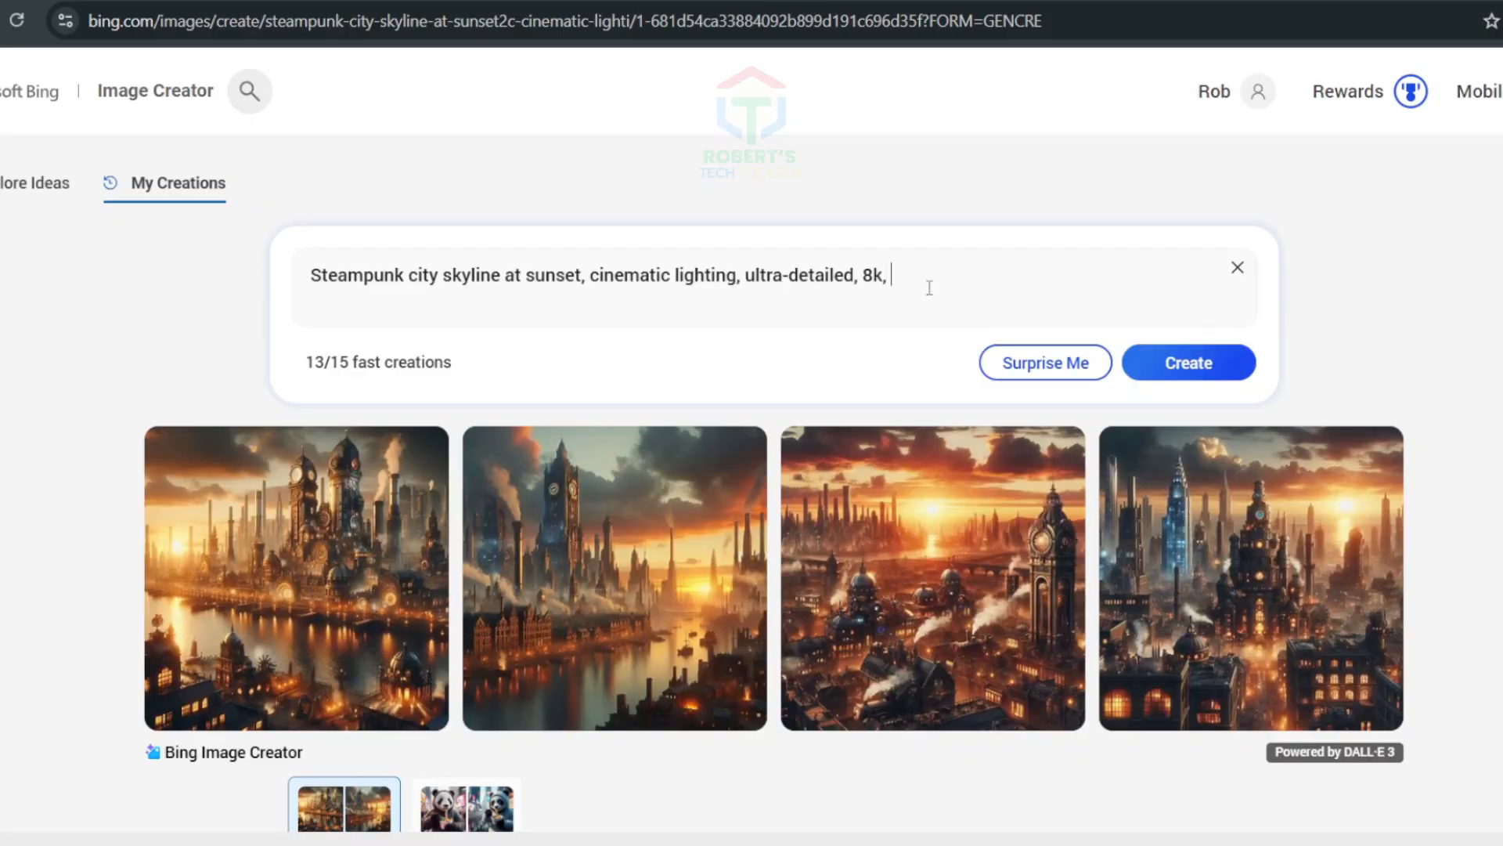
Extend the skyline prompt with ', 8k, steampunk', regenerate, and step through the enlarged results.
text(steampun)
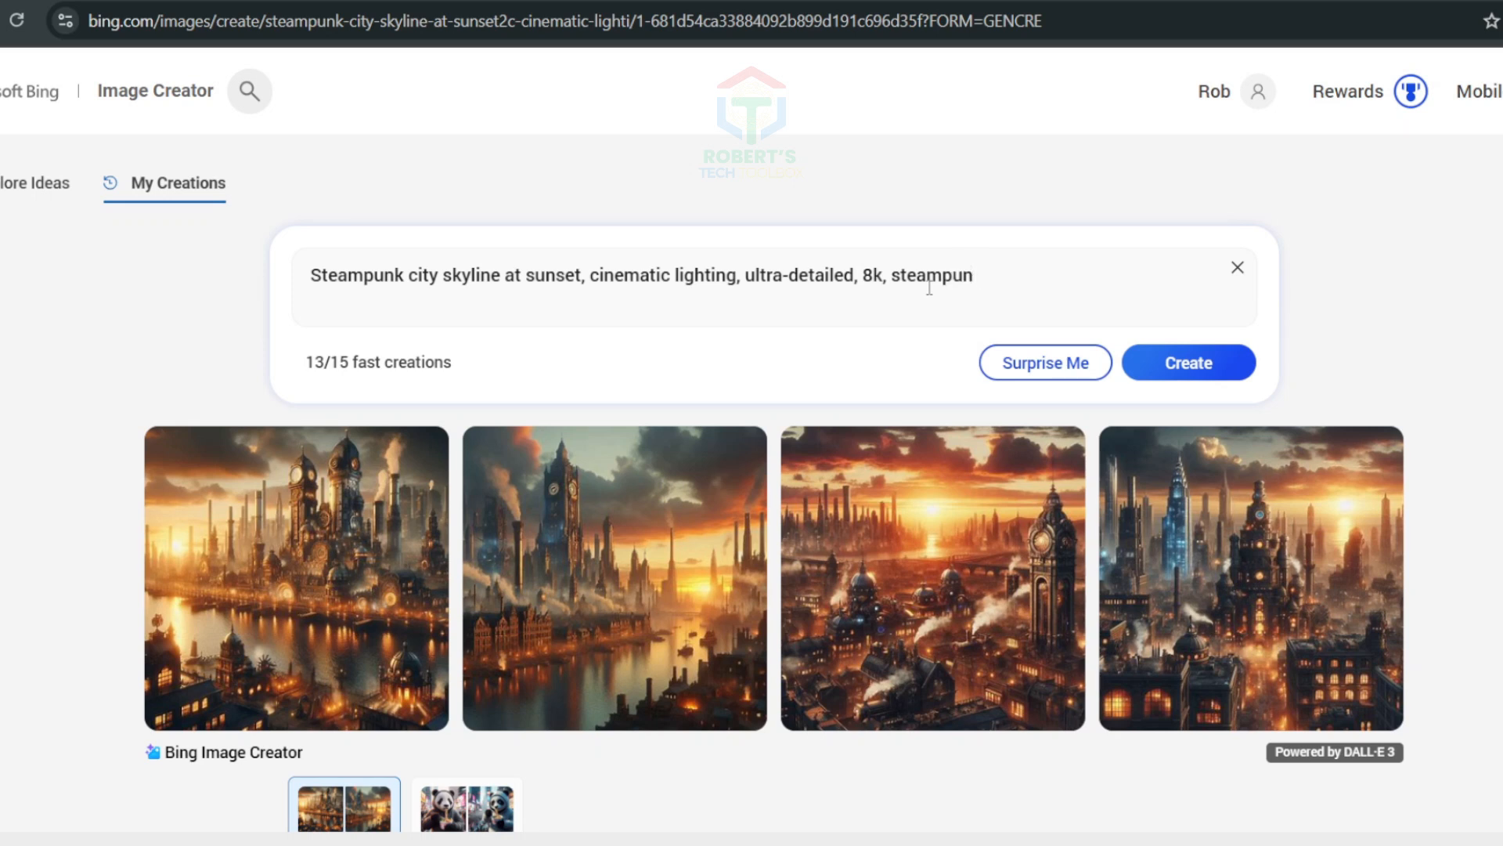
click(1189, 362)
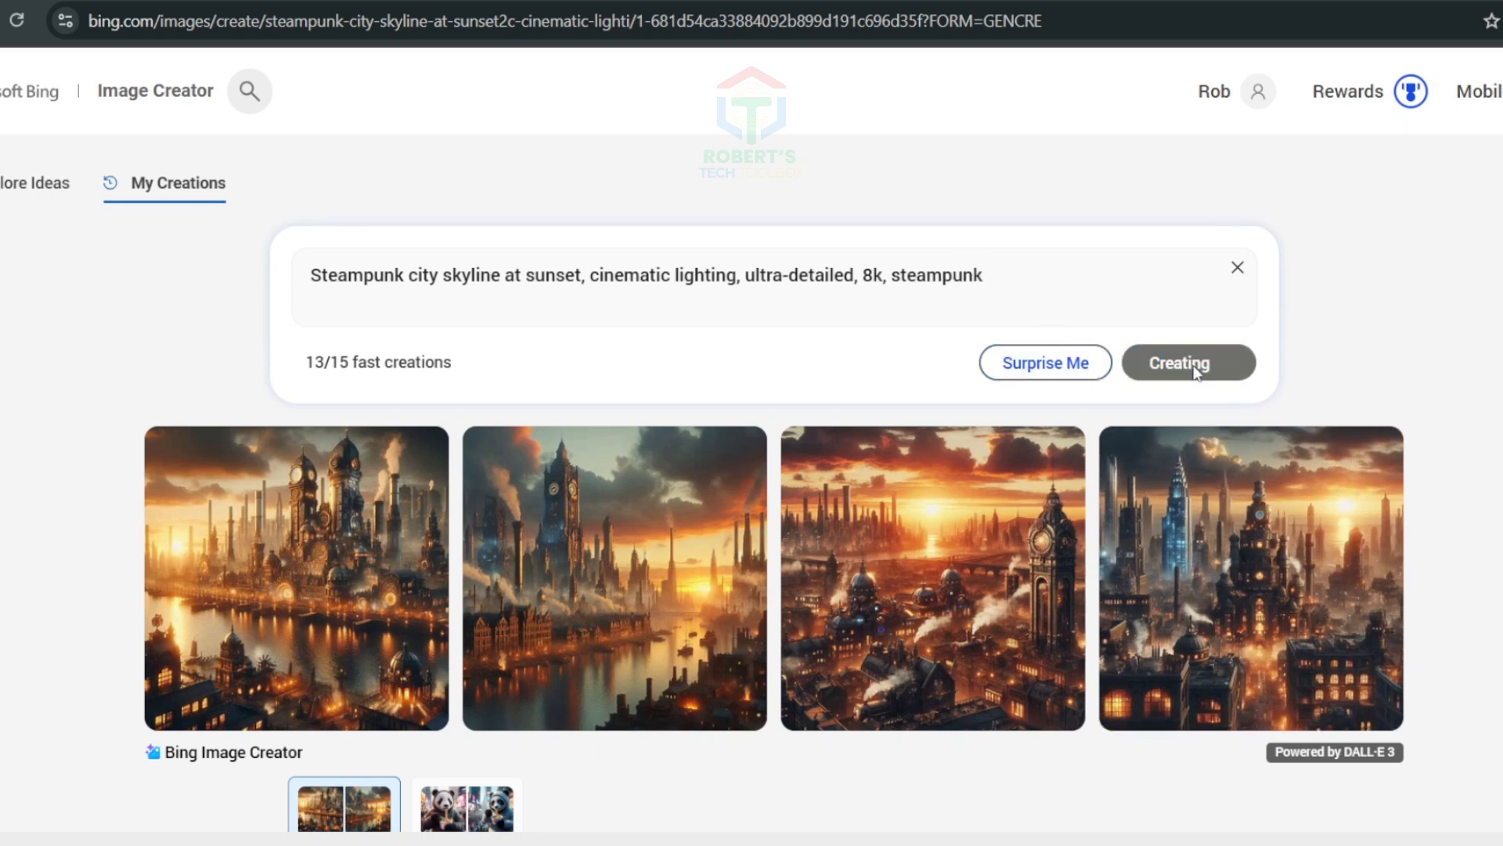
click(1187, 362)
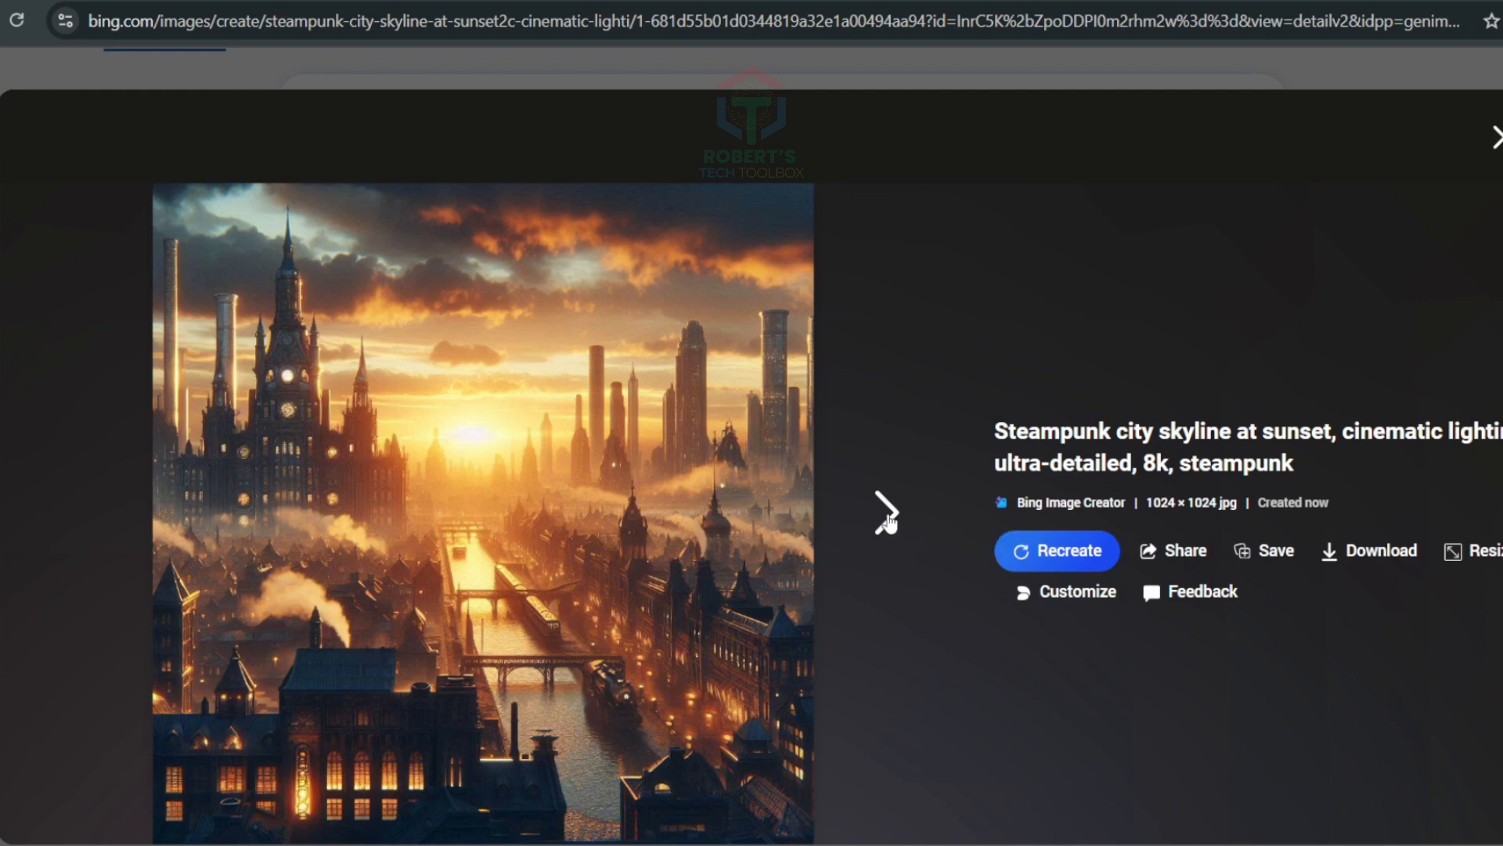
click(886, 510)
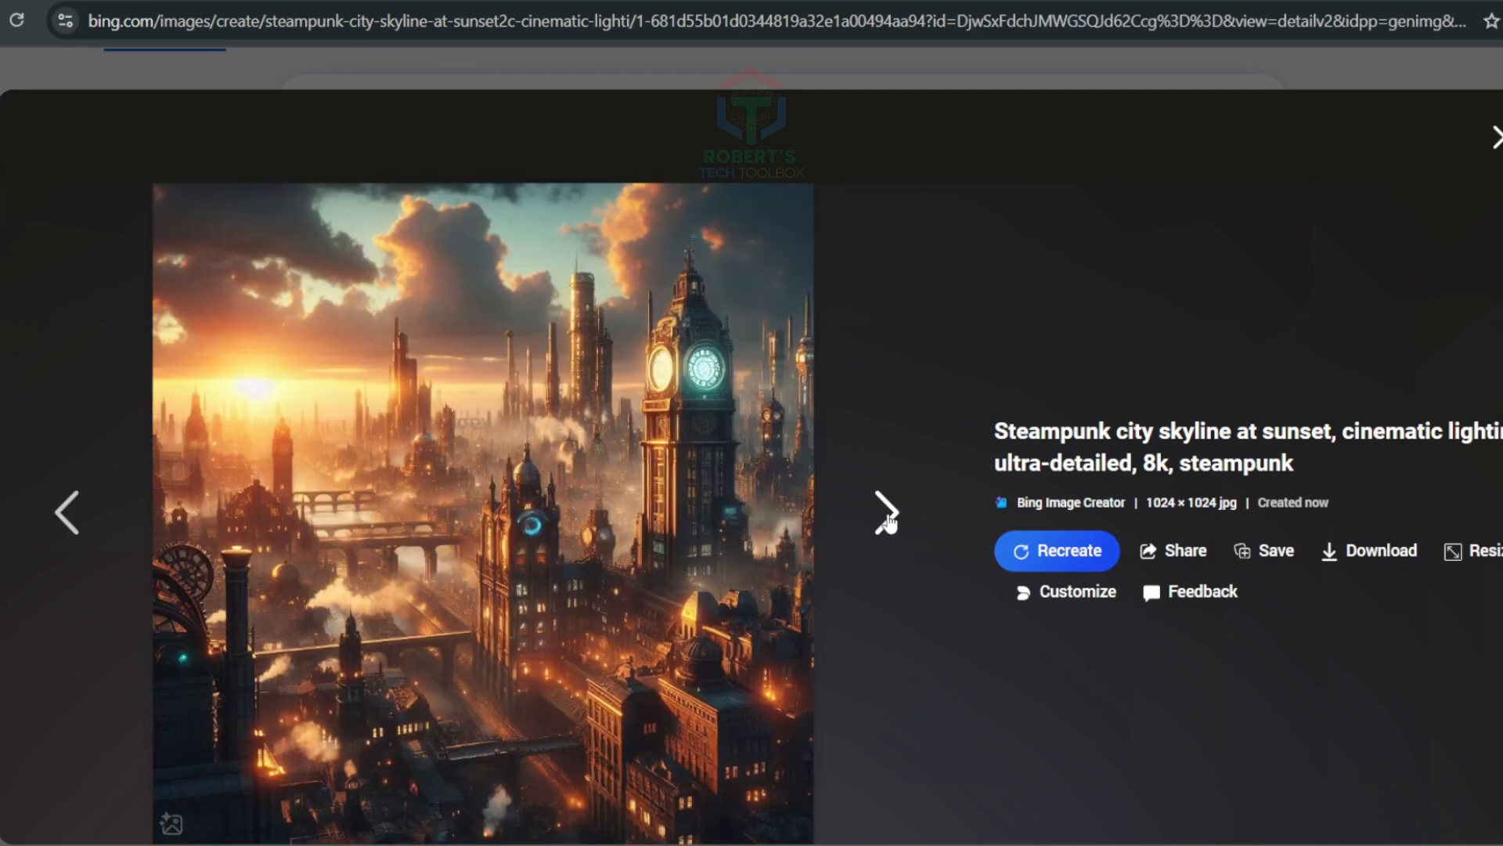
click(883, 512)
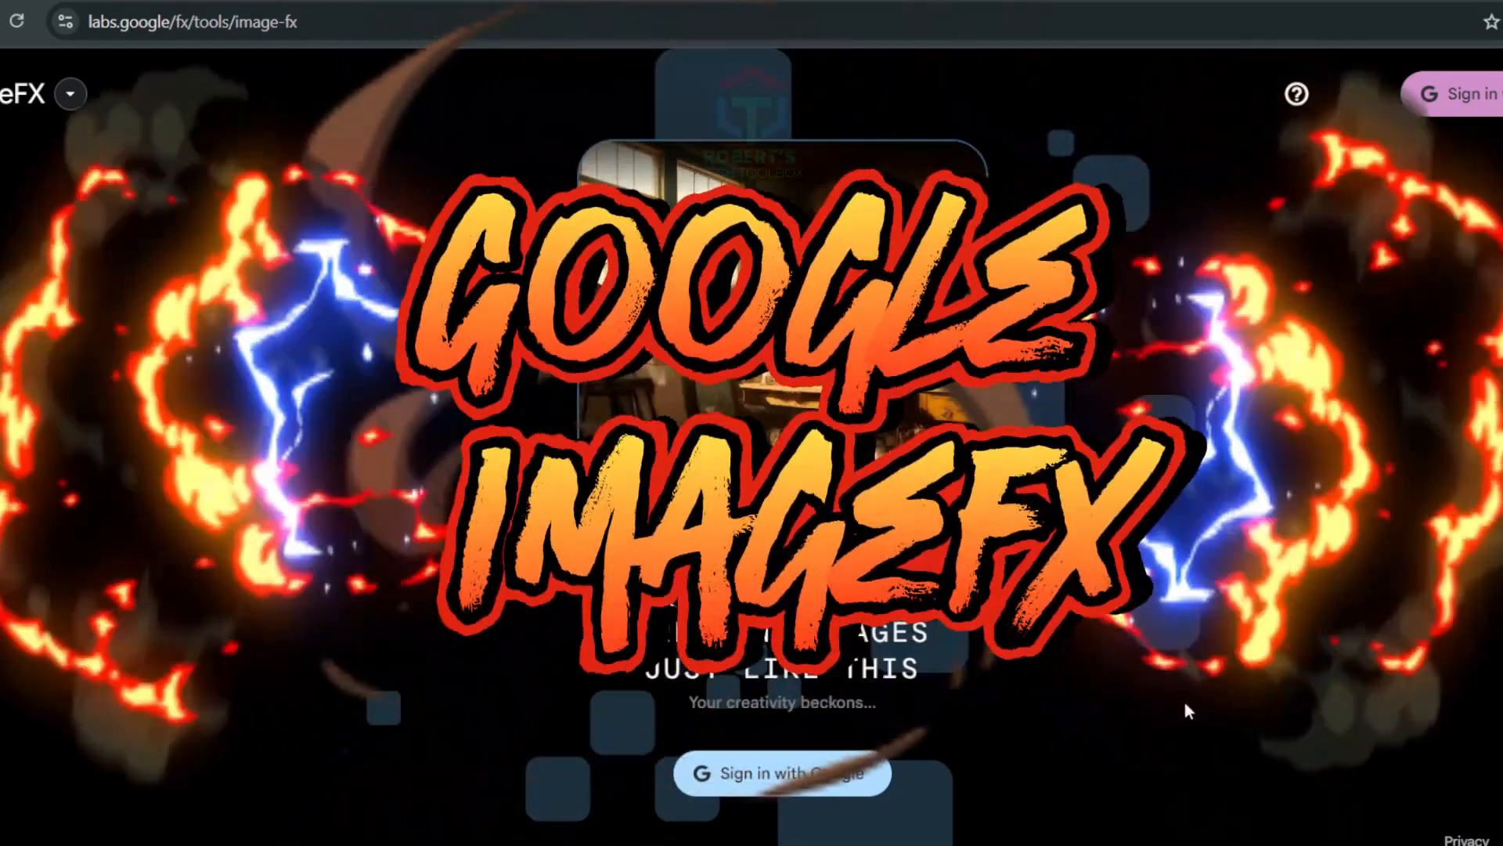
Sign in with a Google account and continue past the welcome and privacy policy dialogs.
click(69, 94)
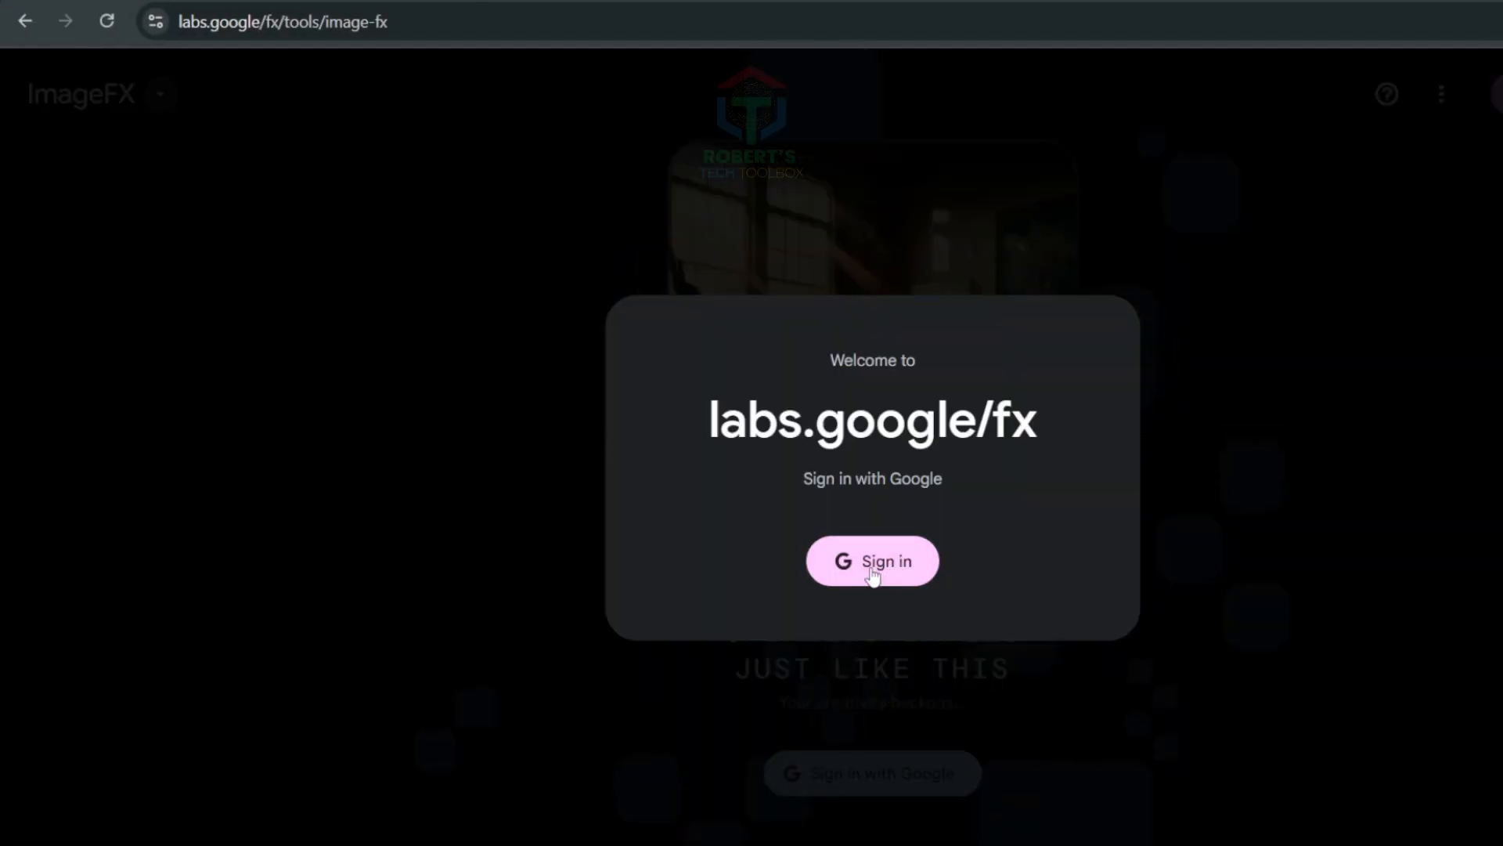
click(872, 561)
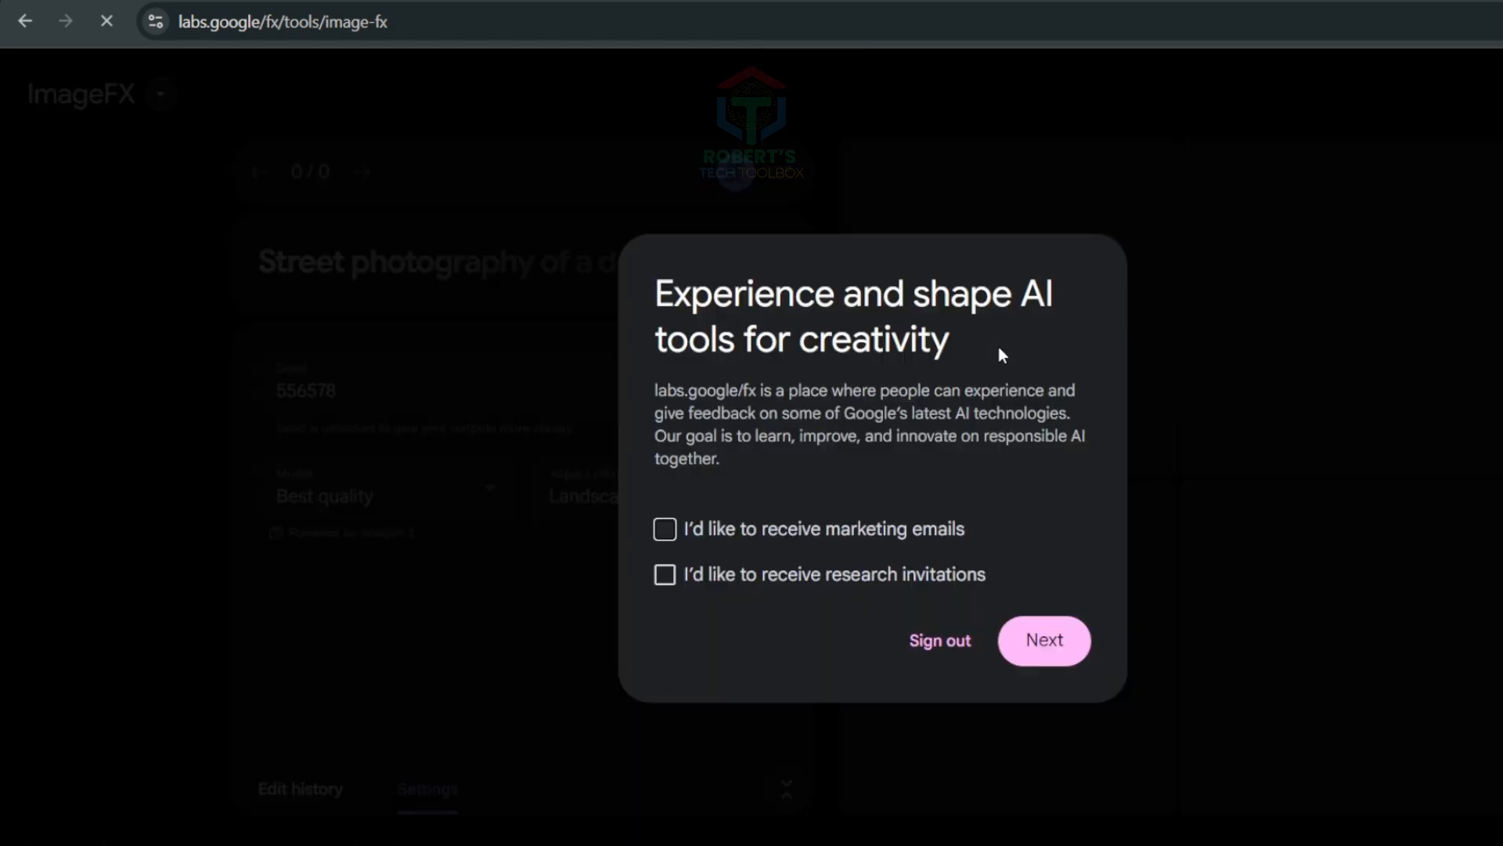
mouse_move(937, 640)
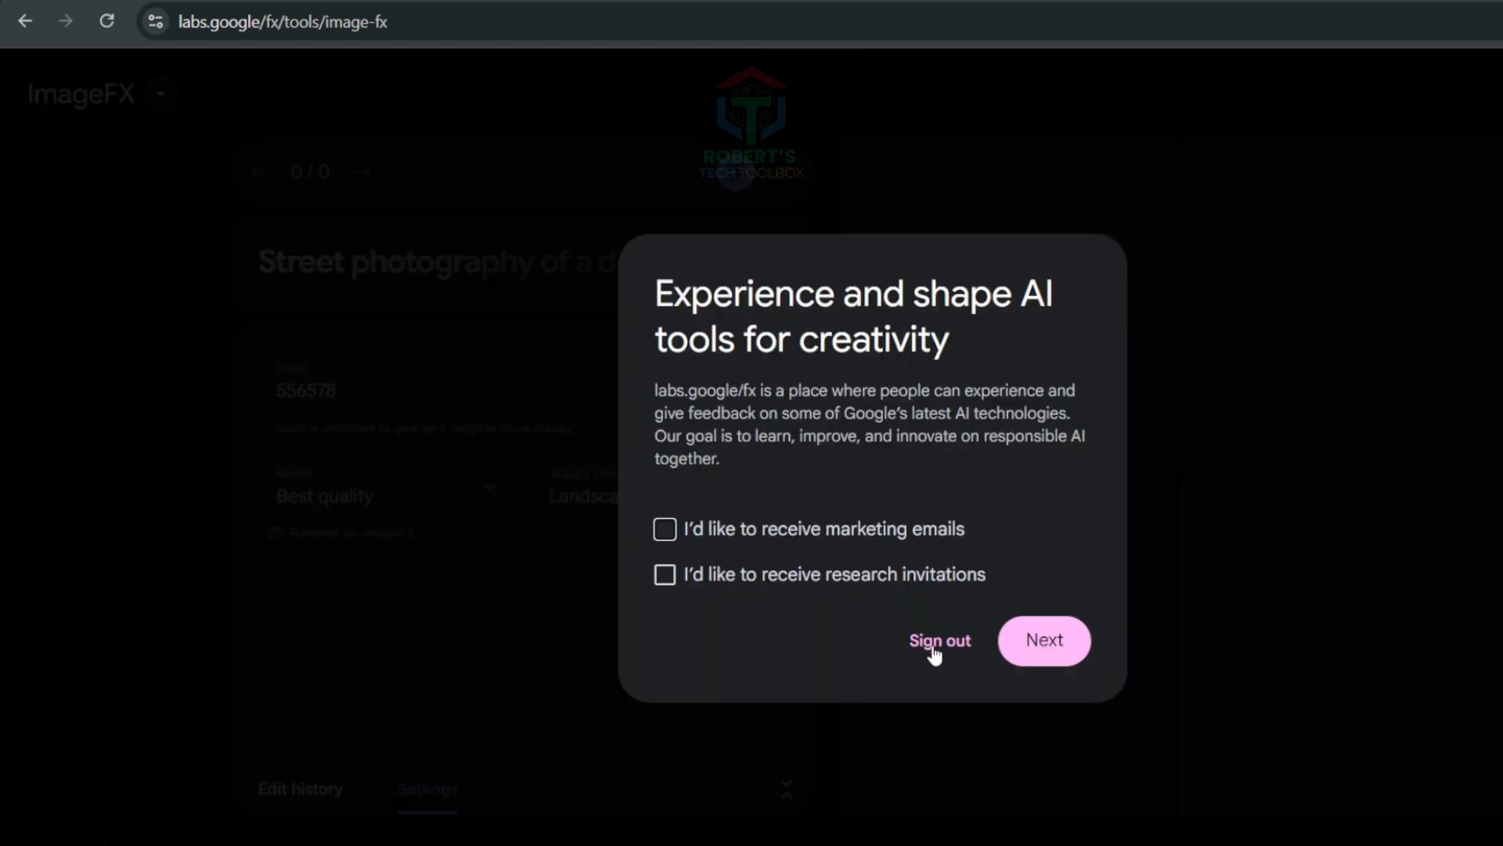
click(1043, 640)
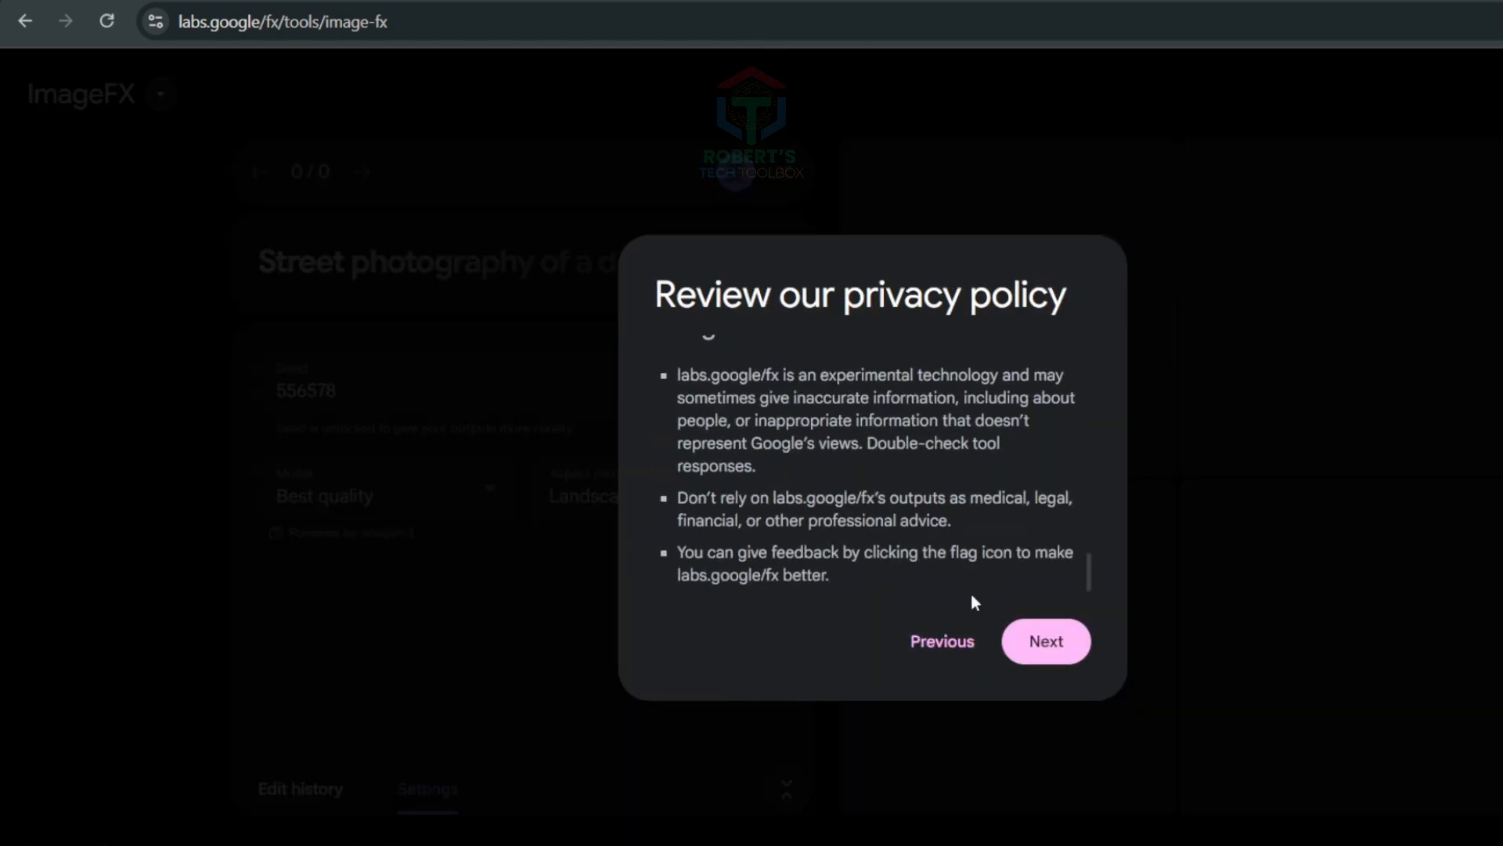
click(1044, 641)
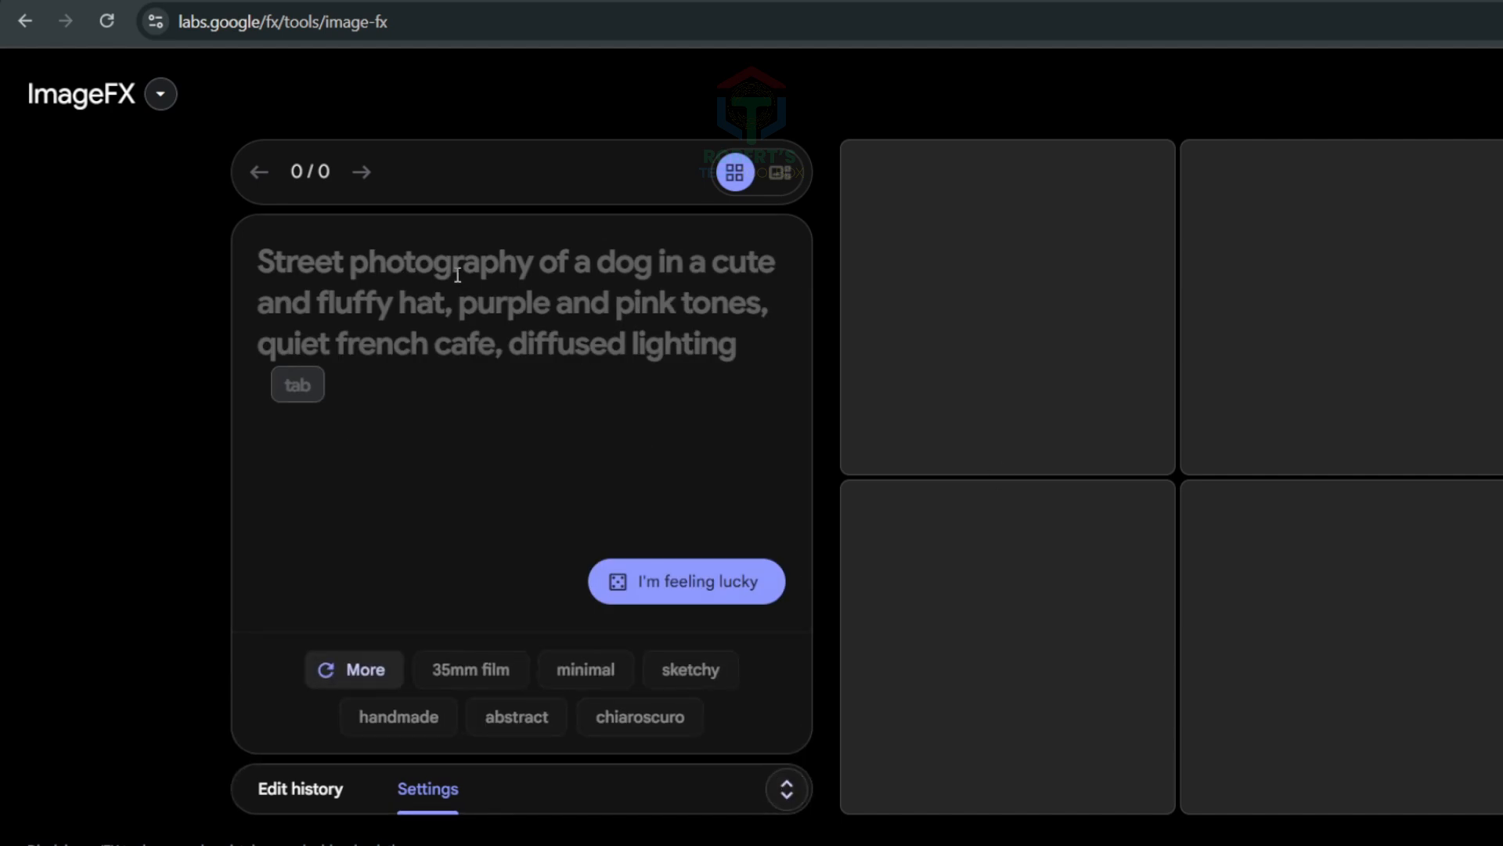
Generate a retro-futuristic robot chef flipping pancakes in space, then a watercolor fox meditating under cherry blossoms.
text(Retro-futuristic robot chef flipping pancakes in outer space)
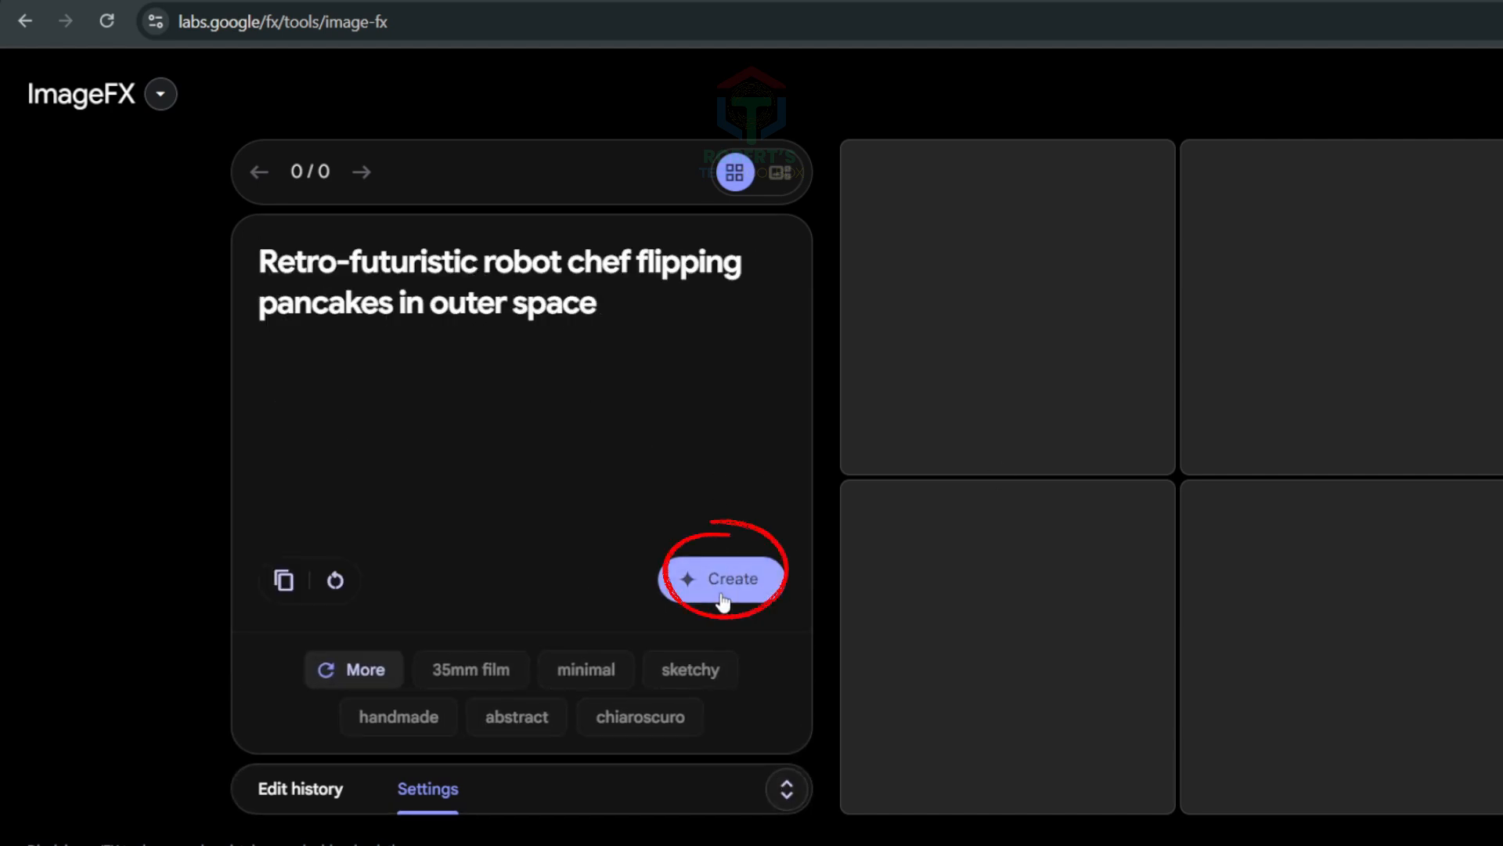
click(722, 578)
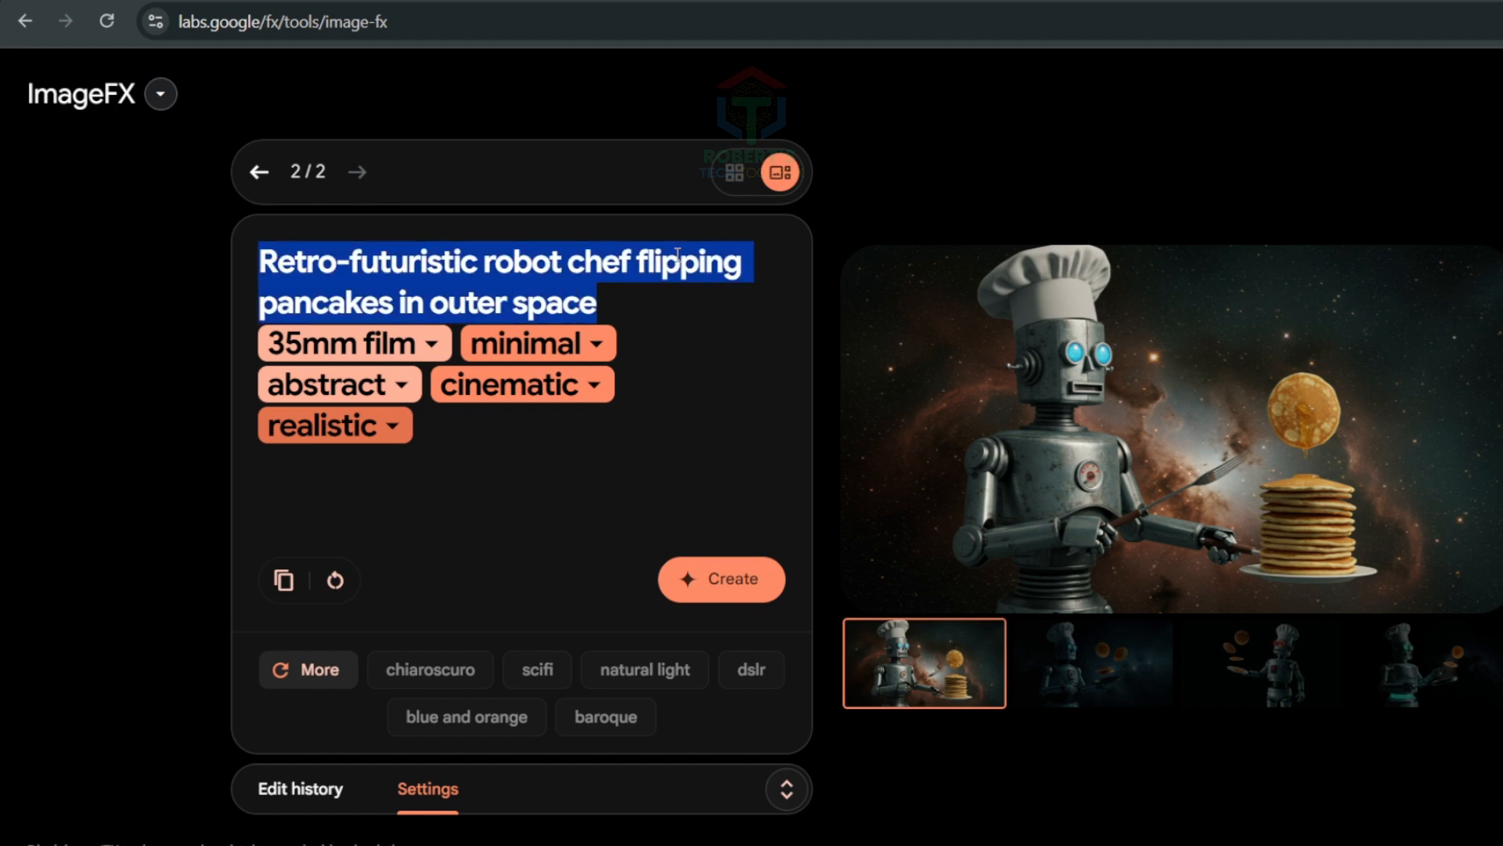
text(Dreamy watercolor of a fox meditating under cherry blossoms)
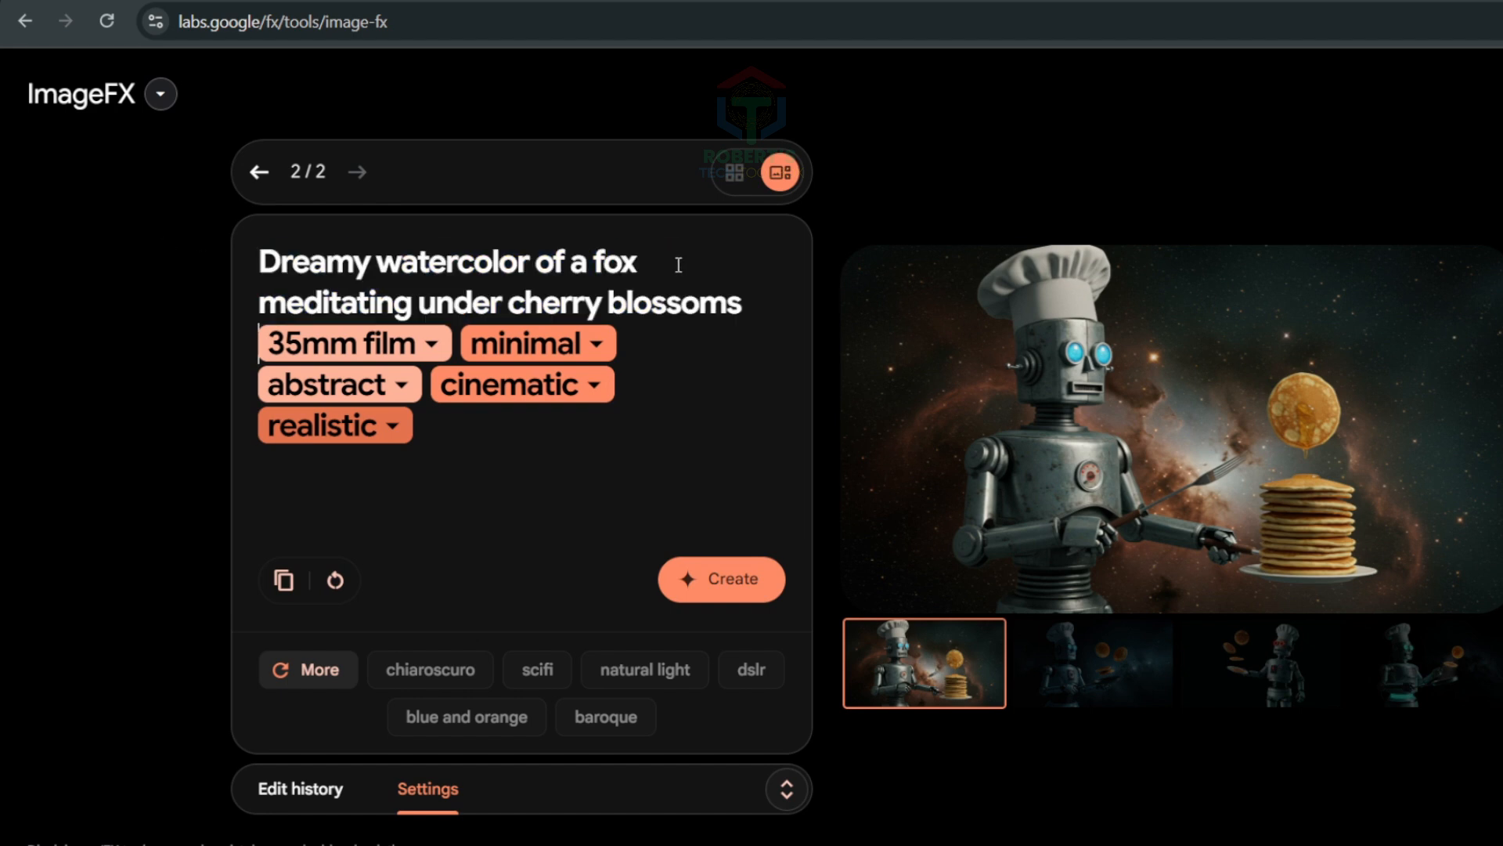
click(721, 580)
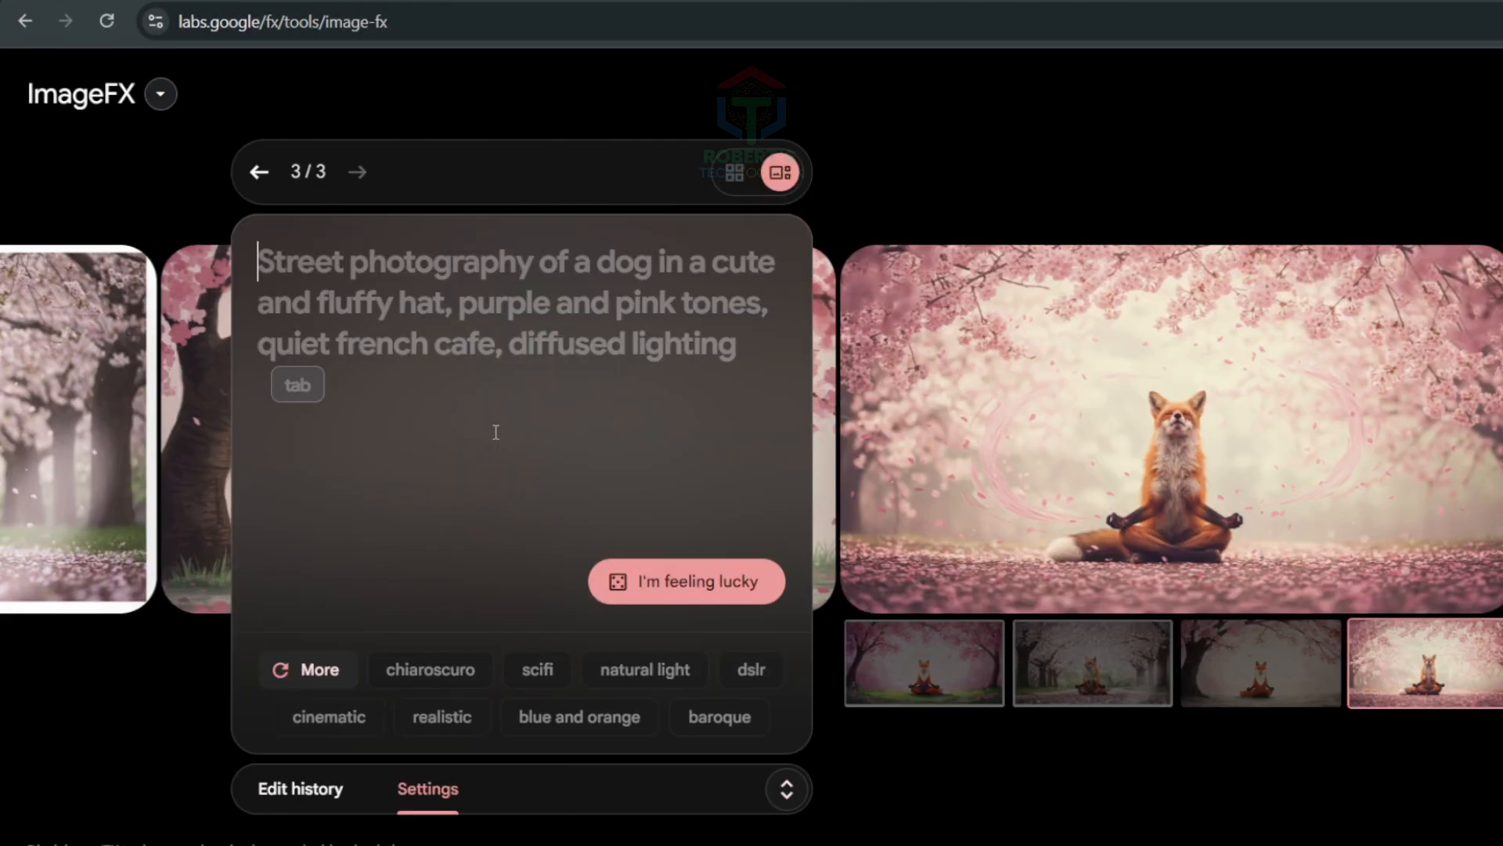
Generate a female cyberpunk hacker with neon-pink hair, glowing green visor and black leather, and view the results' options.
text(Female cyberpunk hacker with short neon-pink hair, glowing green visor, black leather jacket, in a futuristic city, cyberpunk style, cinematic lighting, detailed background)
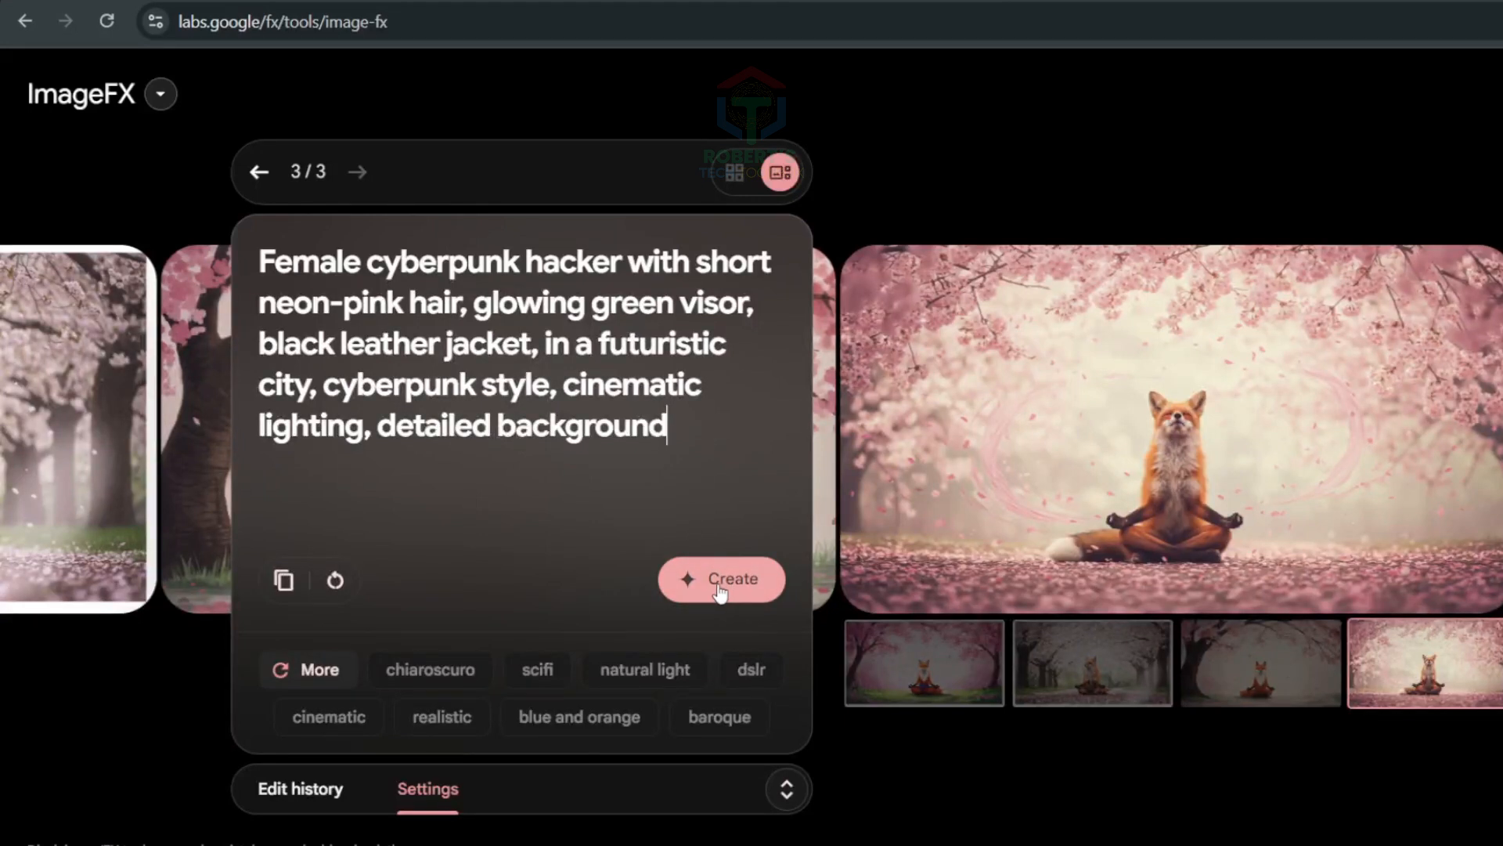
click(720, 579)
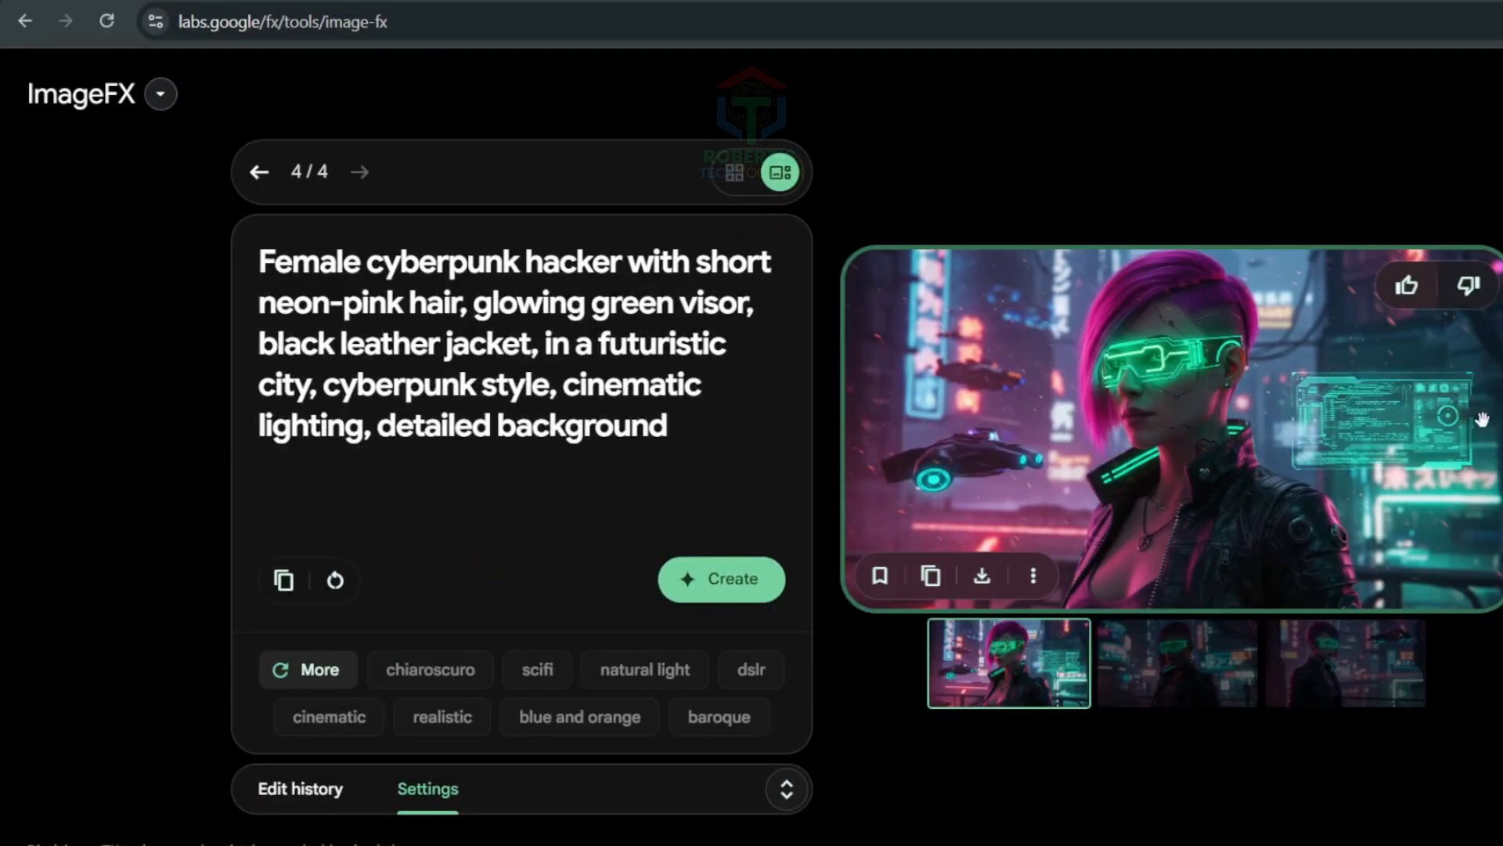
click(1345, 661)
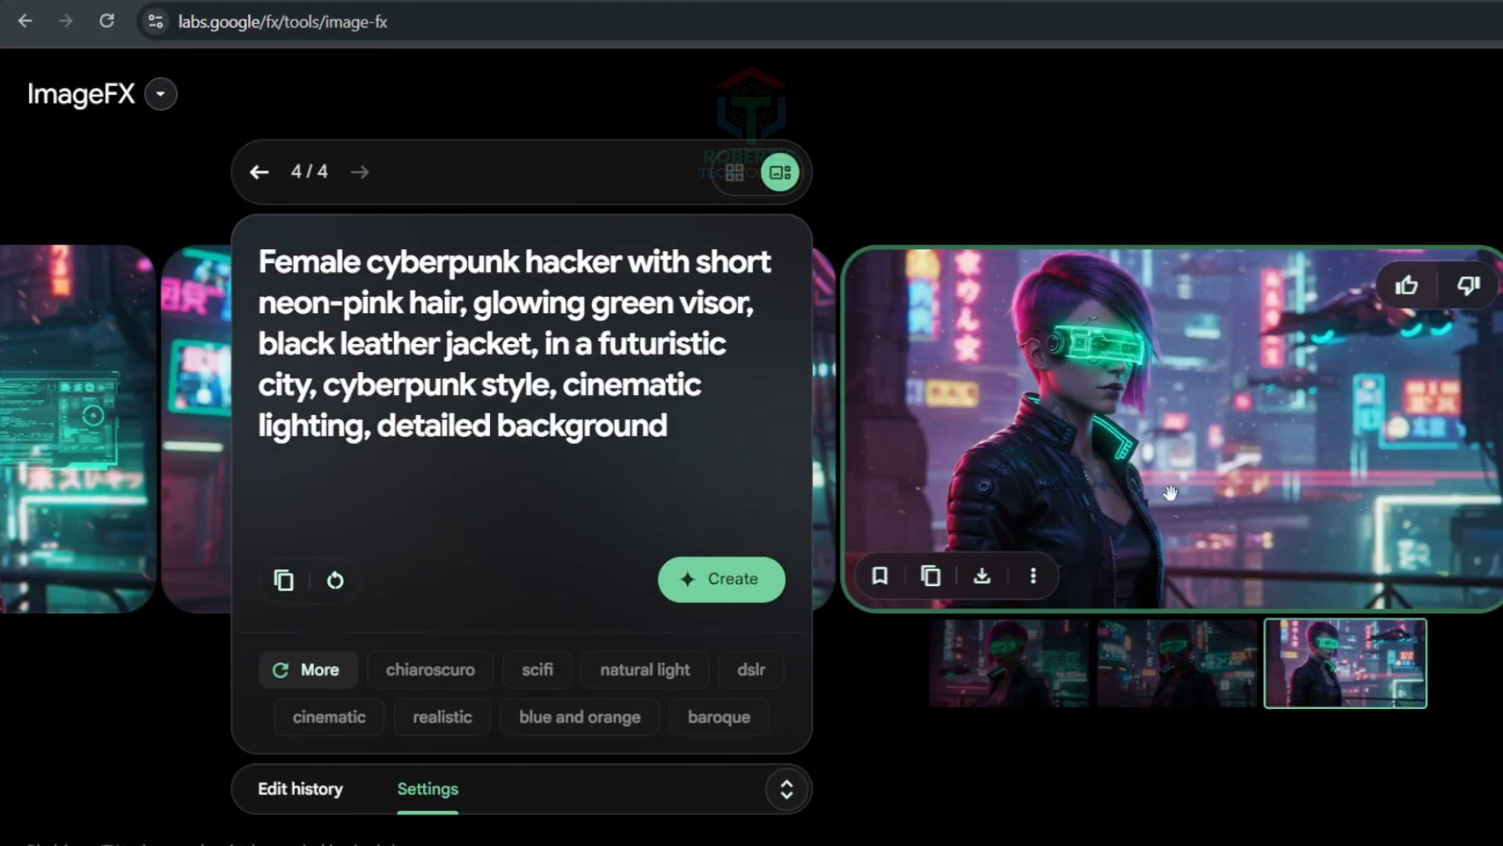
click(1033, 575)
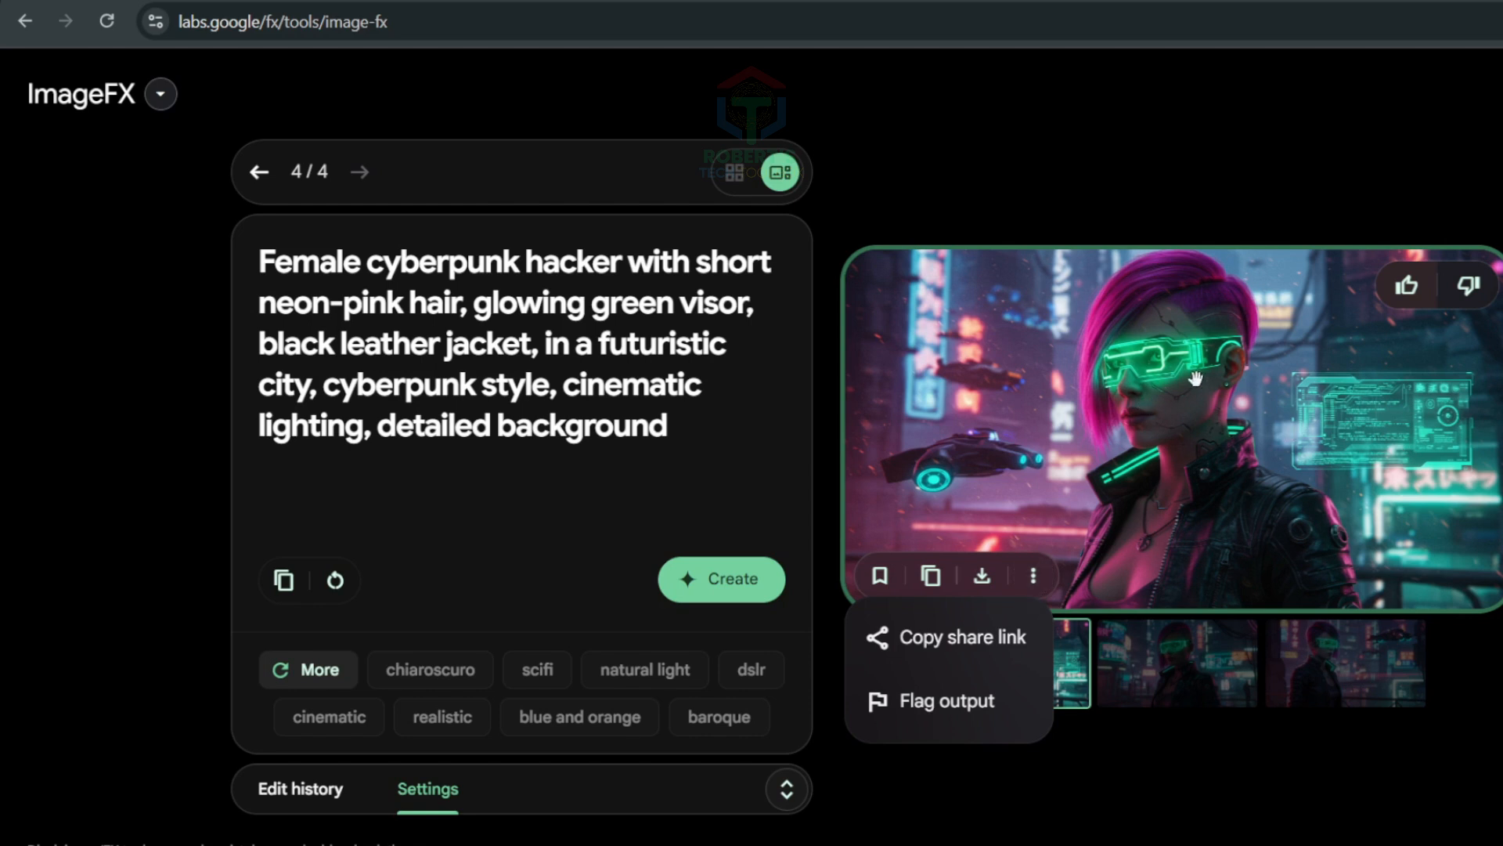
mouse_move(1249, 495)
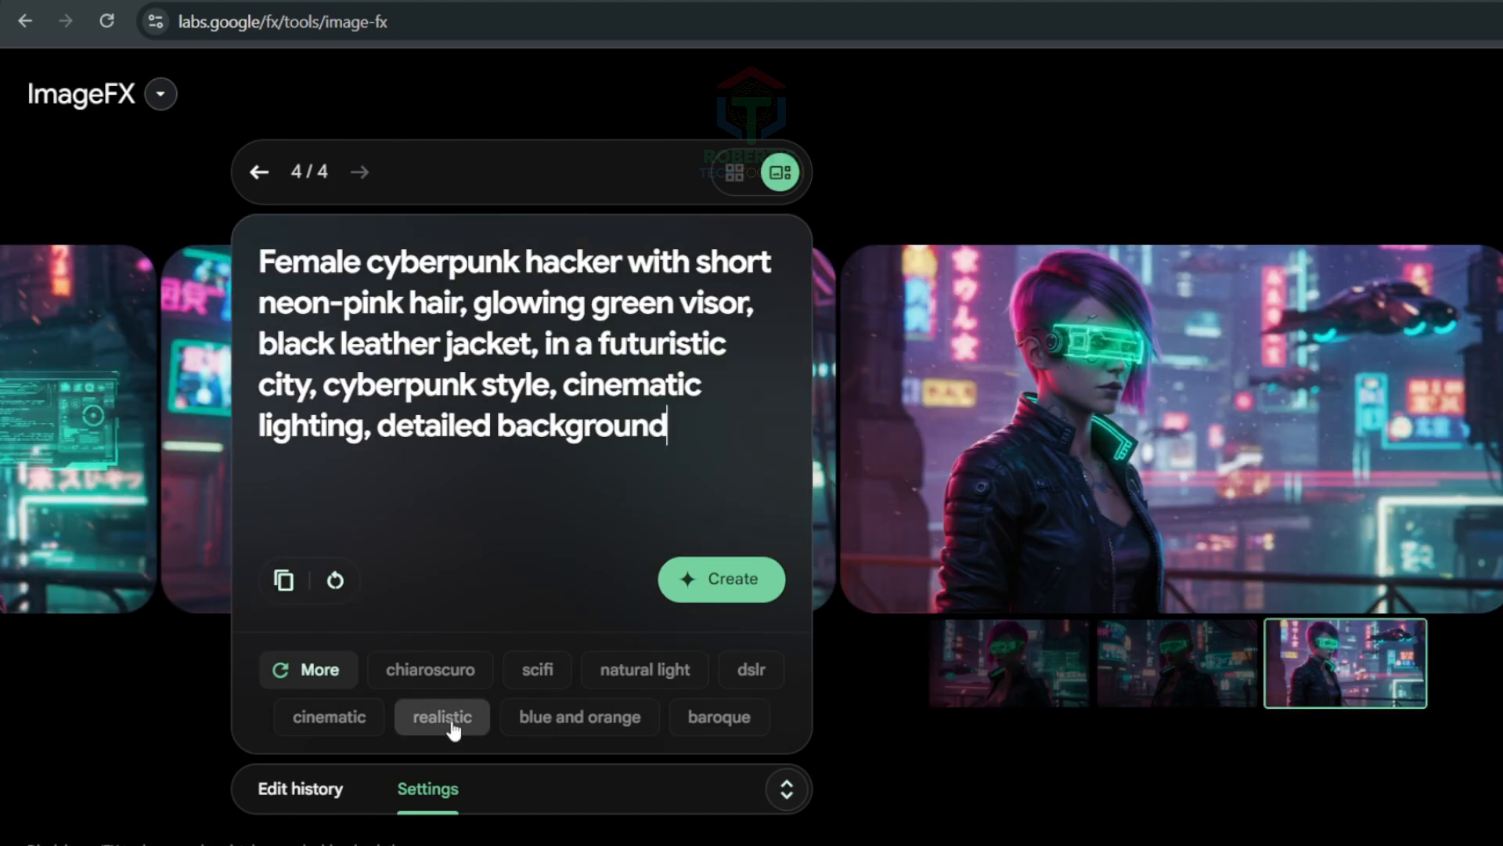
Add suggested style chips like realistic and scifi, regenerate, and view the first new hacker image.
click(442, 715)
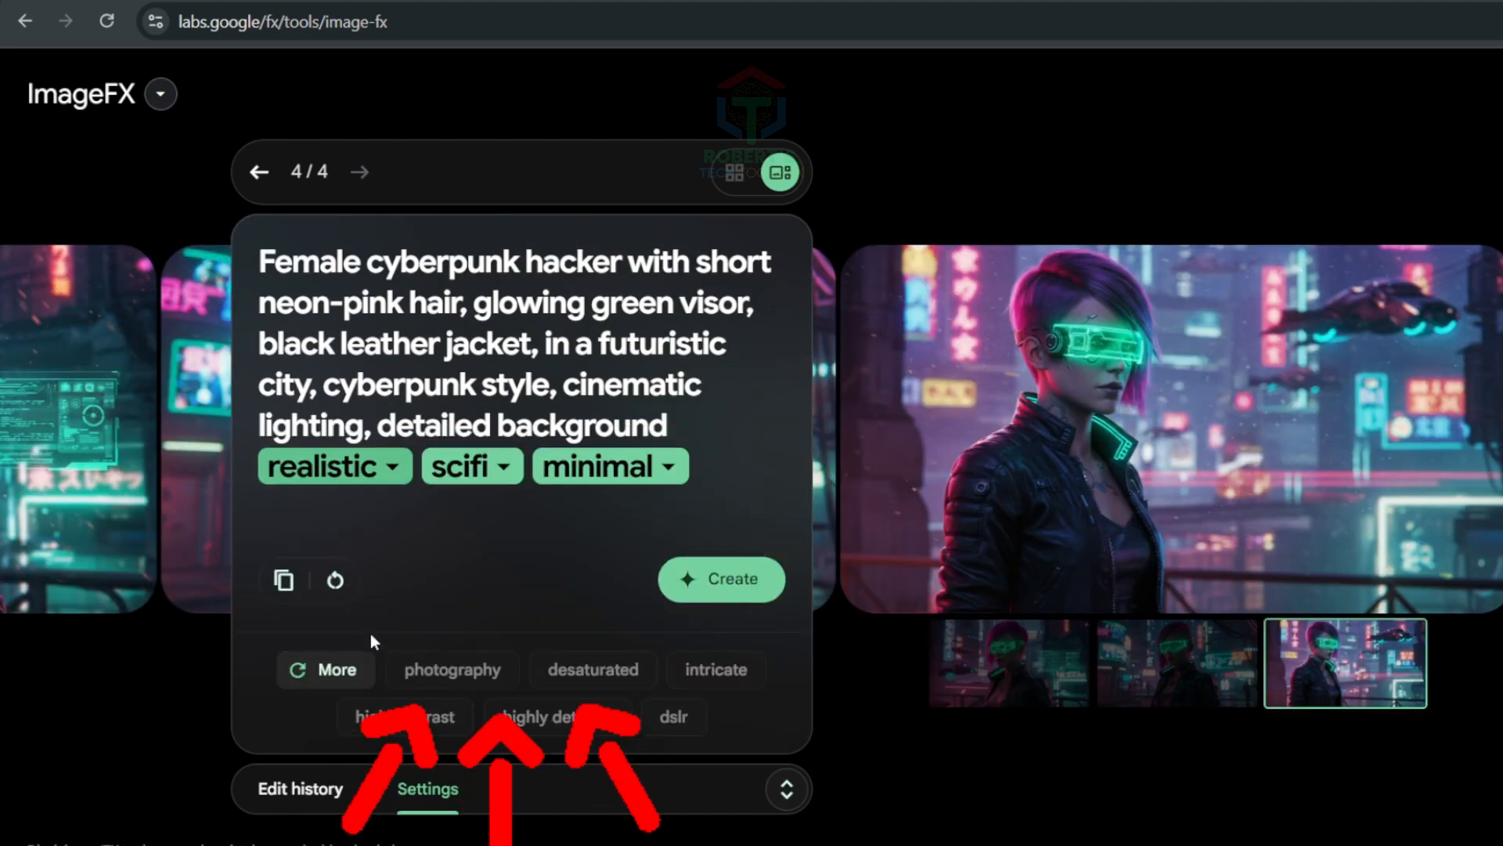
click(335, 669)
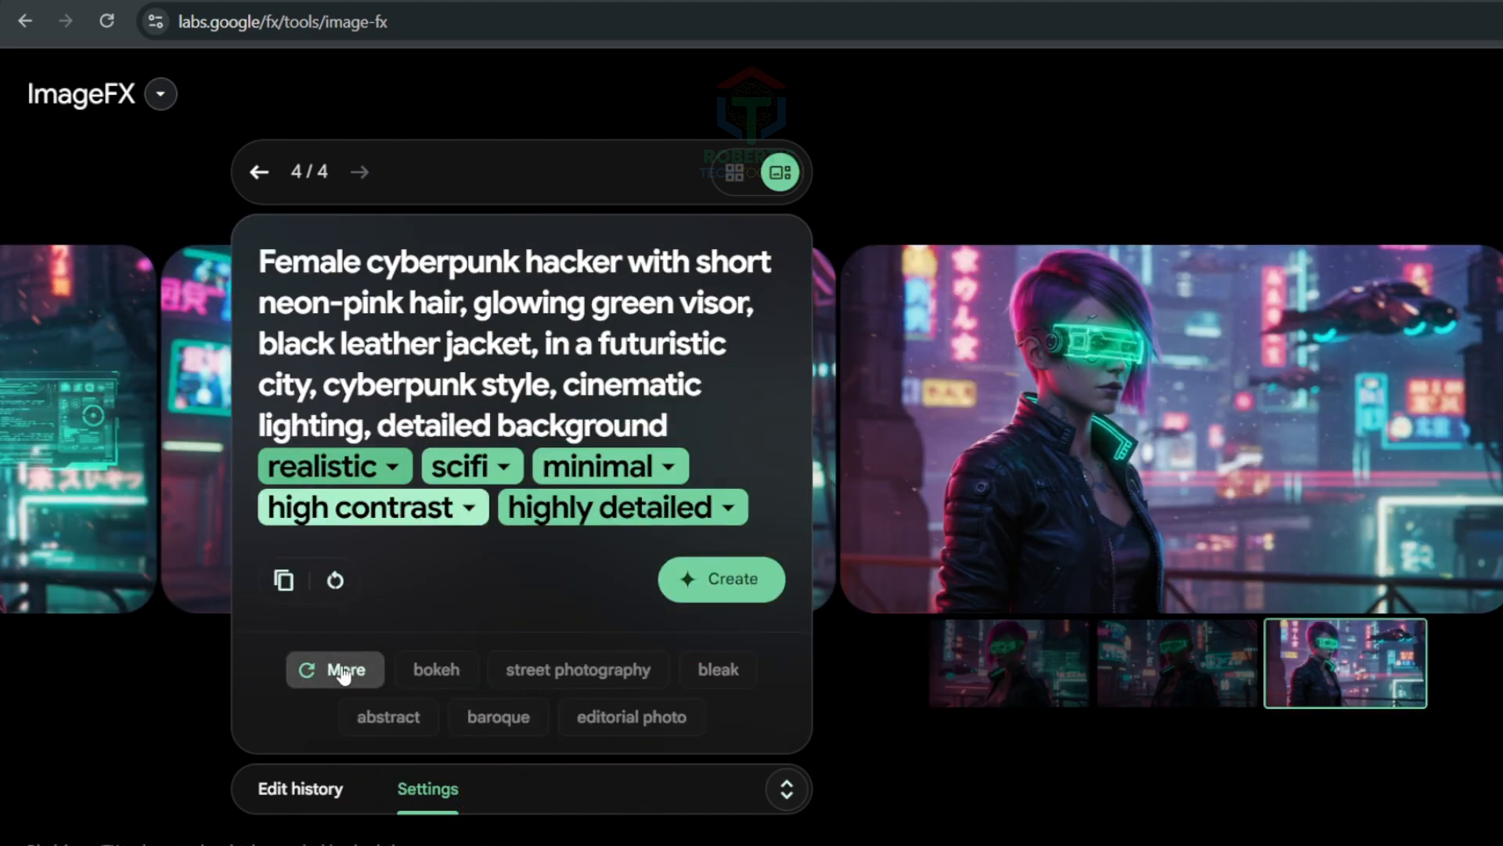
click(720, 579)
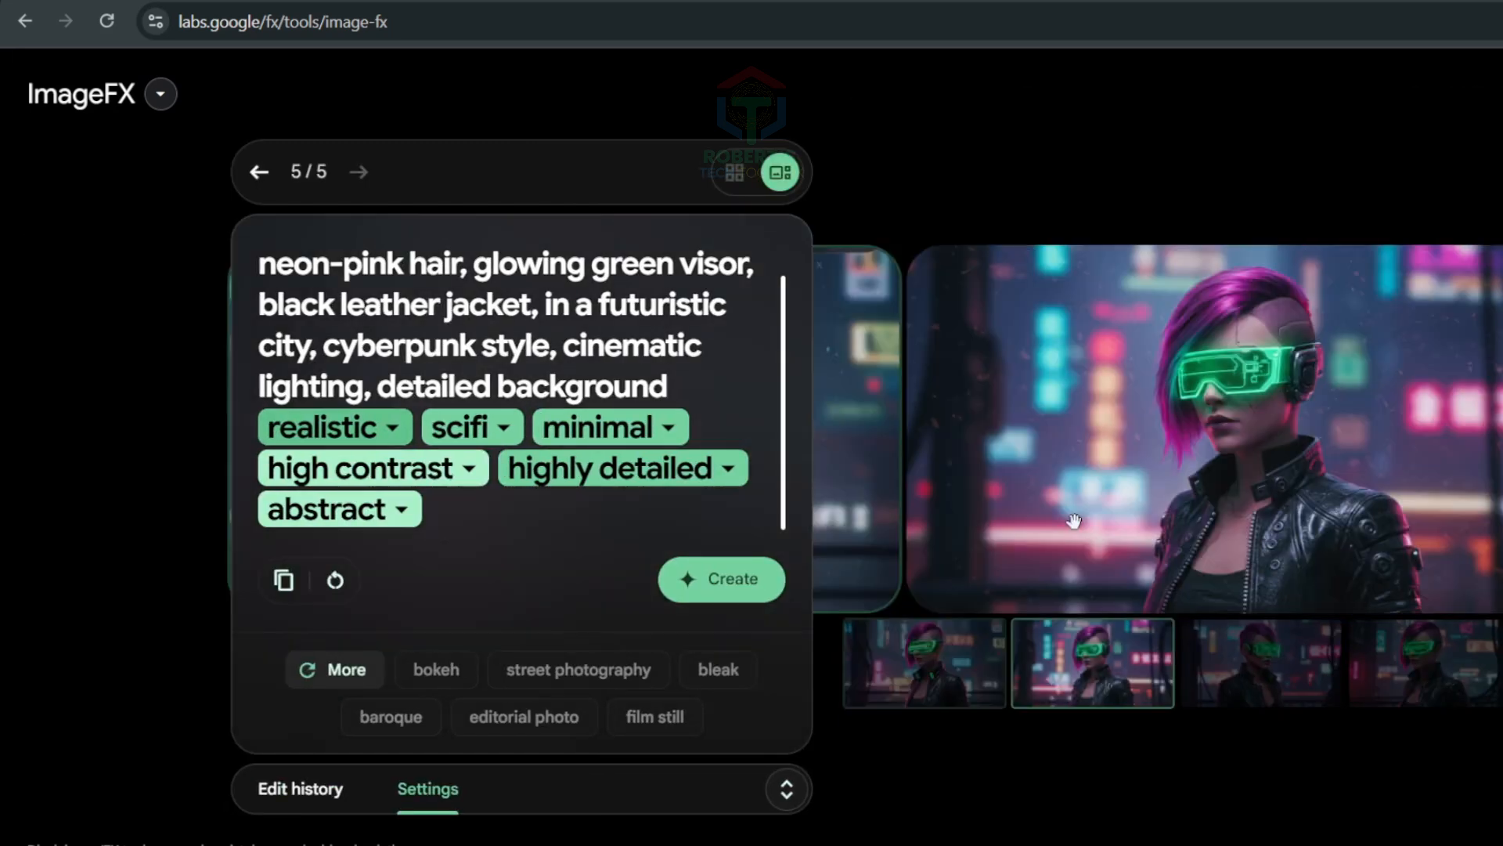
click(921, 662)
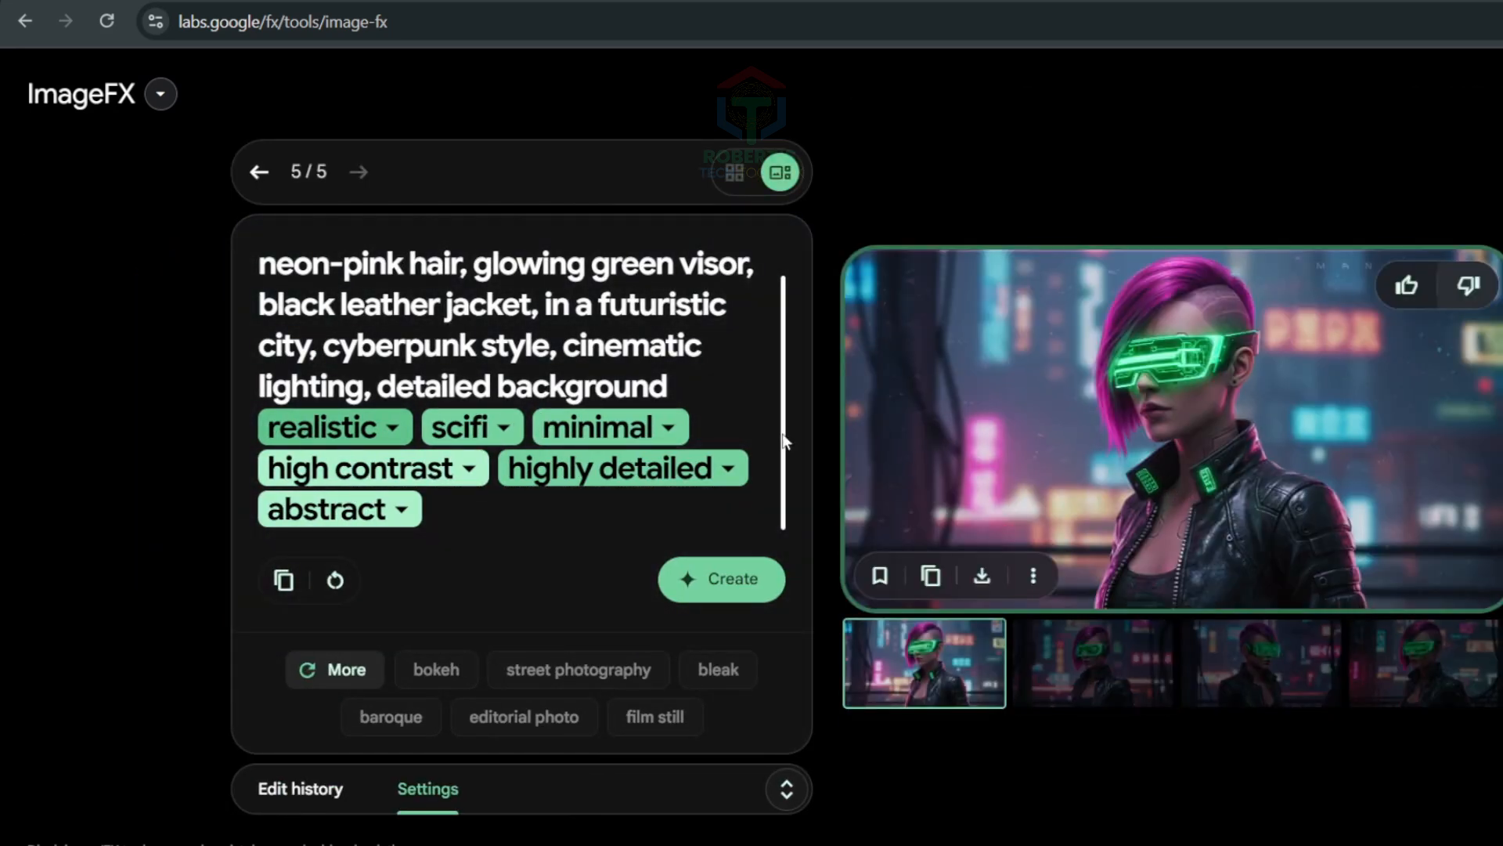
Unlock the seed in the generation settings for more varied outputs.
click(980, 575)
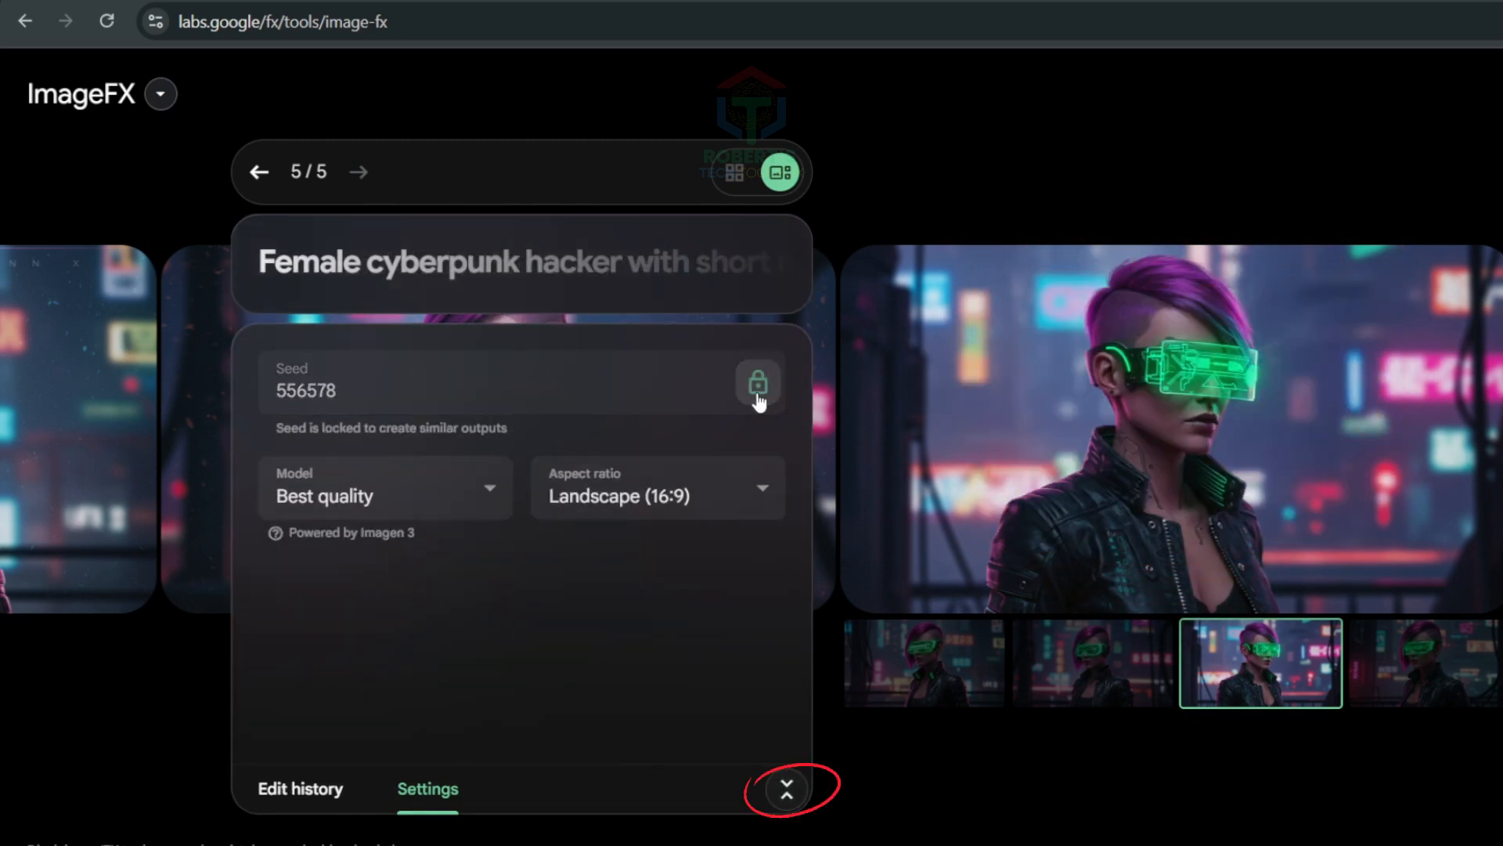
click(758, 384)
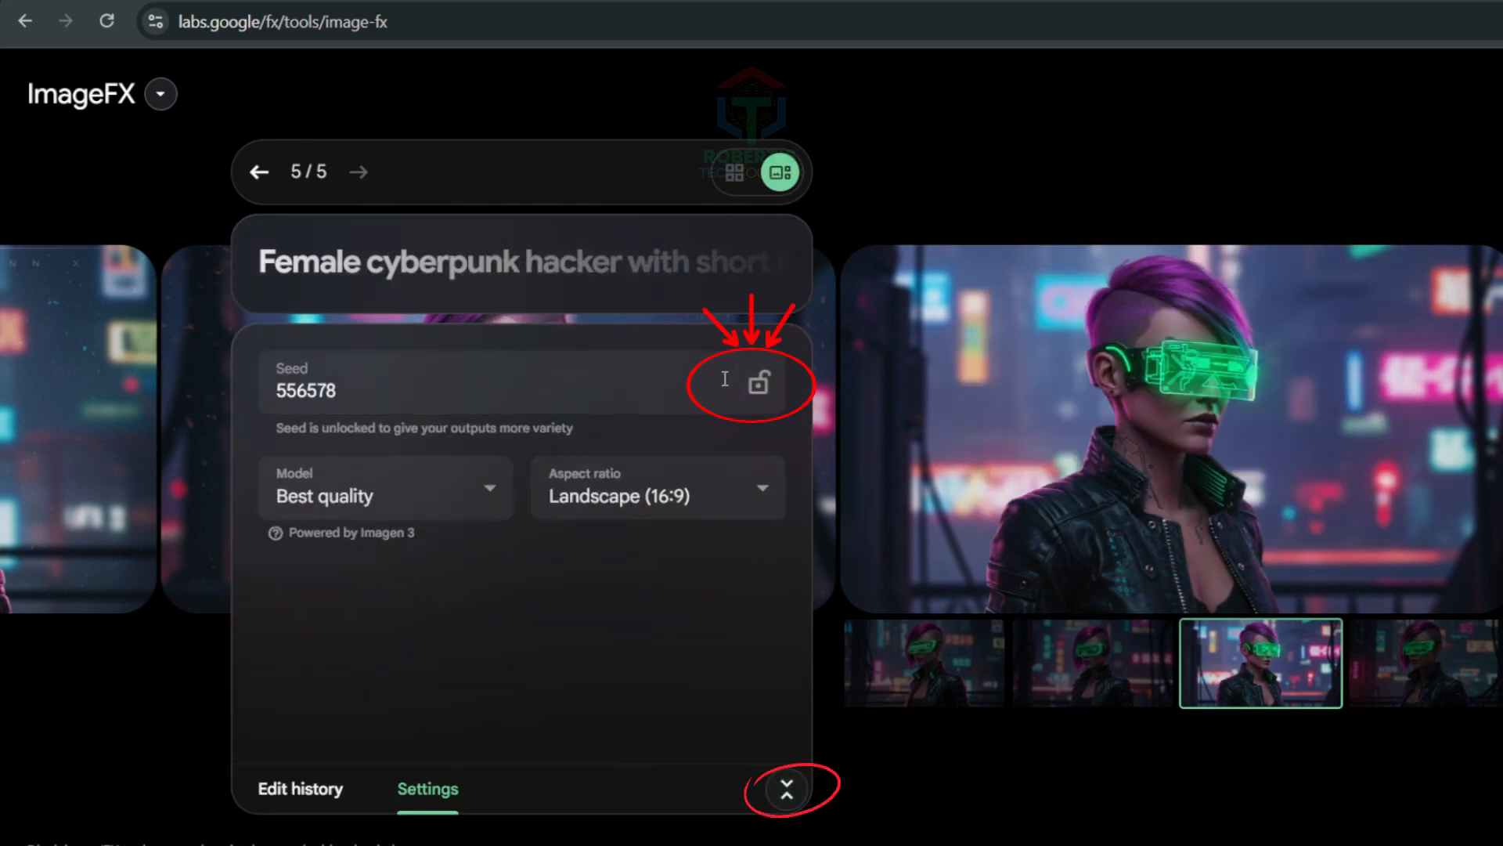
click(758, 384)
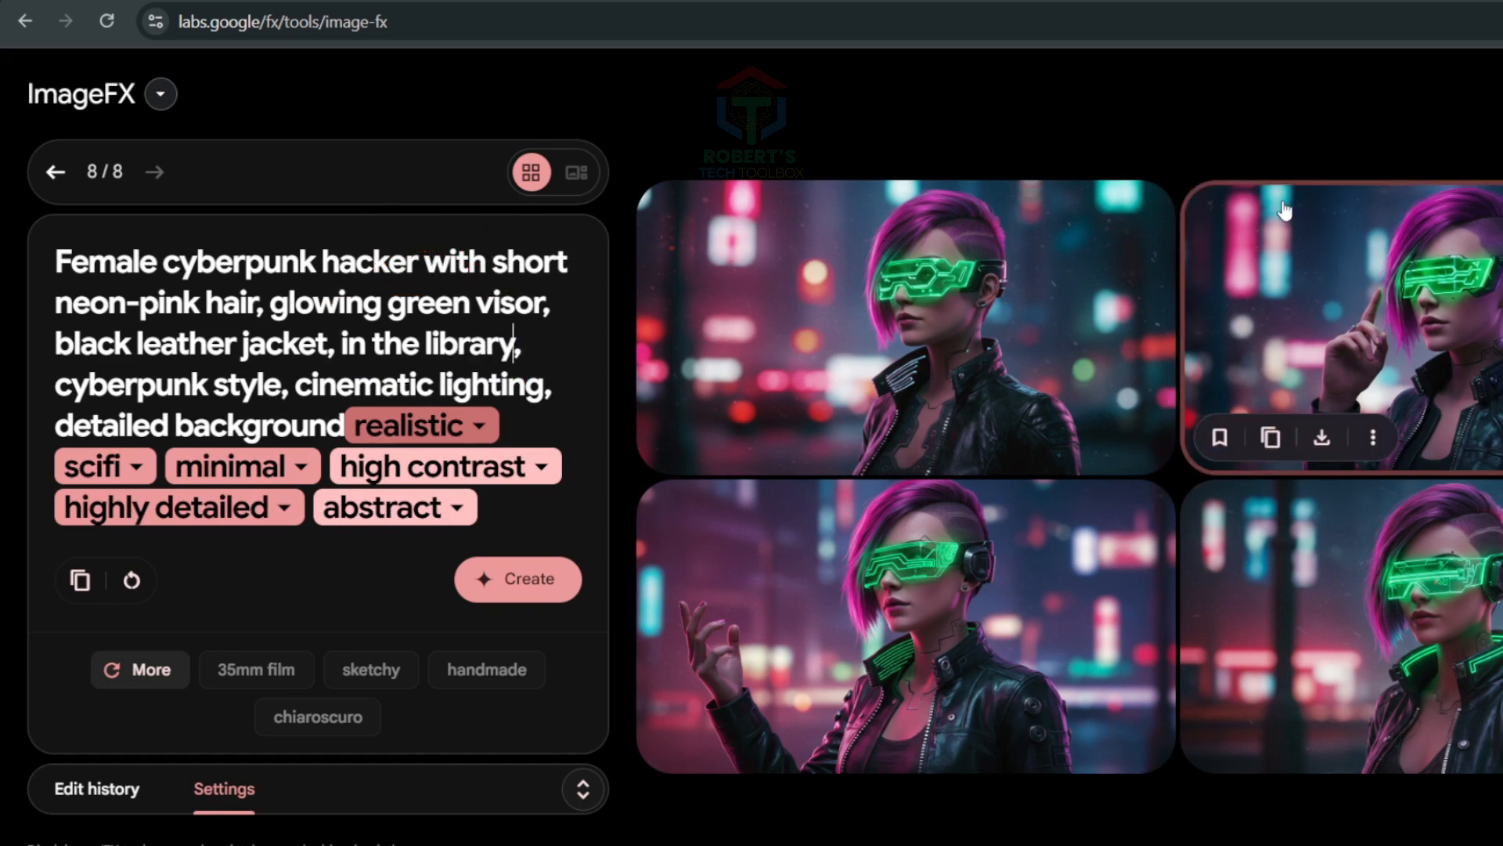
Change the prompt's location to walking in the park and regenerate the hacker.
click(516, 579)
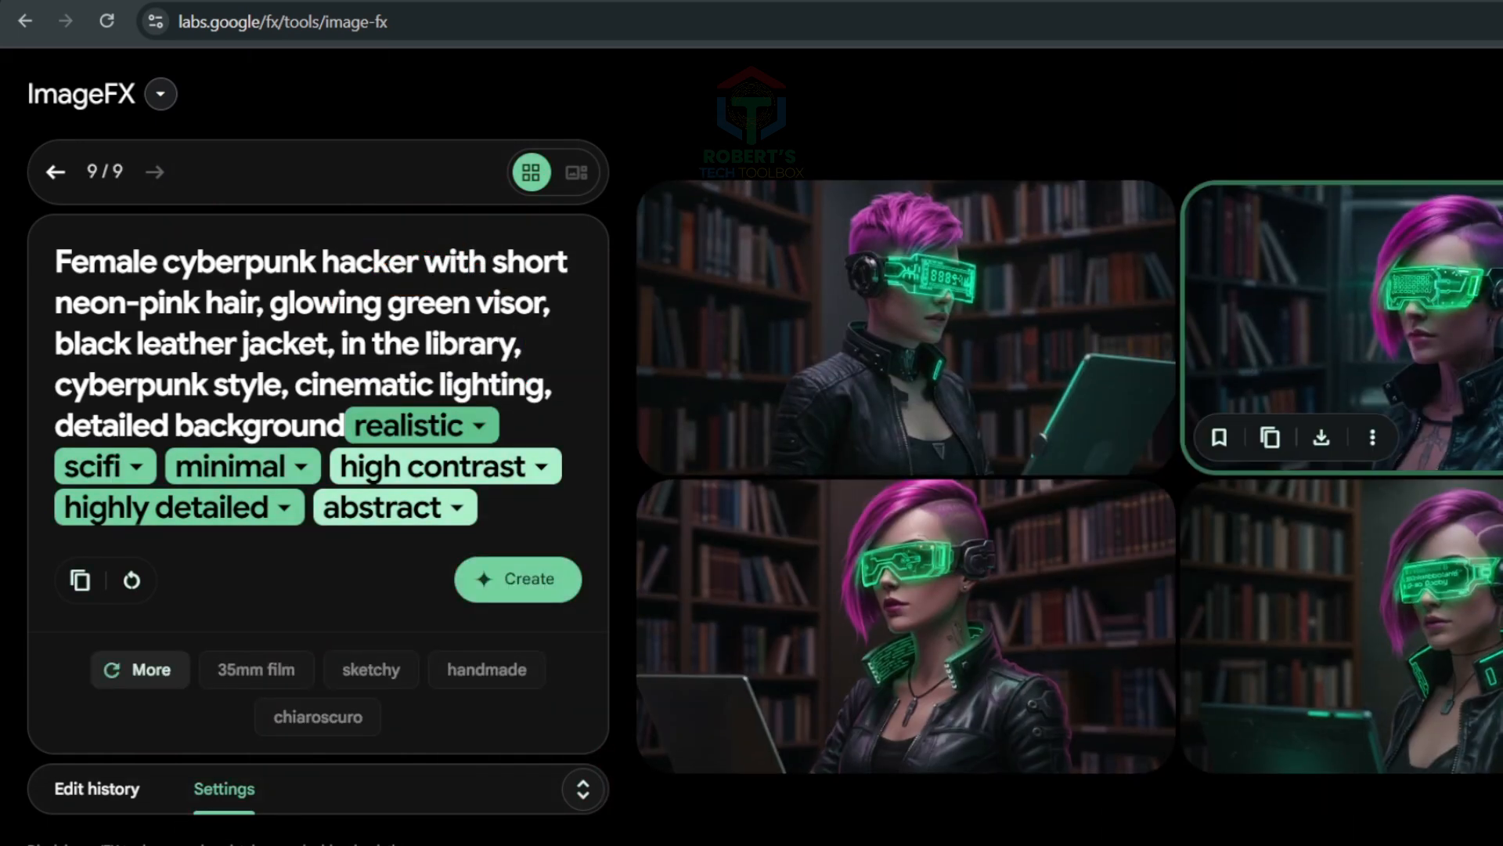
double_click(426, 343)
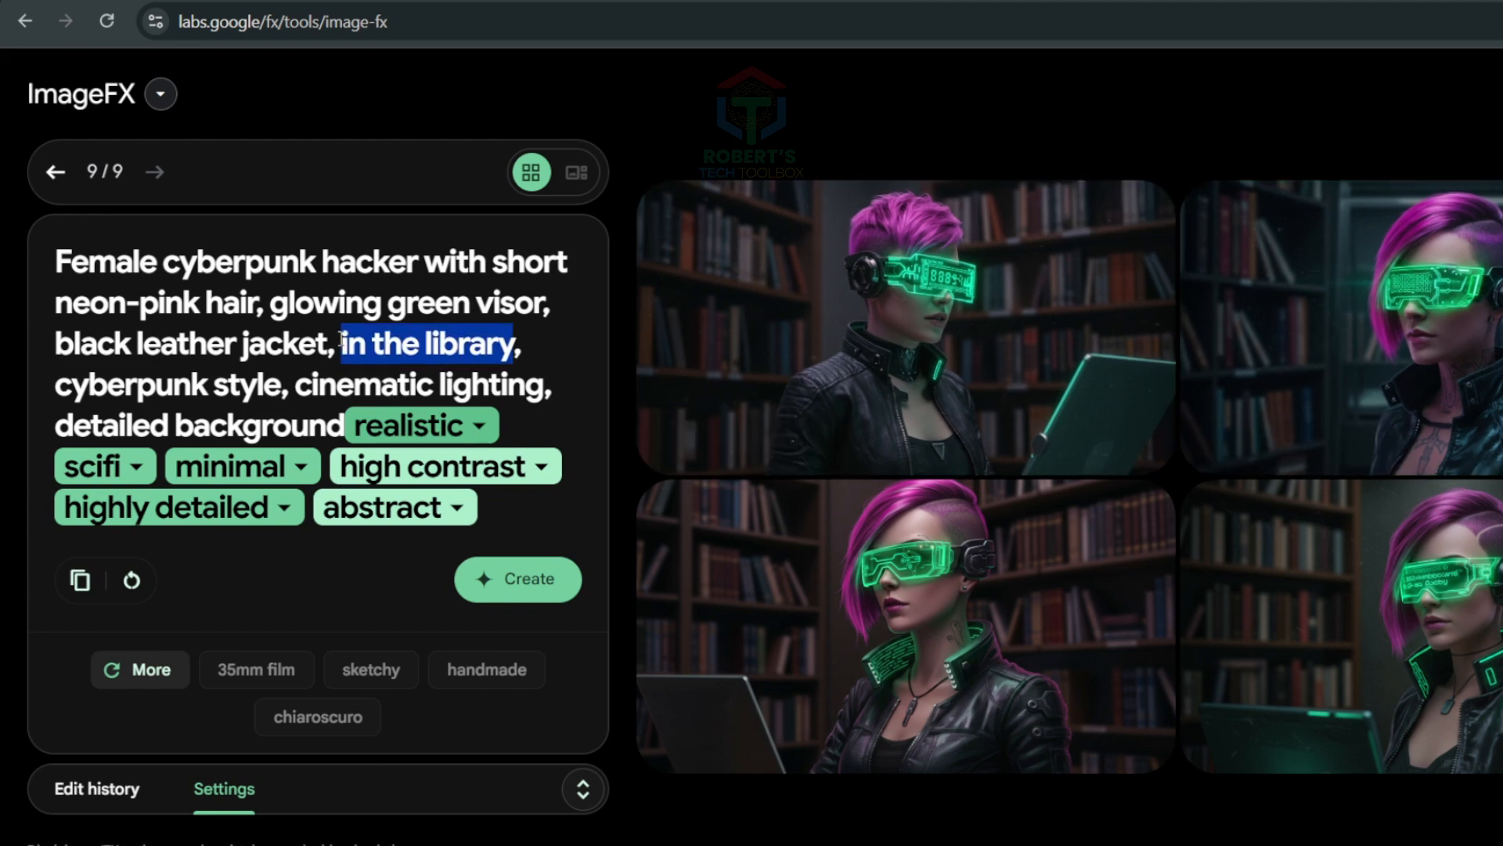
mouse_move(560, 367)
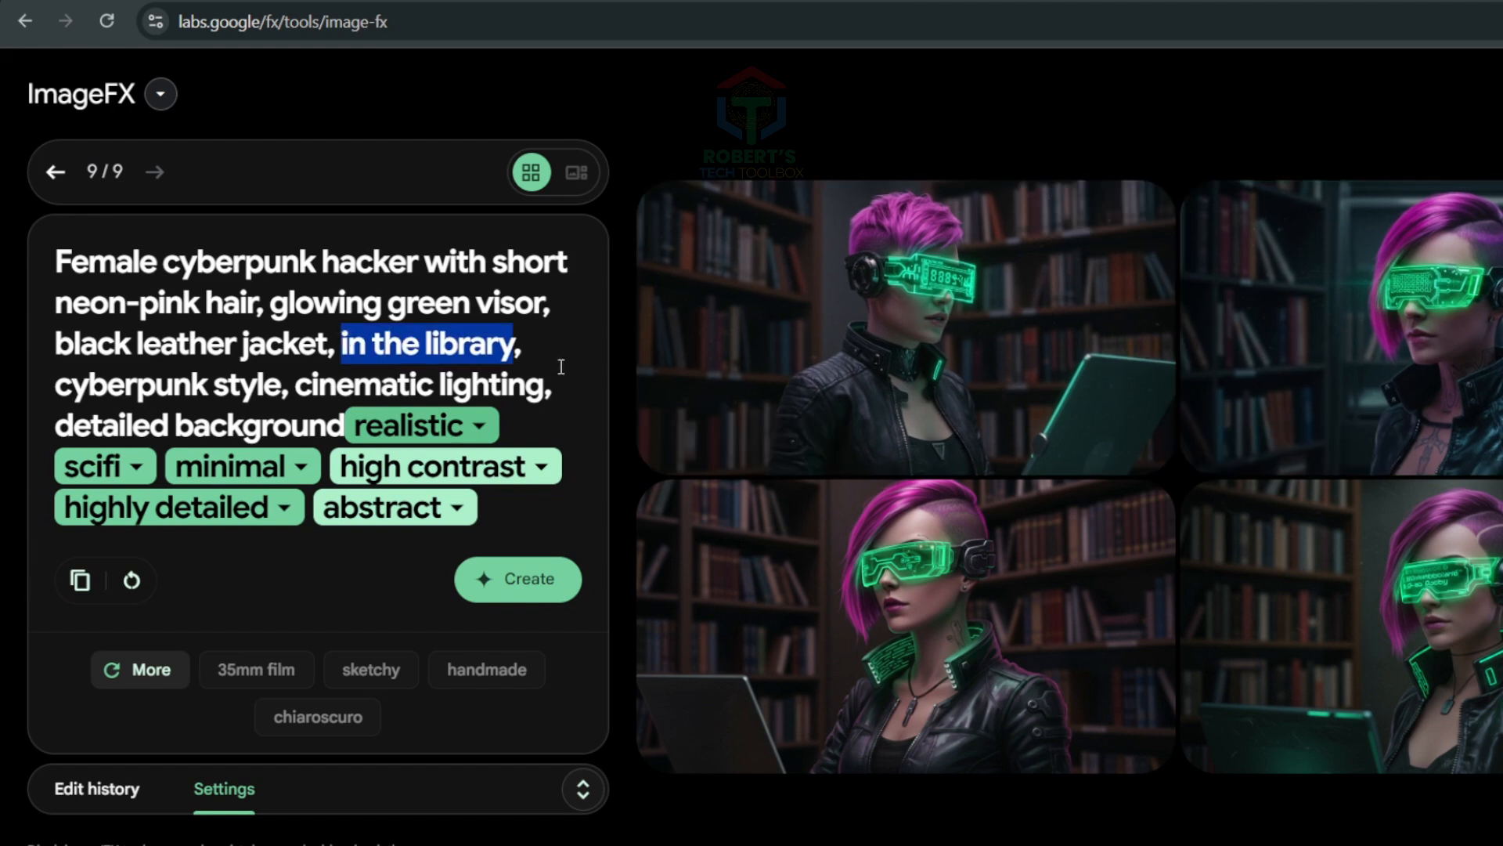
text(walking)
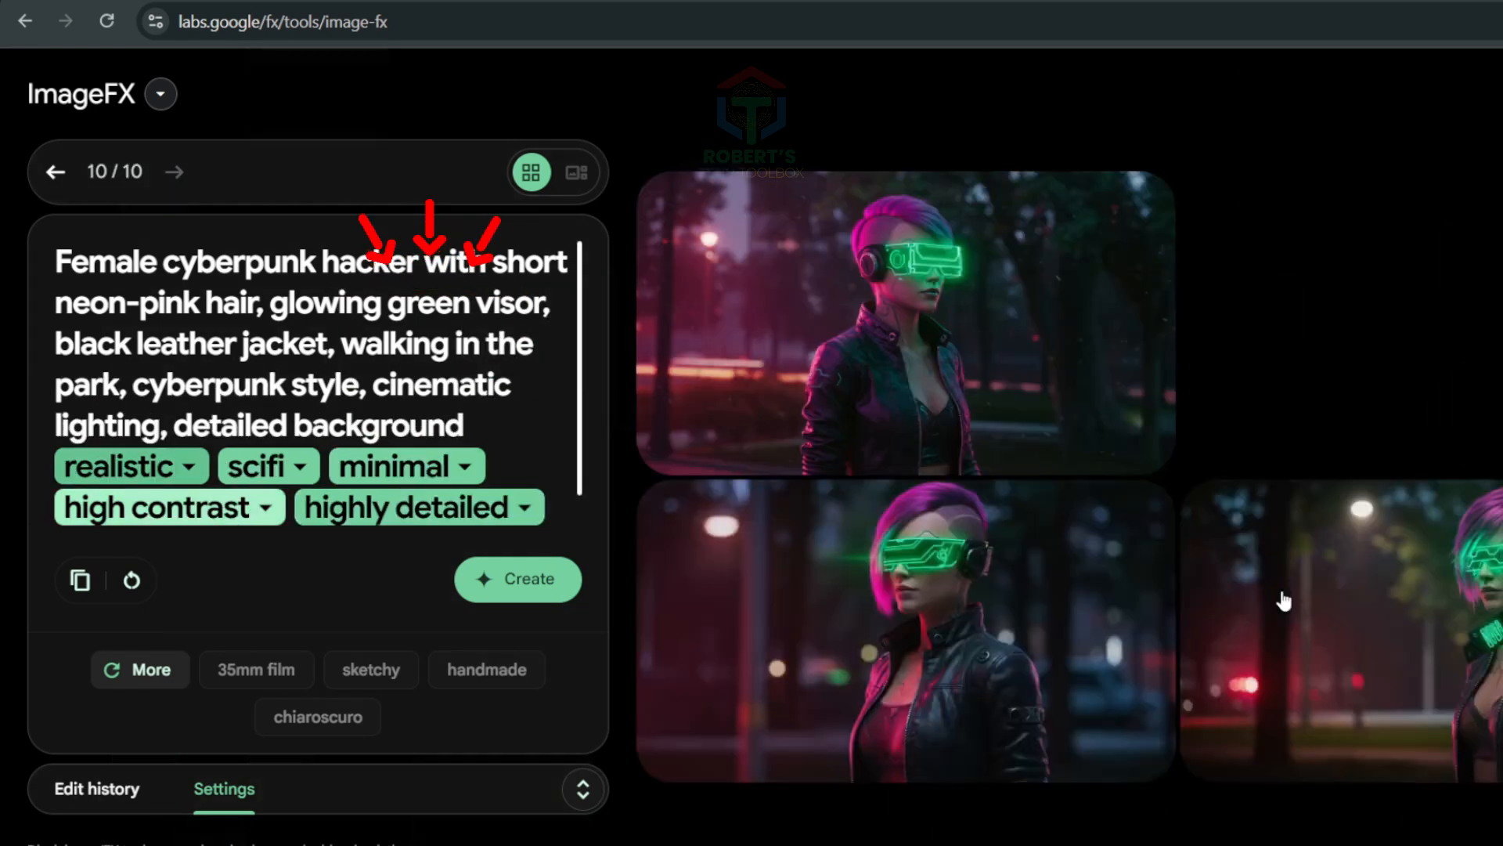
click(516, 579)
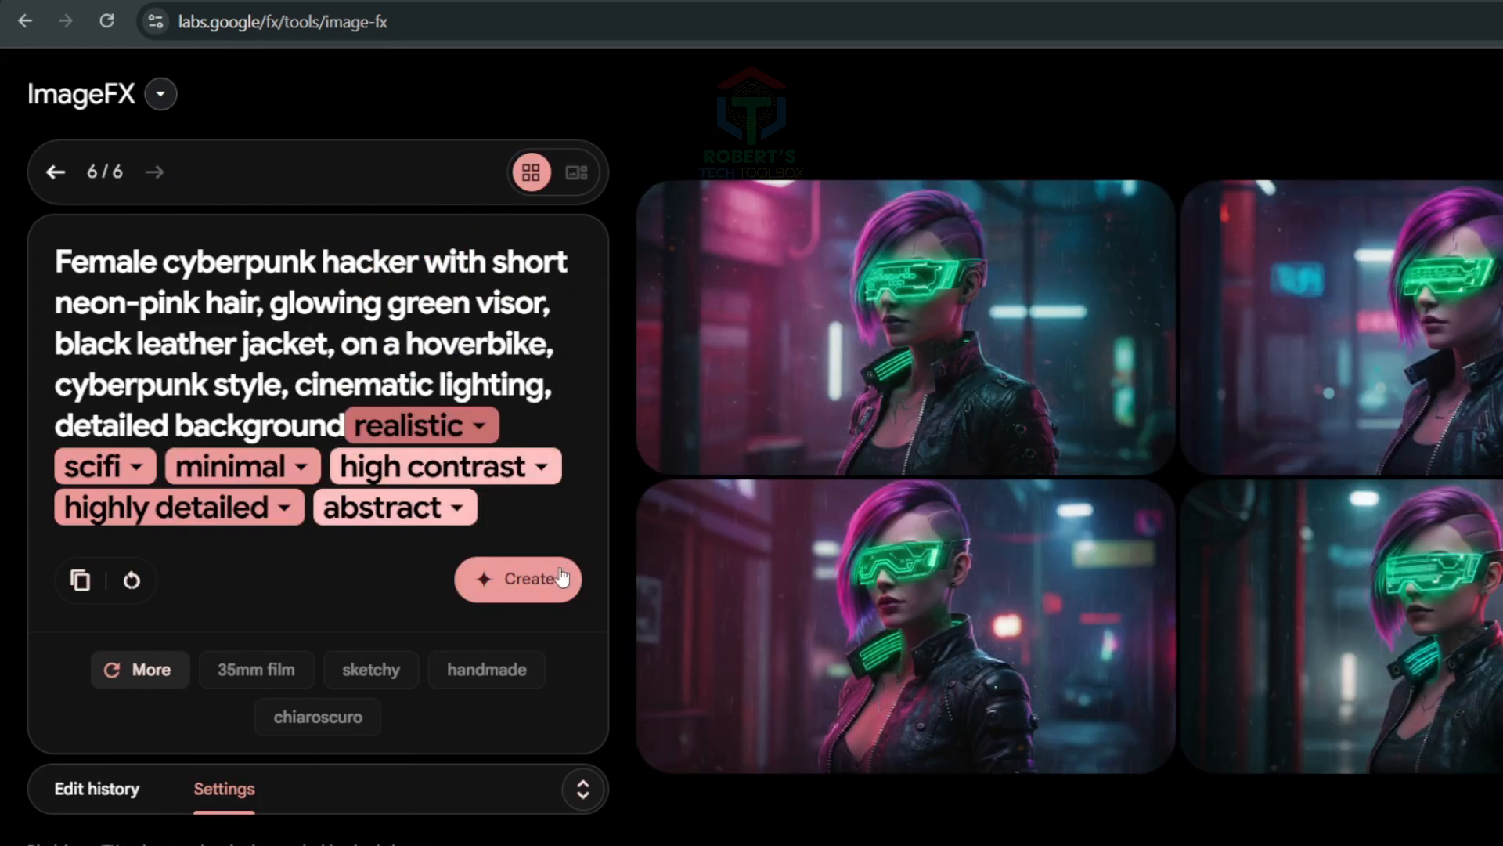
click(518, 579)
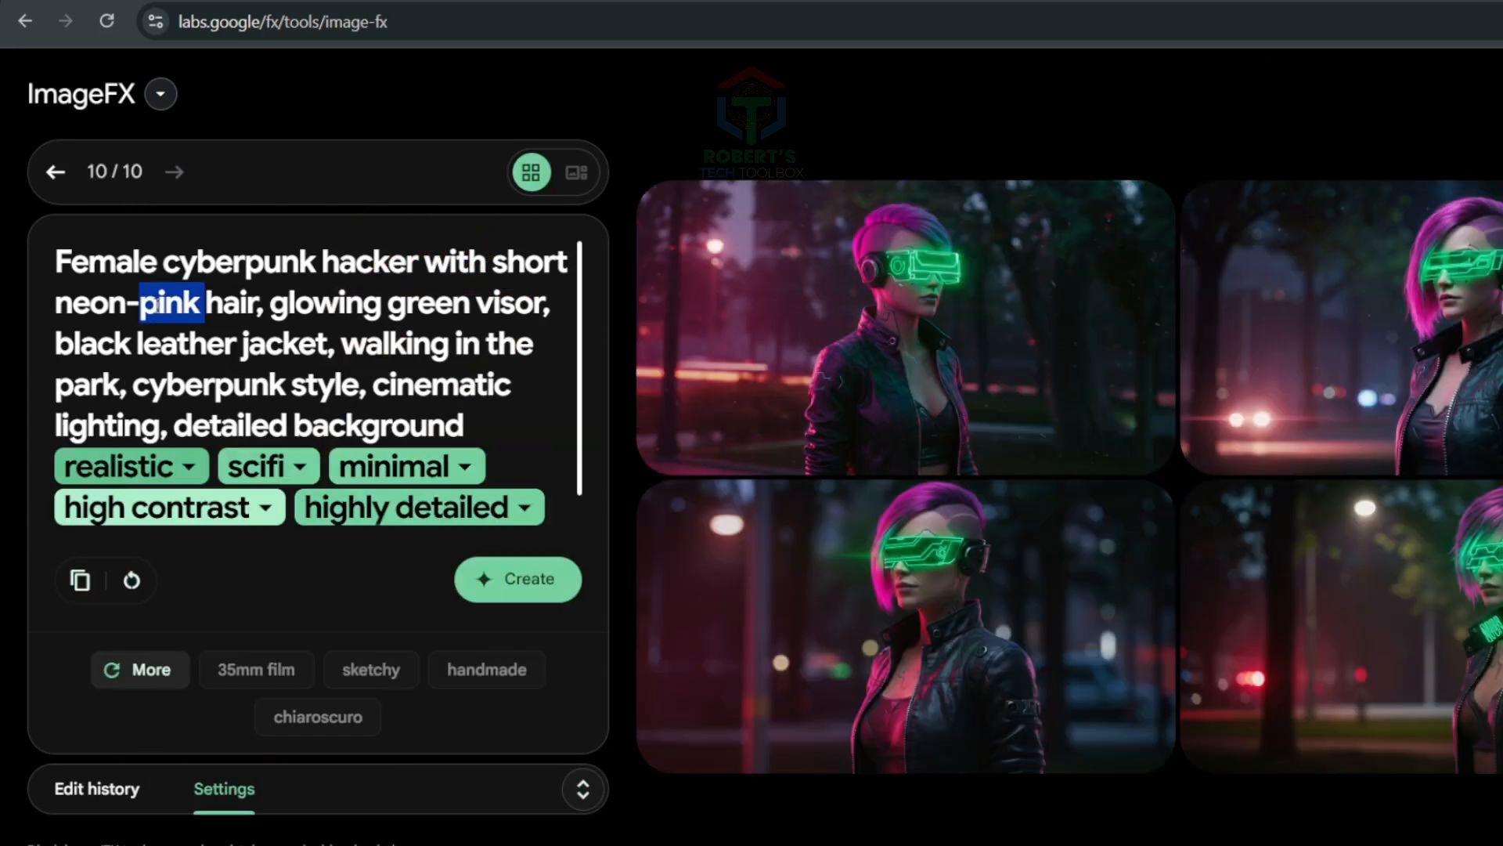
Swap the hair colour to yellow and the jacket to red and regenerate.
click(516, 579)
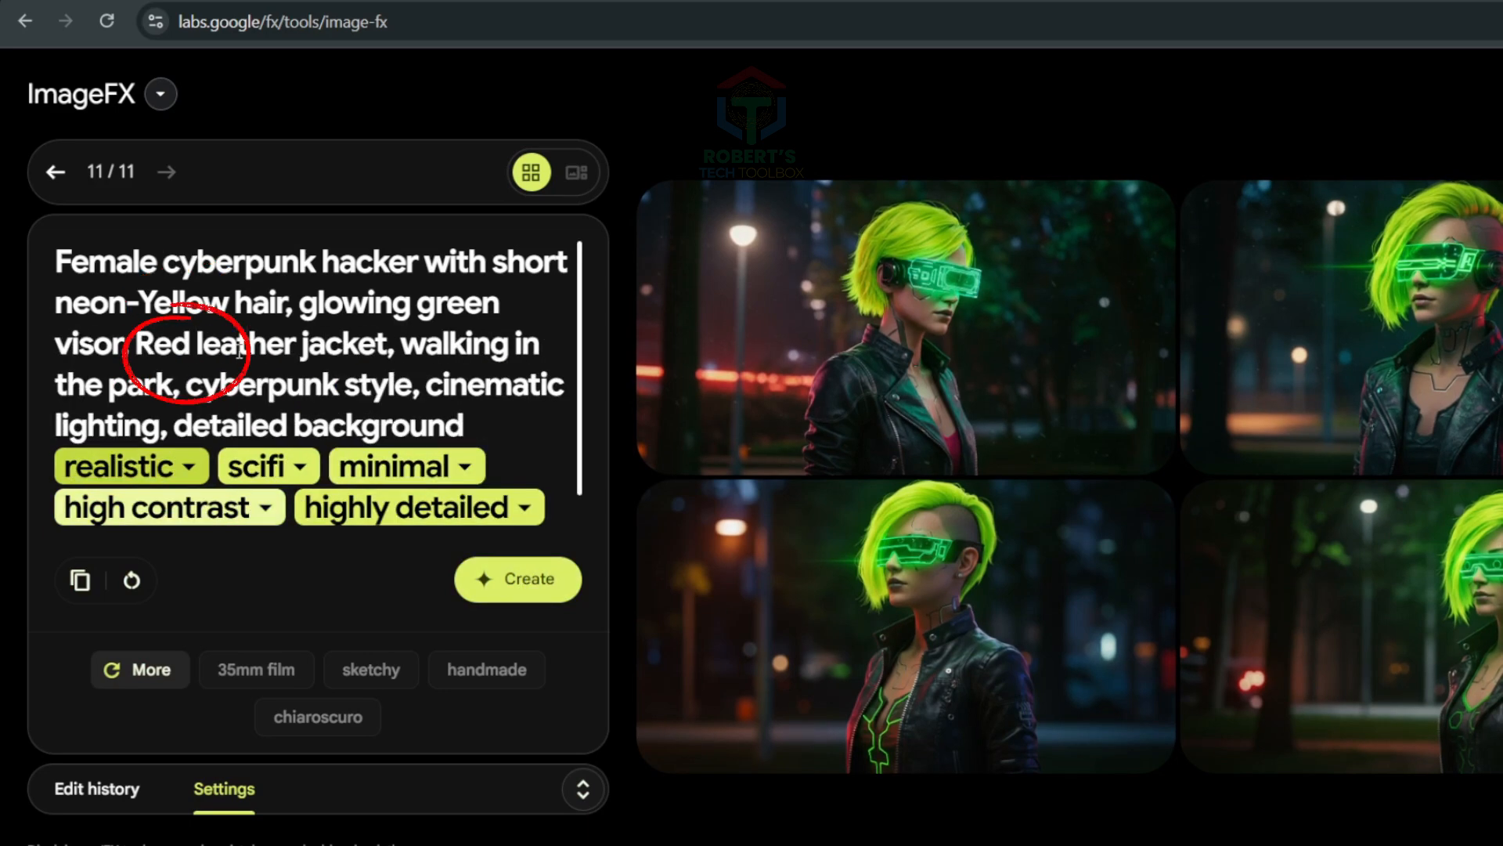
click(517, 578)
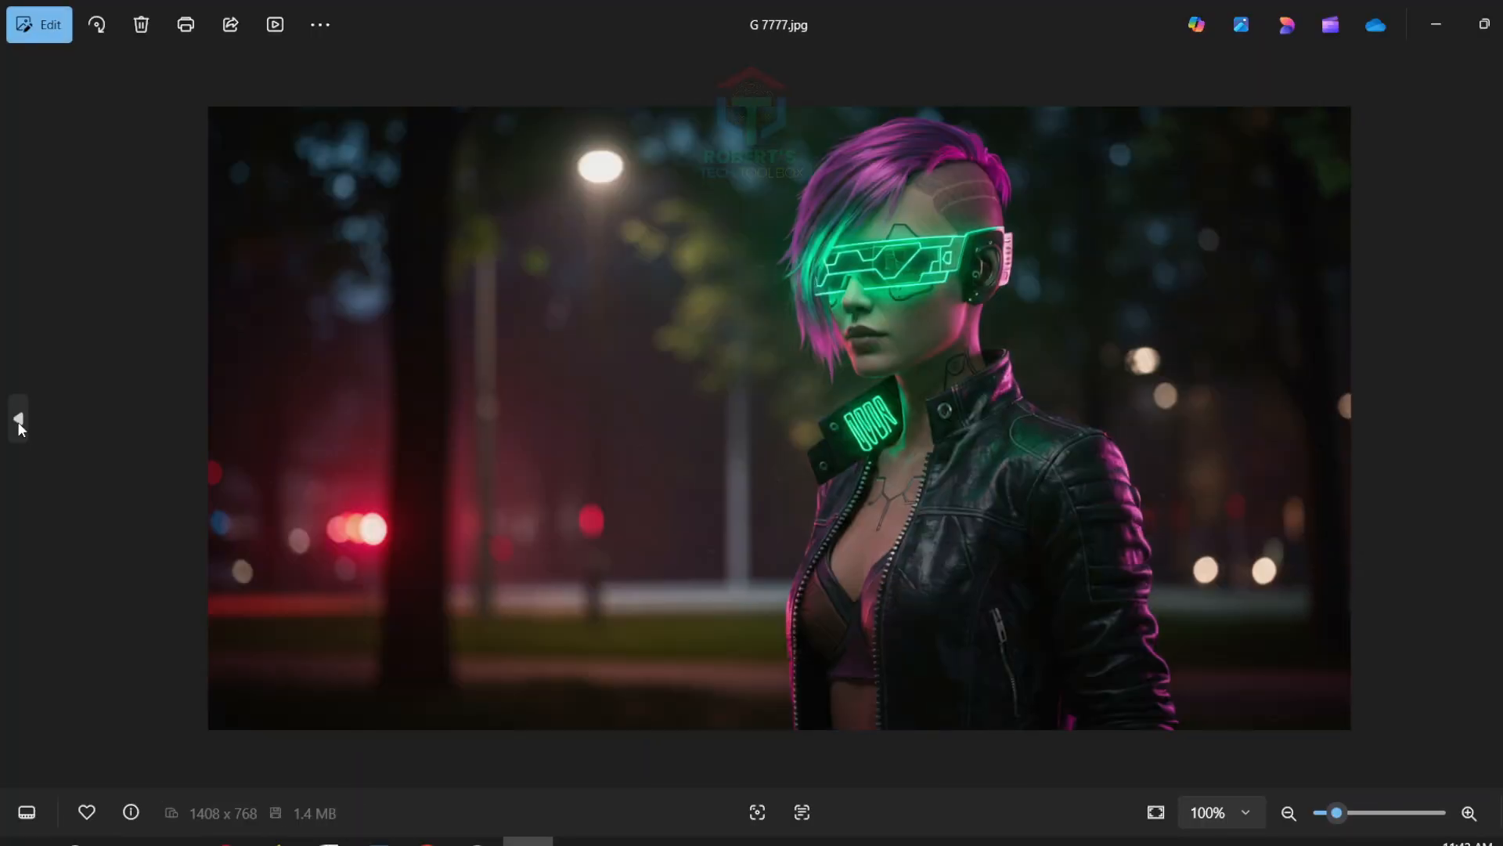
View the previous downloaded image in Photos, then scroll PicLumen's creation history.
click(17, 419)
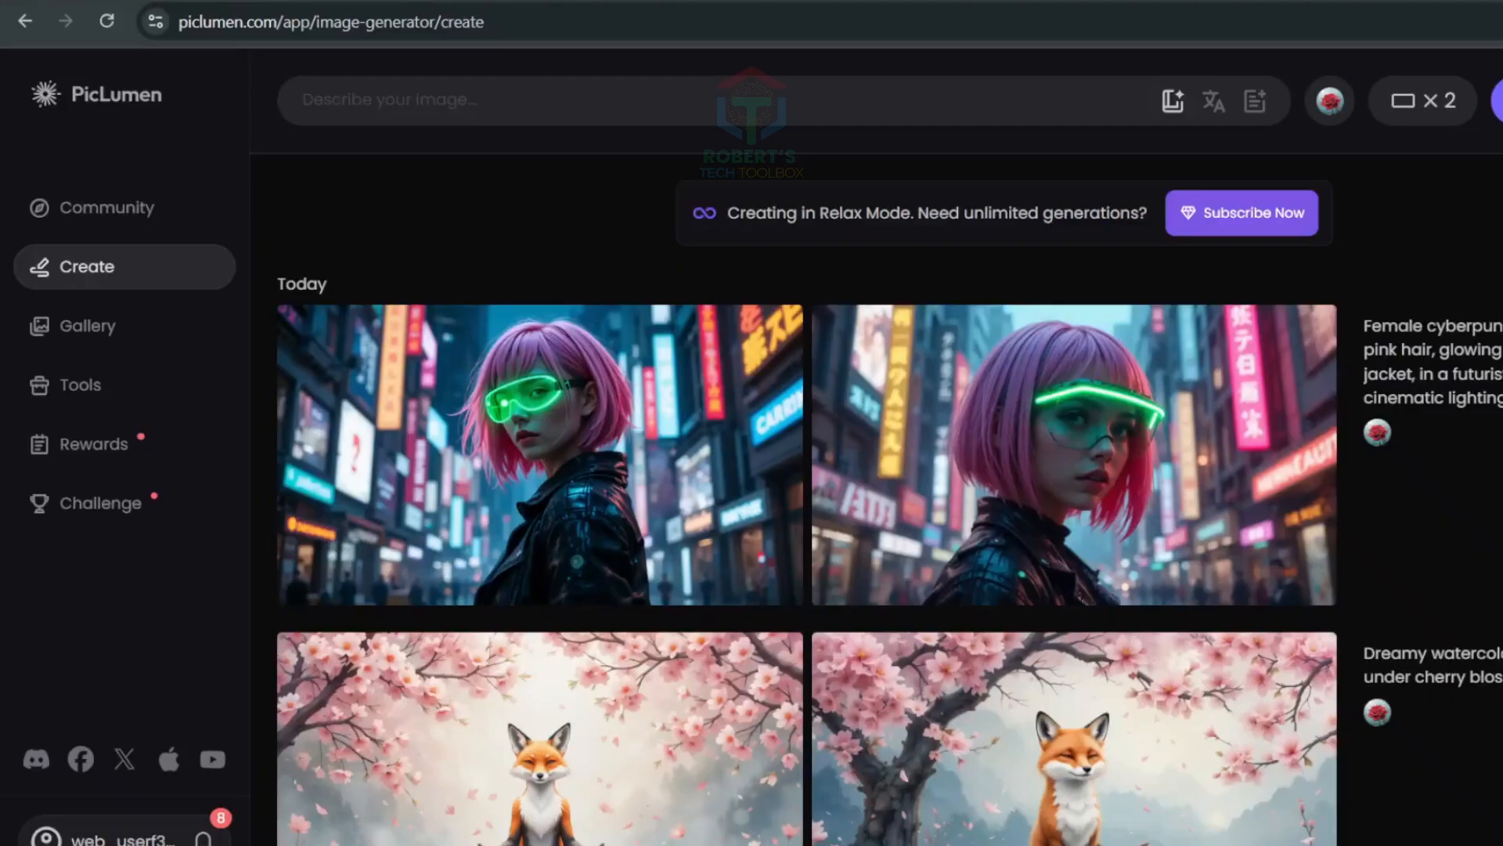
scroll(down, 3)
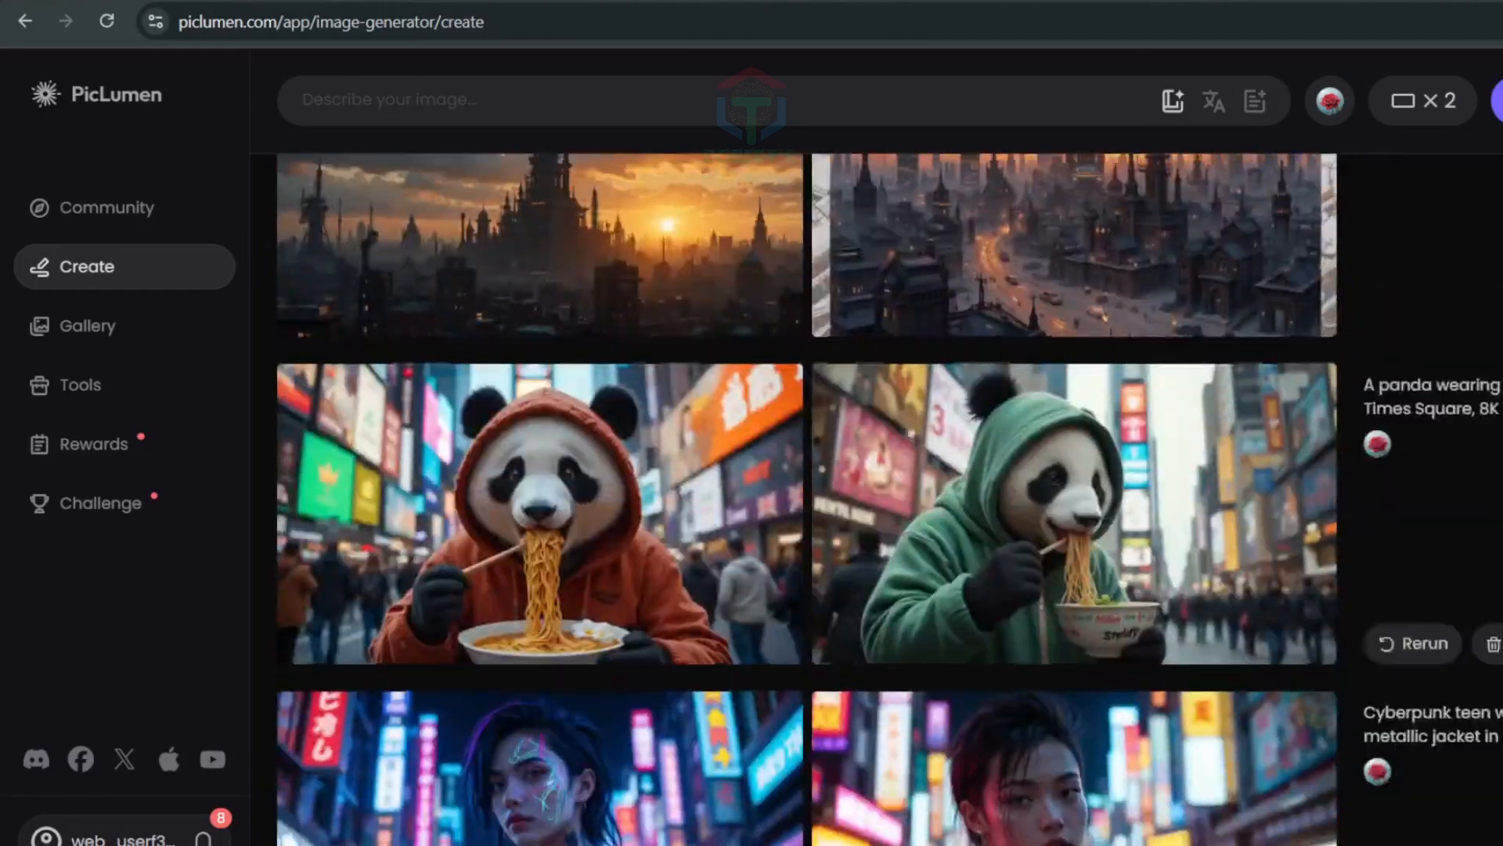